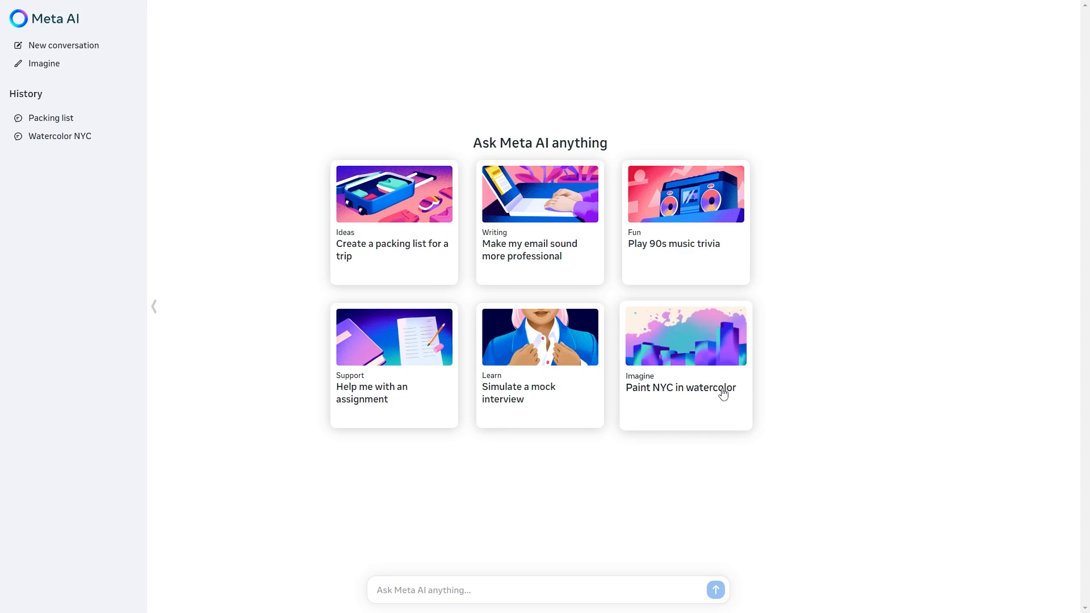
pyautogui.moveTo(727, 307)
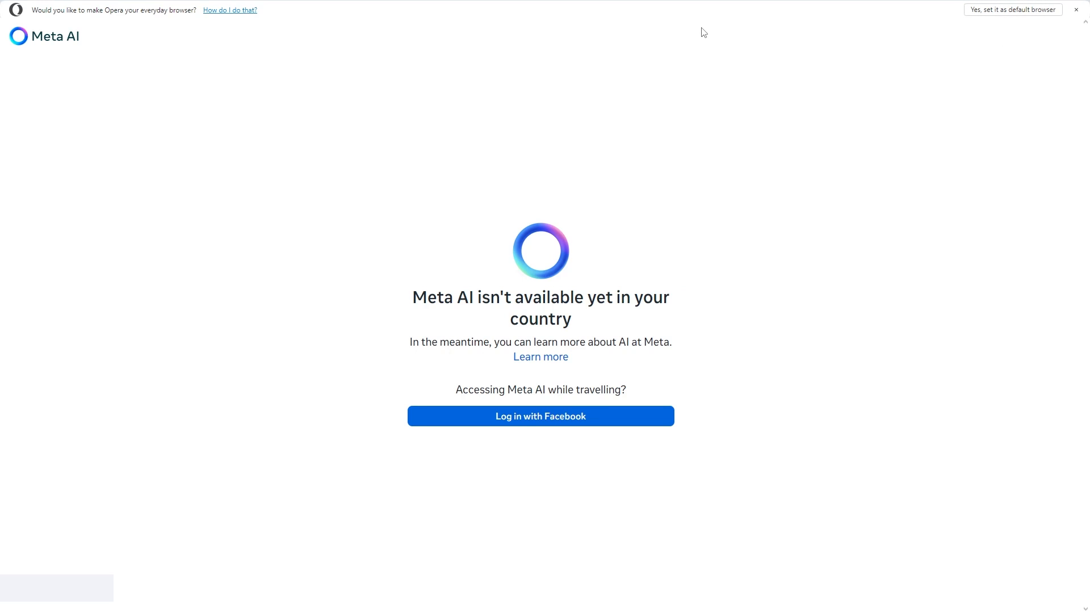
pyautogui.moveTo(757, 4)
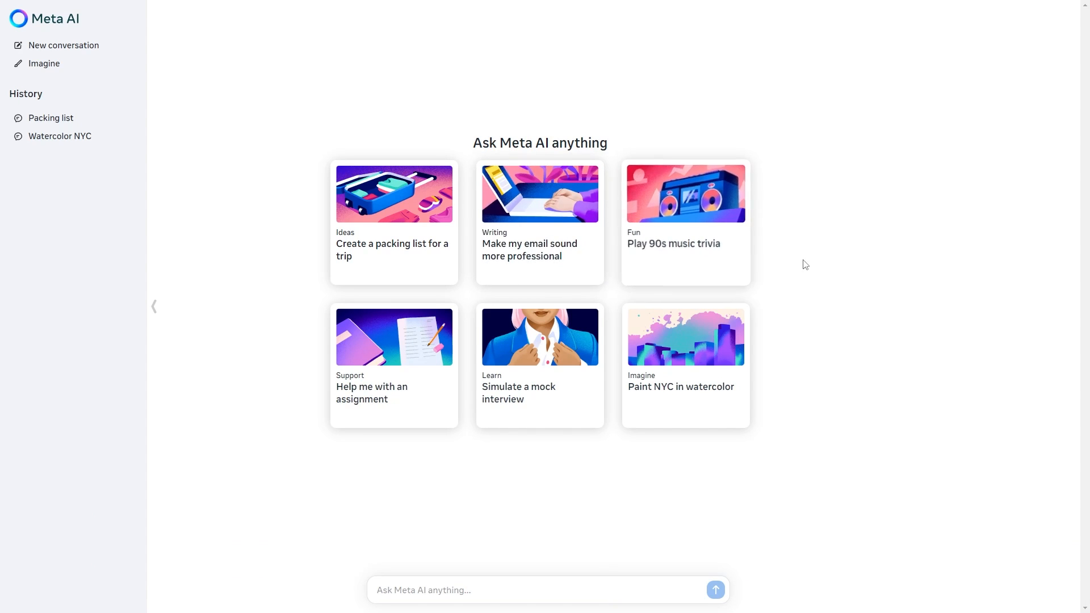
# Bring up the logged-out Meta AI home page with its Log in with Facebook prompt.
pyautogui.press('f11')
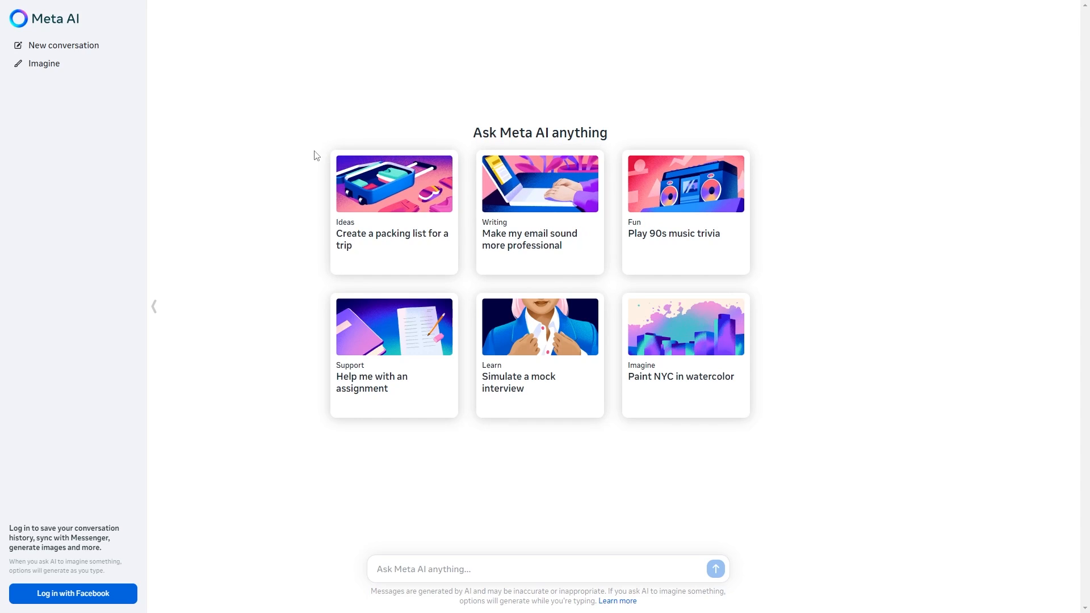
pyautogui.moveTo(339, 460)
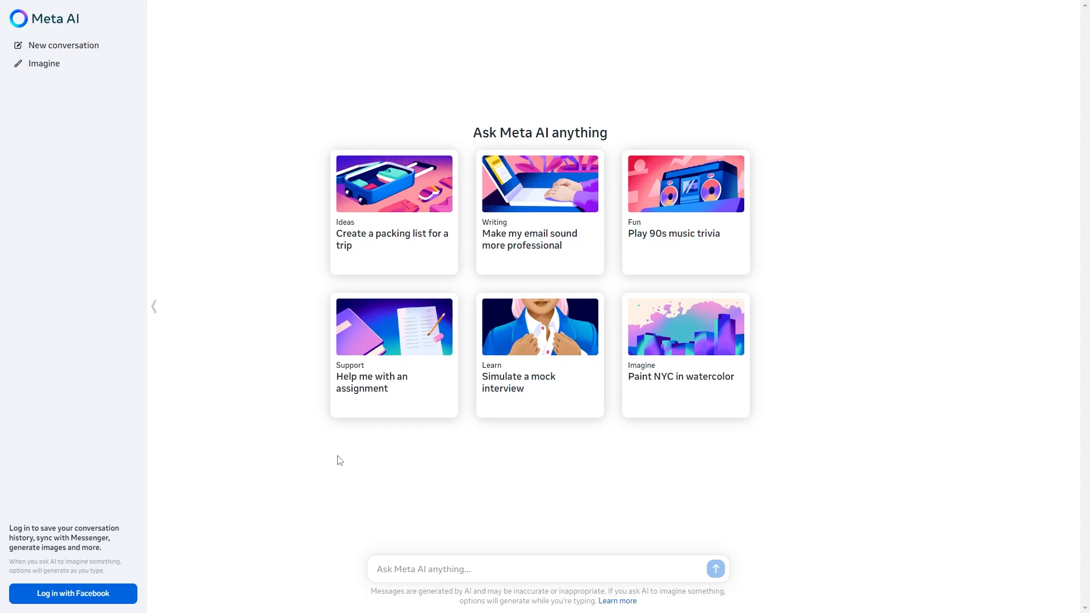
pyautogui.moveTo(315, 397)
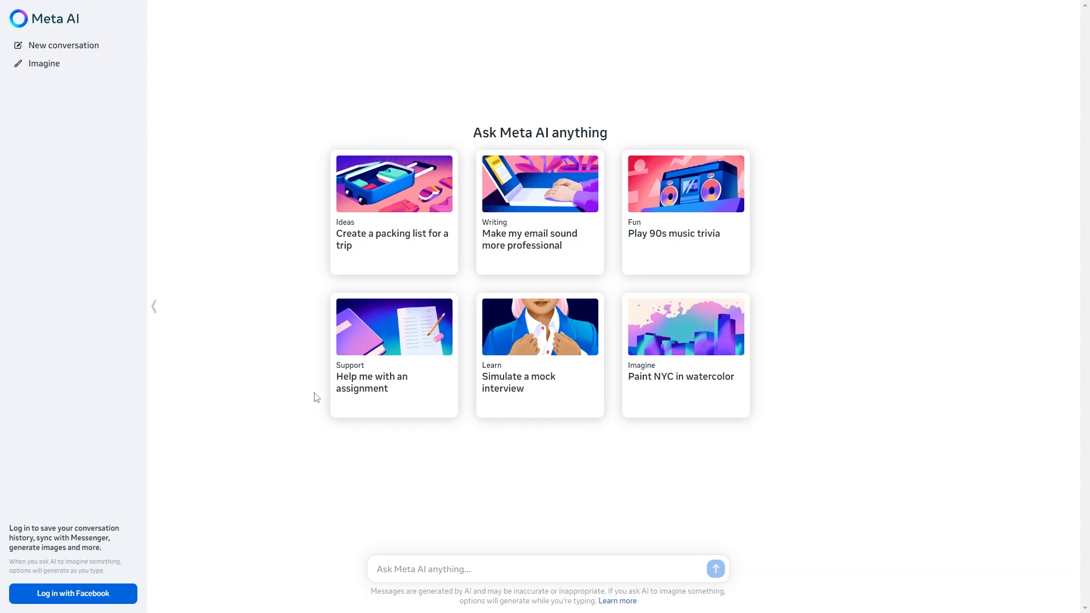
pyautogui.moveTo(310, 365)
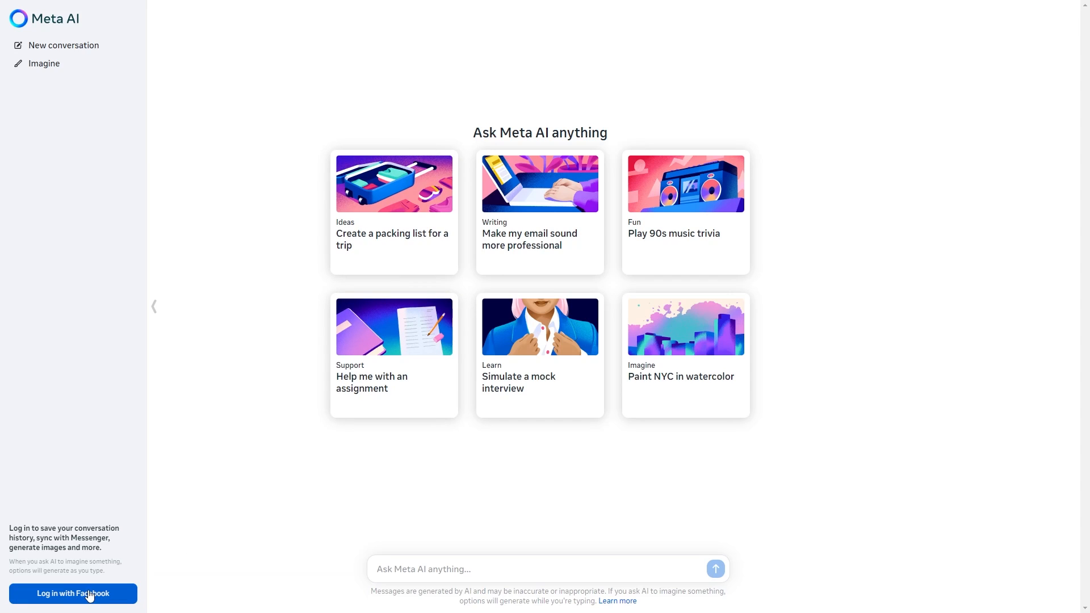
pyautogui.moveTo(107, 512)
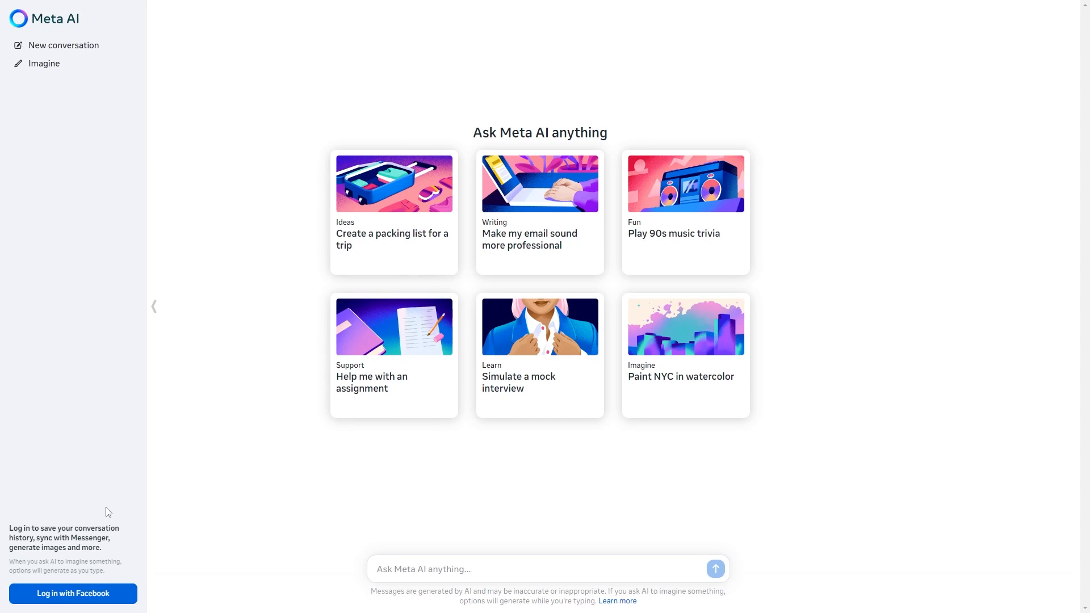
pyautogui.moveTo(523, 541)
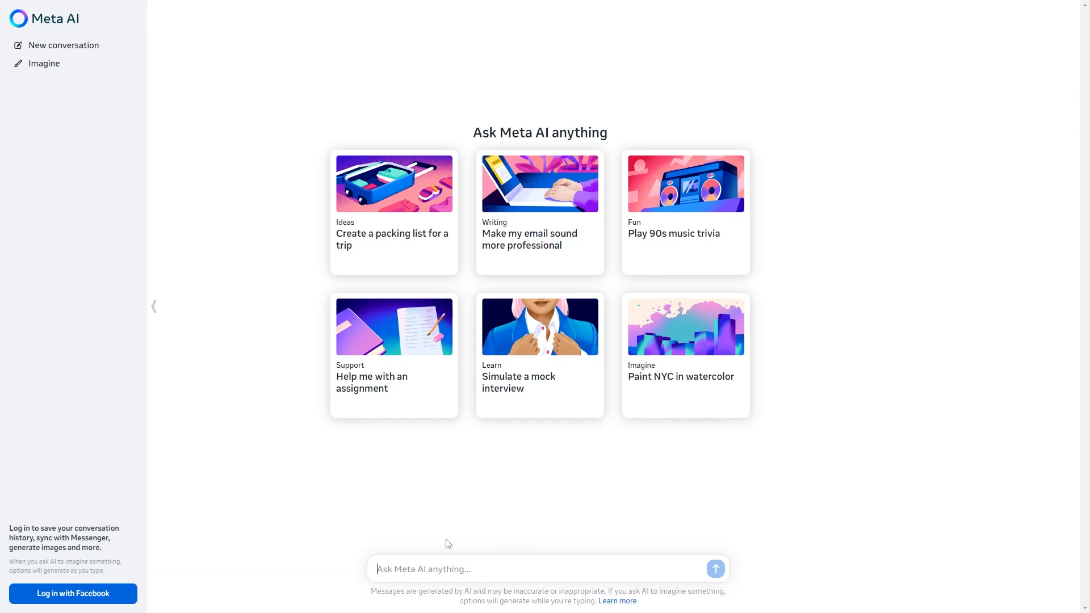
pyautogui.moveTo(500, 457)
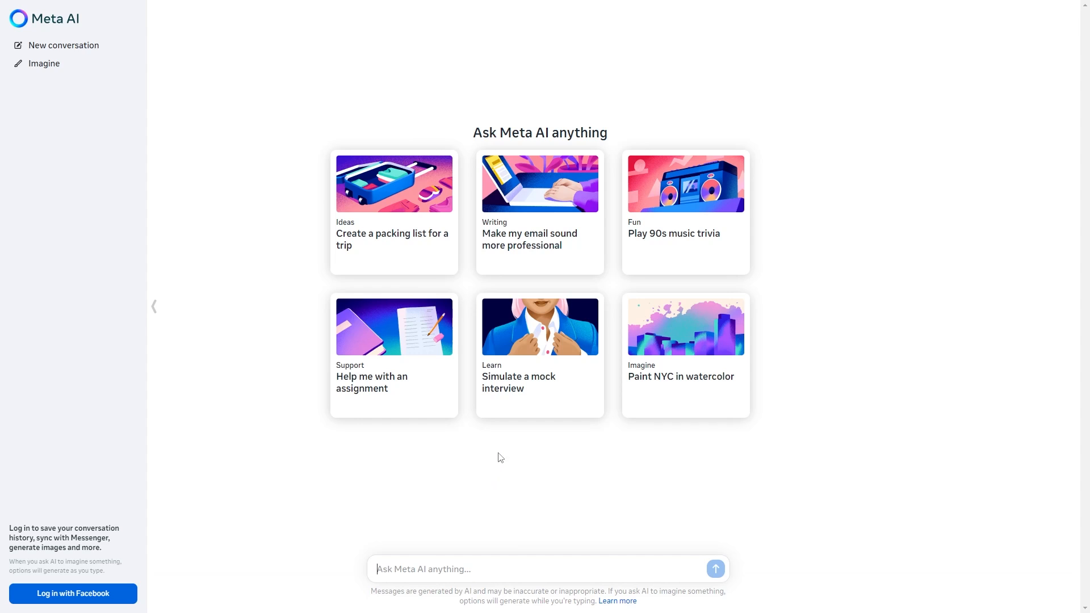
pyautogui.moveTo(482, 450)
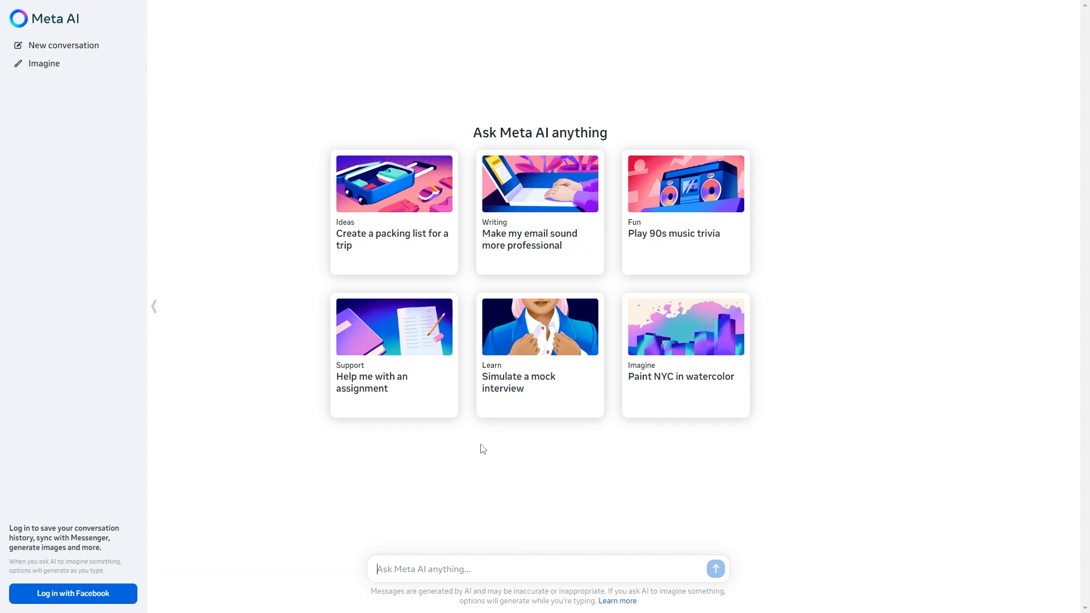
# Clear the failed sphinx Imagine chat and send the 'Create a packing list for a trip' card in a new chat.
pyautogui.click(44, 64)
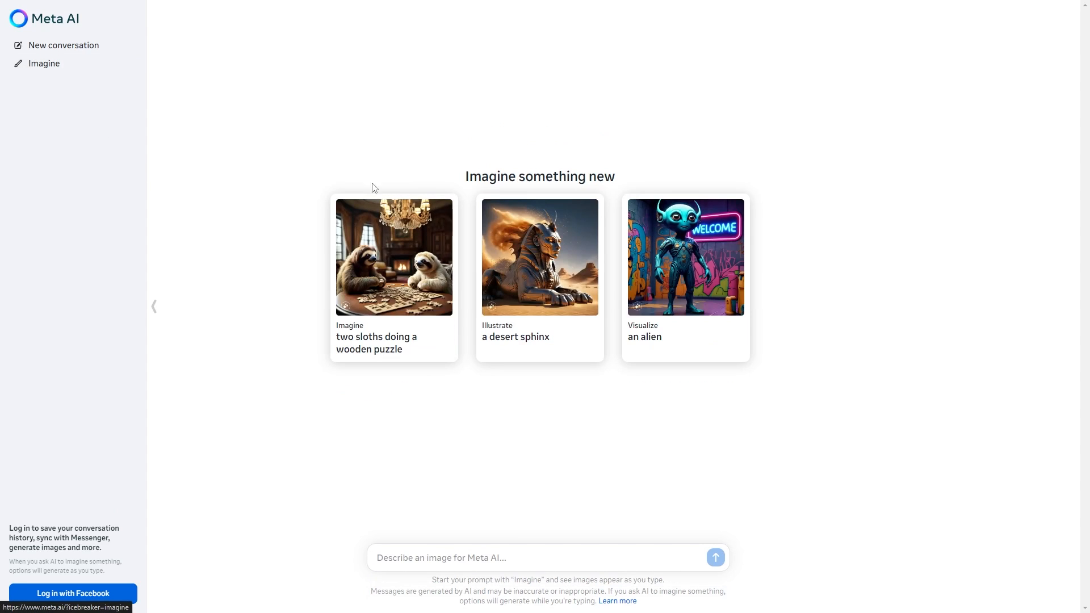
pyautogui.moveTo(554, 245)
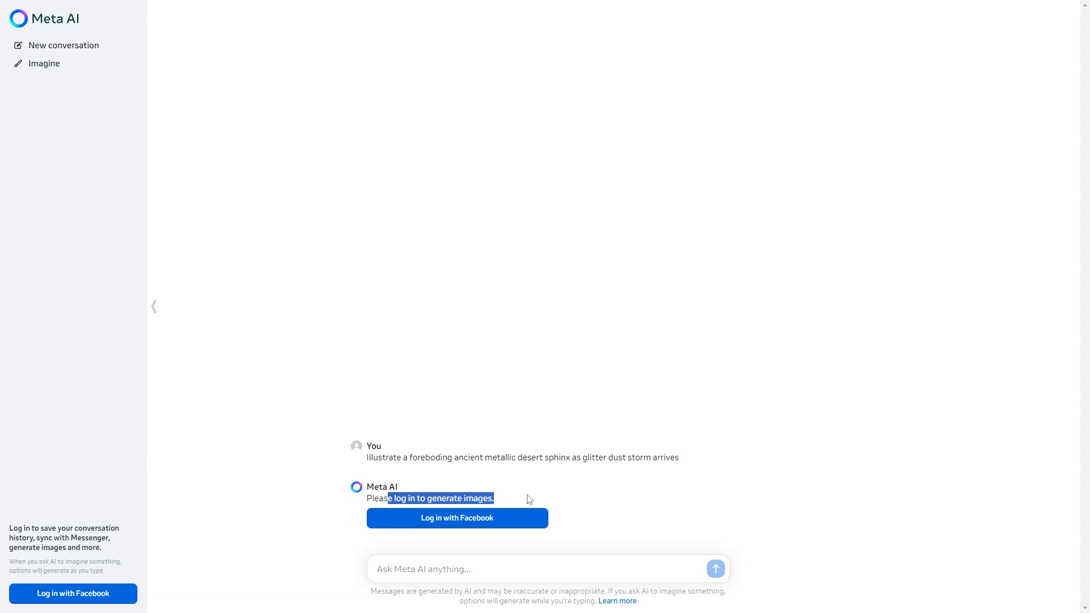
pyautogui.click(63, 45)
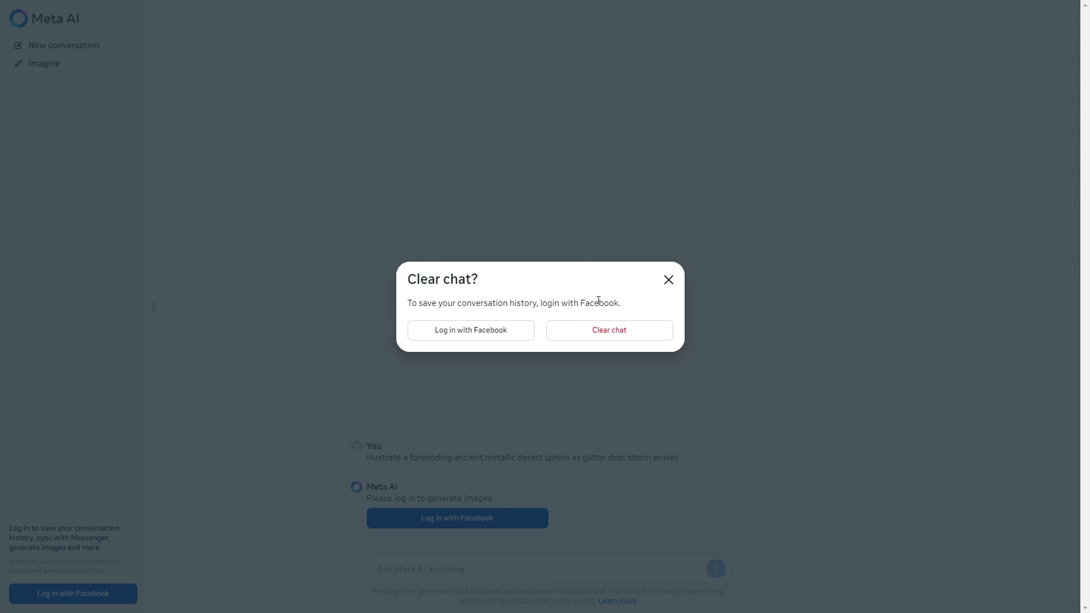
pyautogui.click(667, 279)
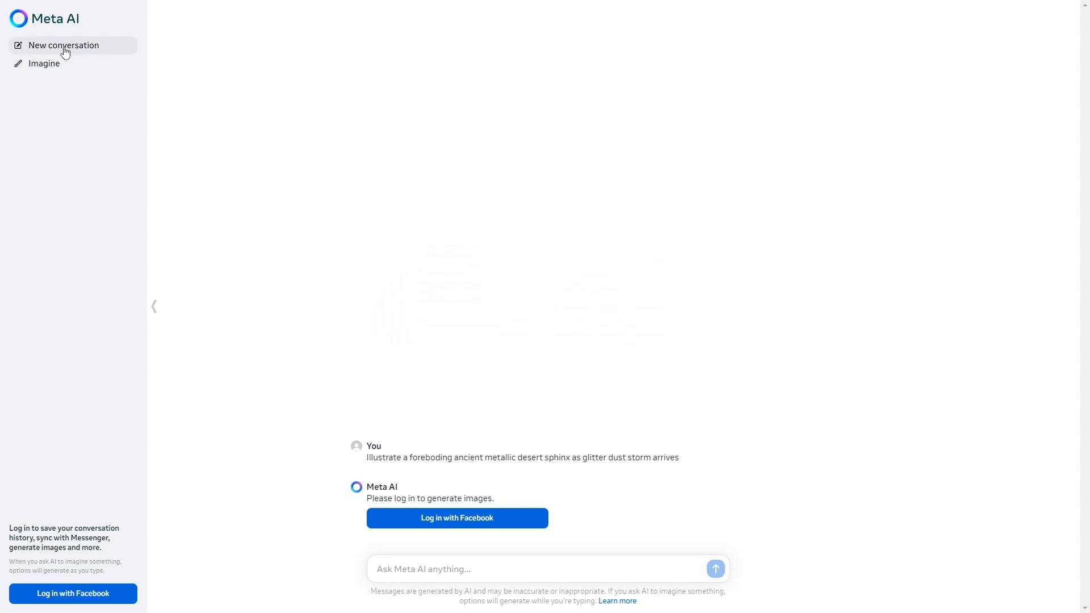
pyautogui.click(45, 63)
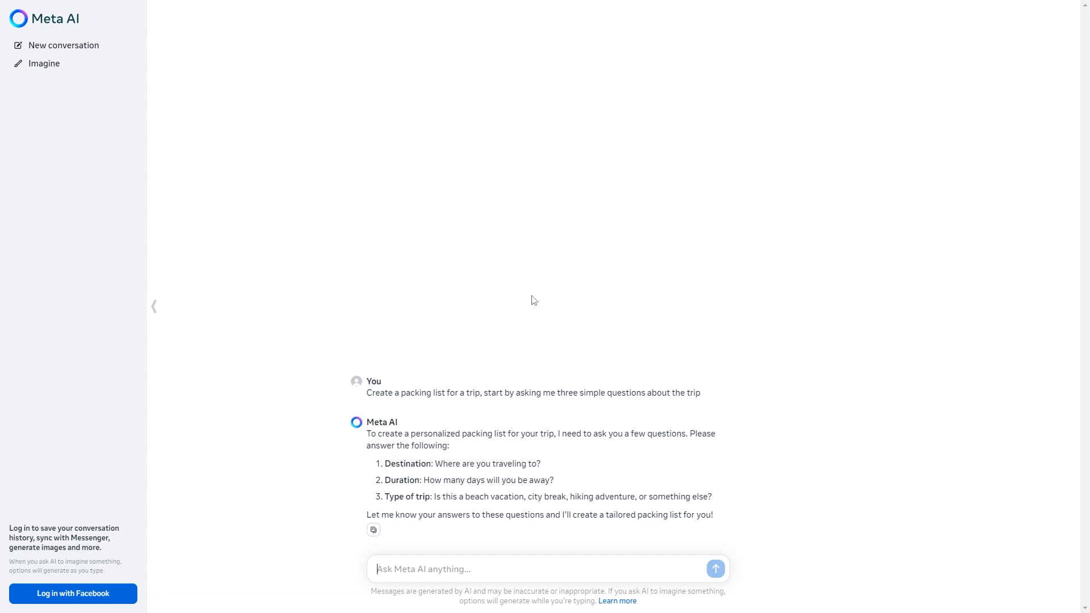
# Return to the logged-in Meta AI home page listing Packing list and Watercolor NYC chats.
pyautogui.click(64, 45)
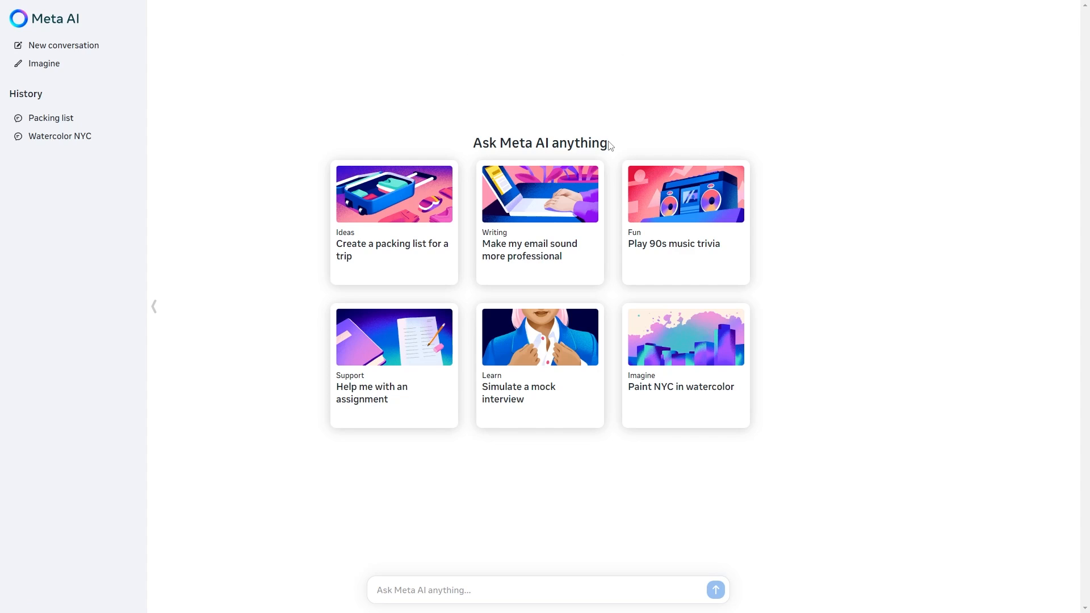
pyautogui.moveTo(63, 46)
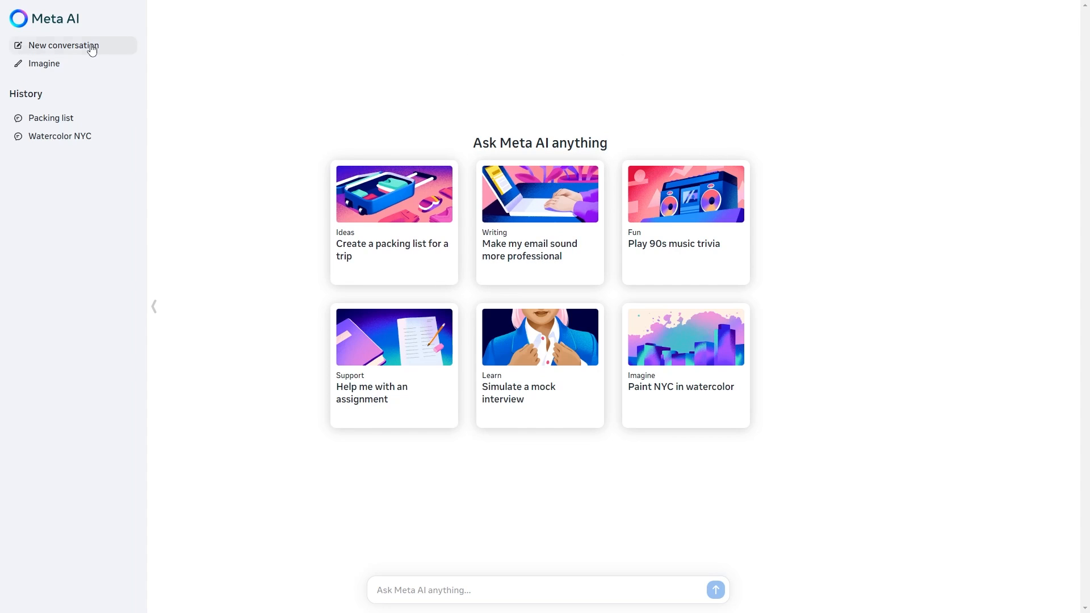
pyautogui.moveTo(45, 64)
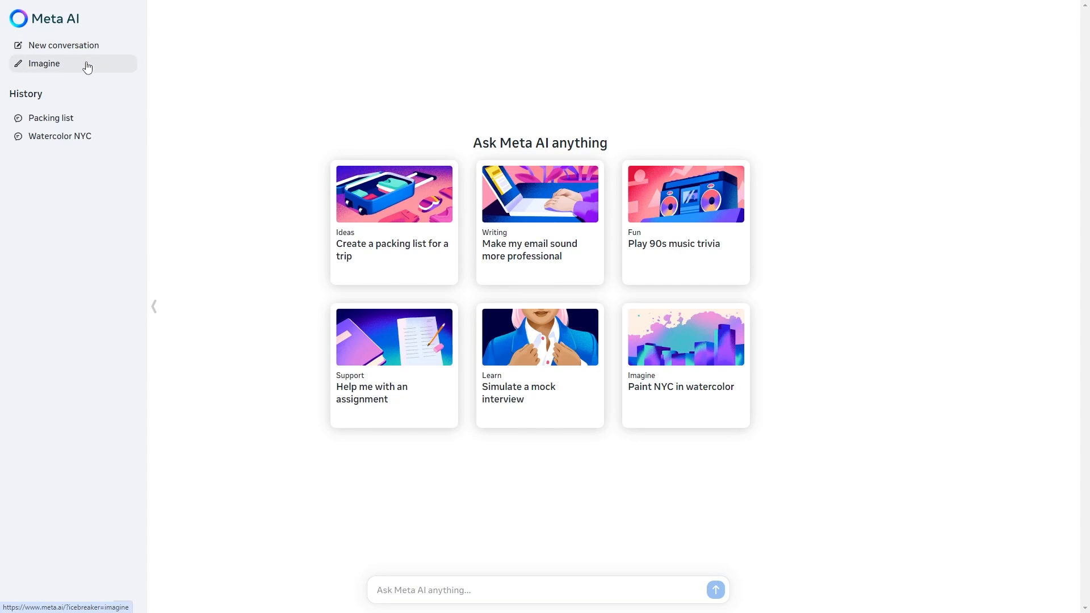
pyautogui.moveTo(539, 171)
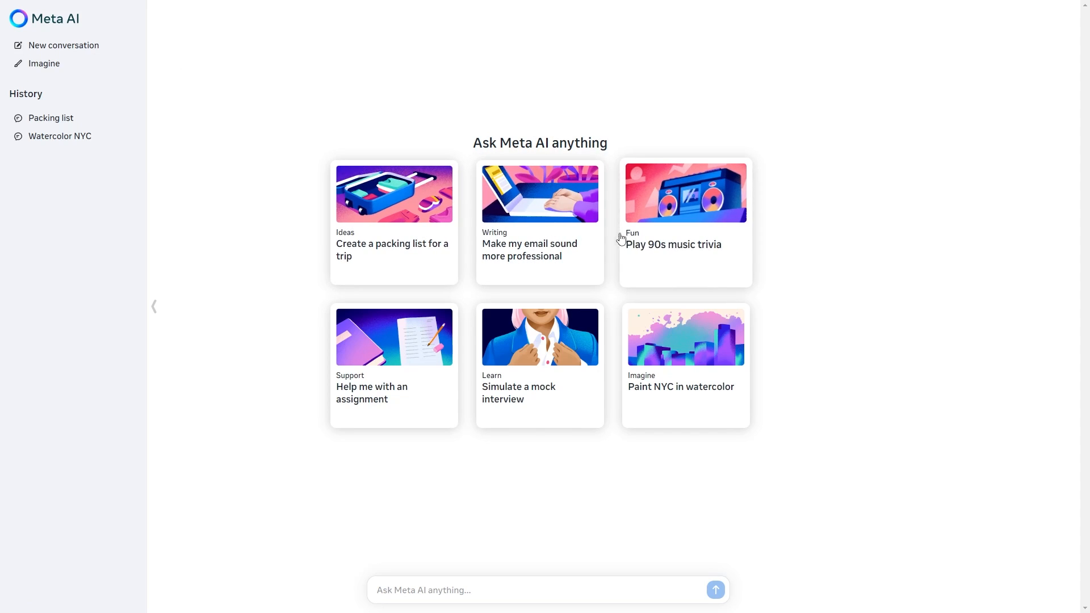
pyautogui.moveTo(682, 233)
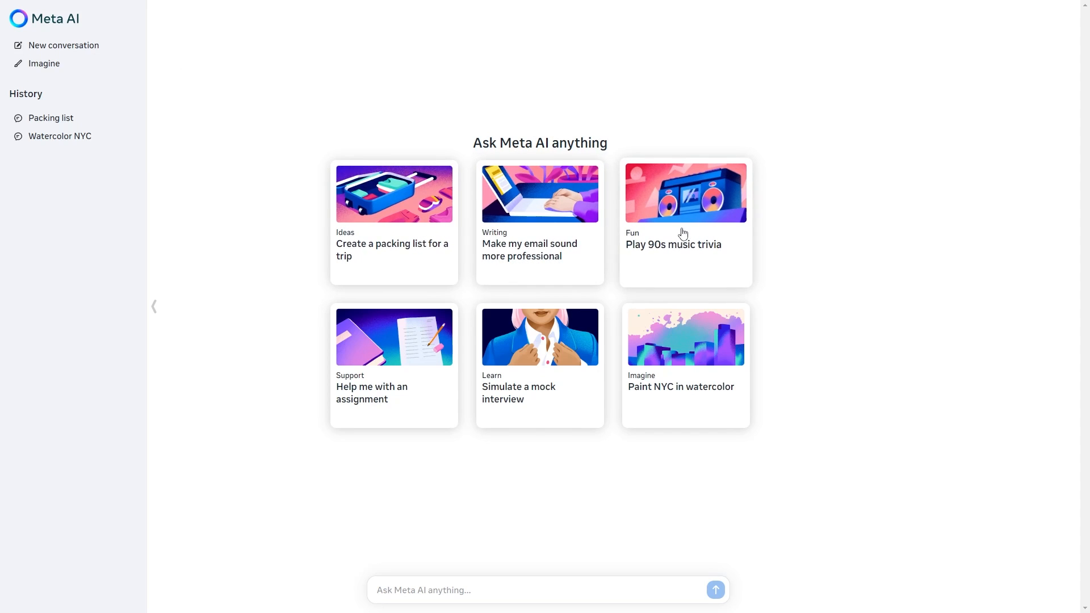
pyautogui.moveTo(601, 270)
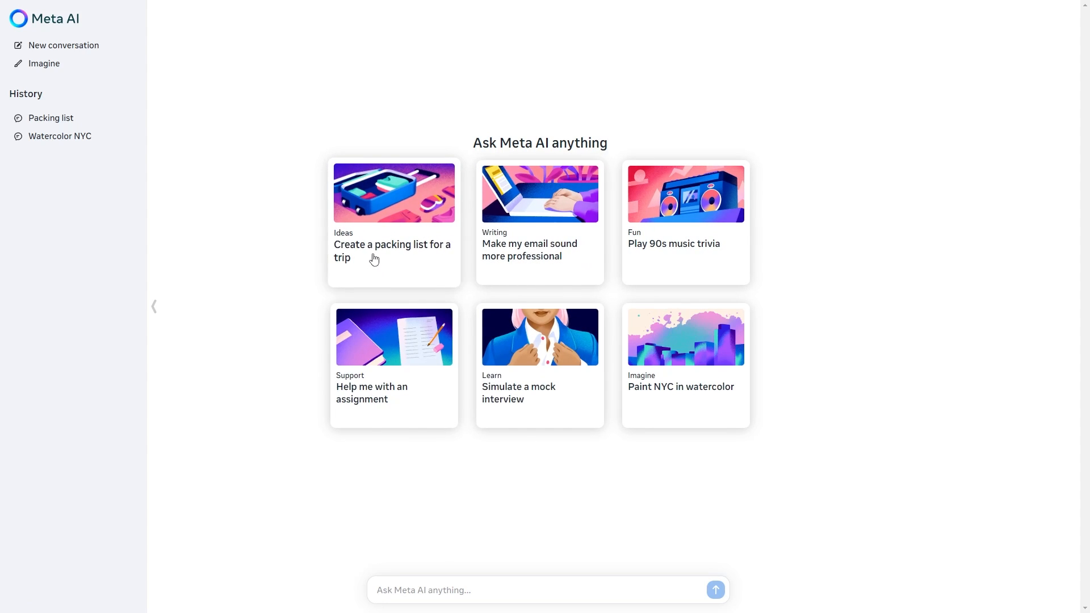
pyautogui.moveTo(575, 246)
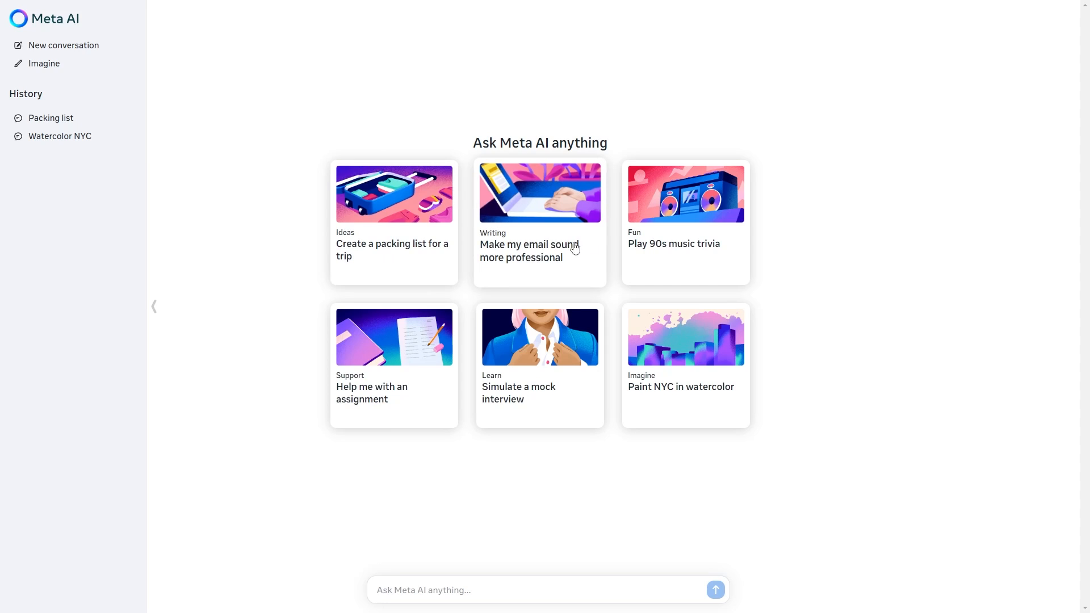
pyautogui.moveTo(512, 368)
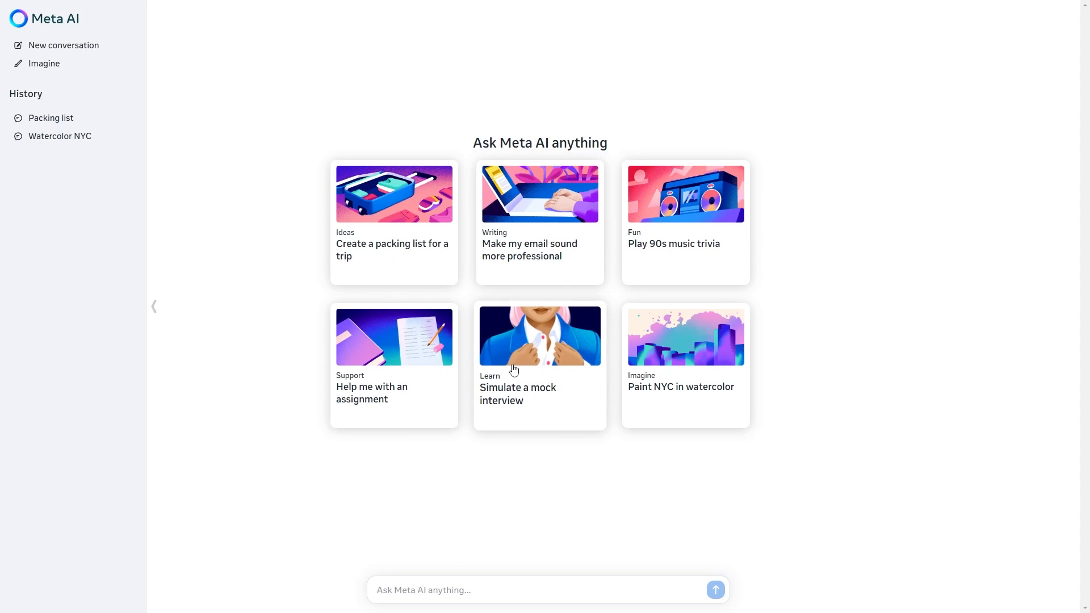
pyautogui.moveTo(678, 307)
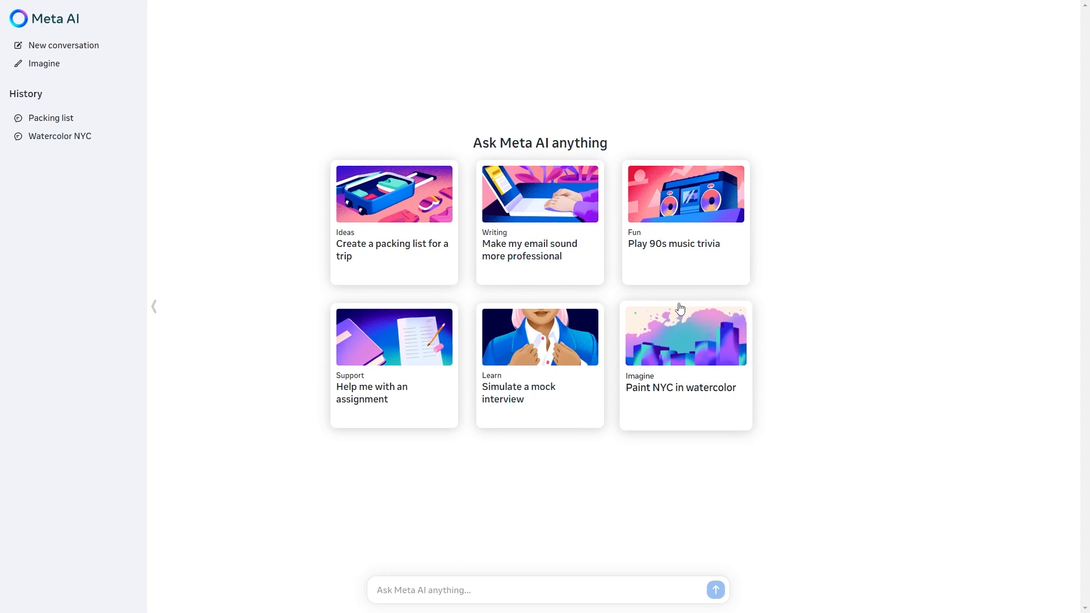
pyautogui.moveTo(490, 273)
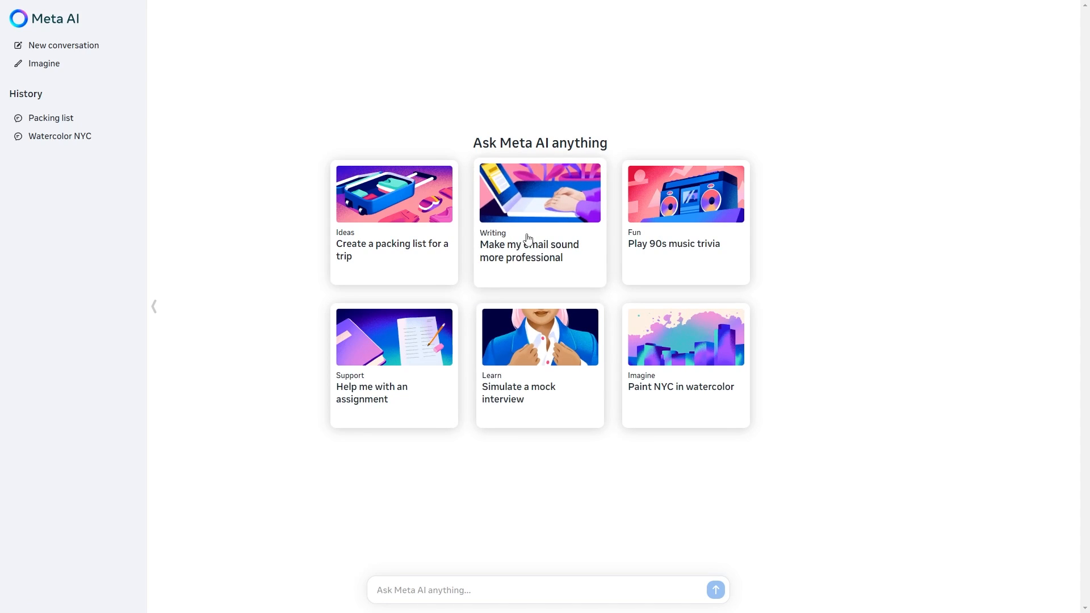
pyautogui.moveTo(440, 491)
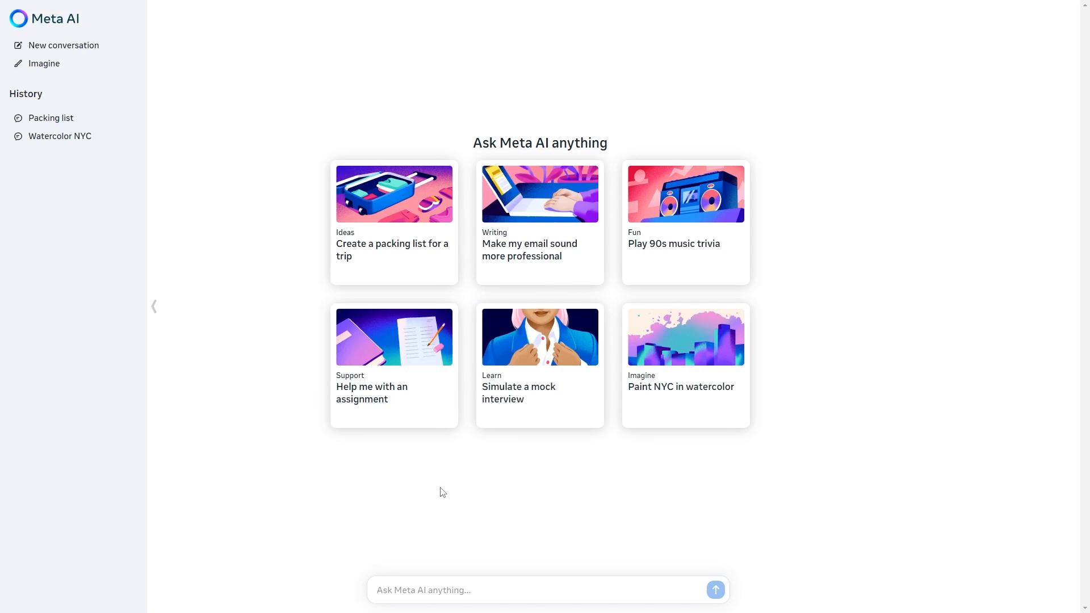
# Request a blog post on AGI's future and rate the resulting post with a thumbs-up.
pyautogui.write('Write me a blog post about the future of a')
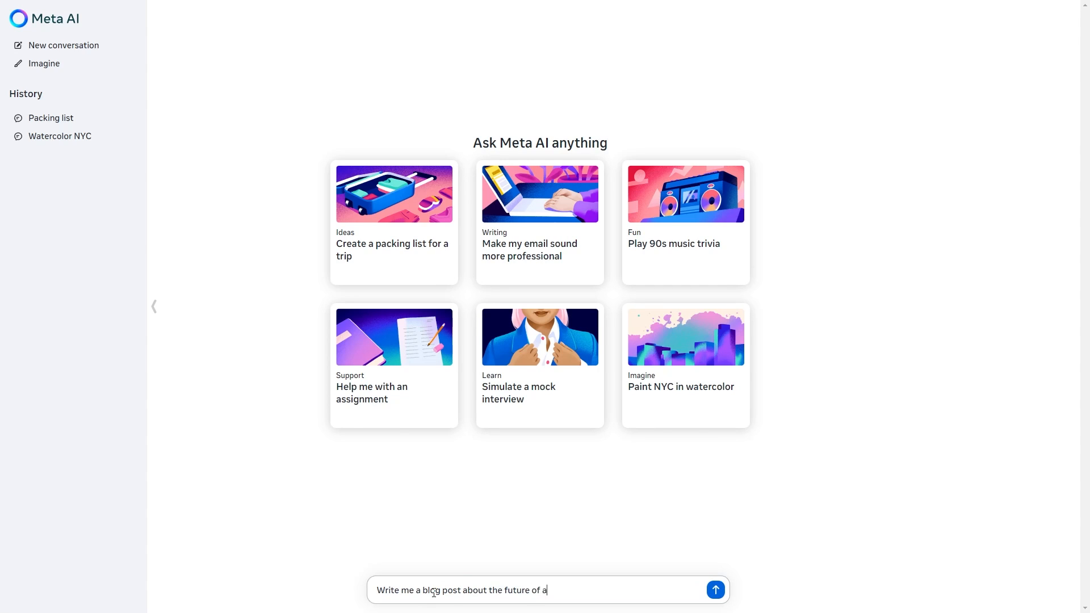
pyautogui.click(713, 589)
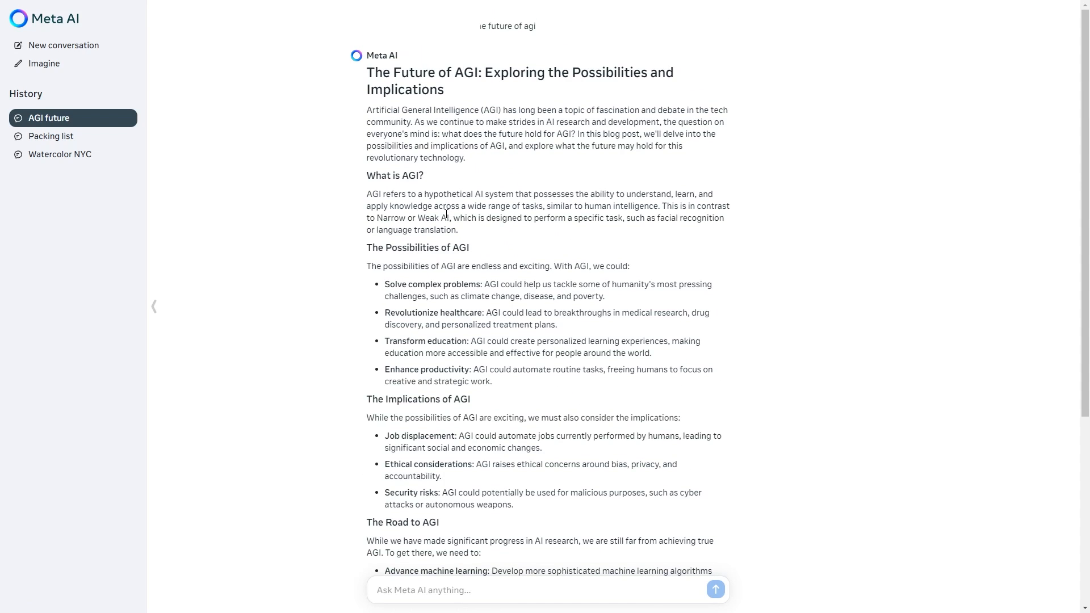
pyautogui.scroll(-3)
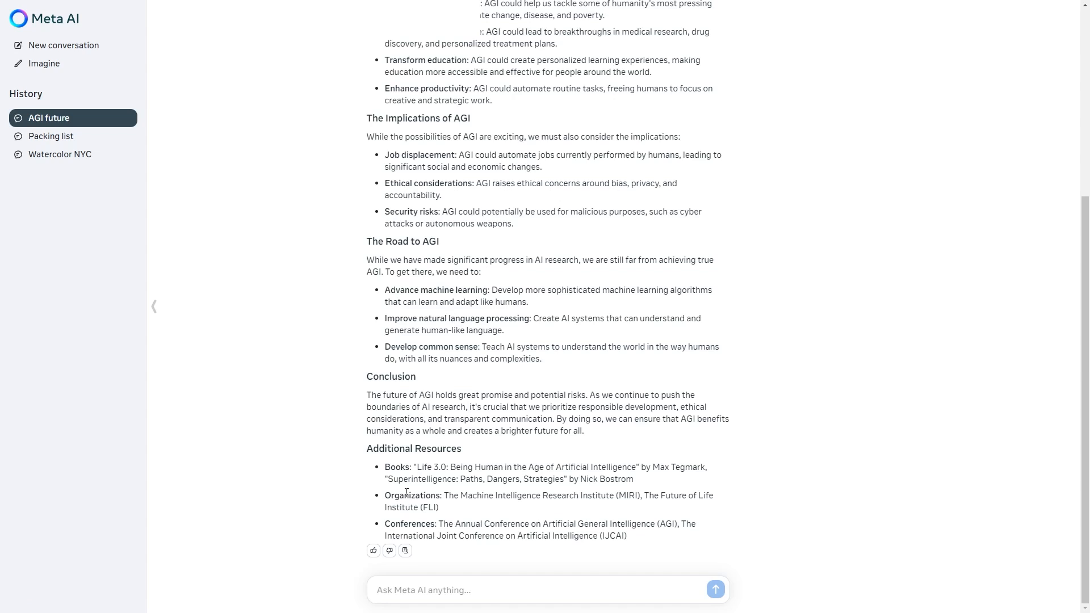
pyautogui.doubleClick(413, 448)
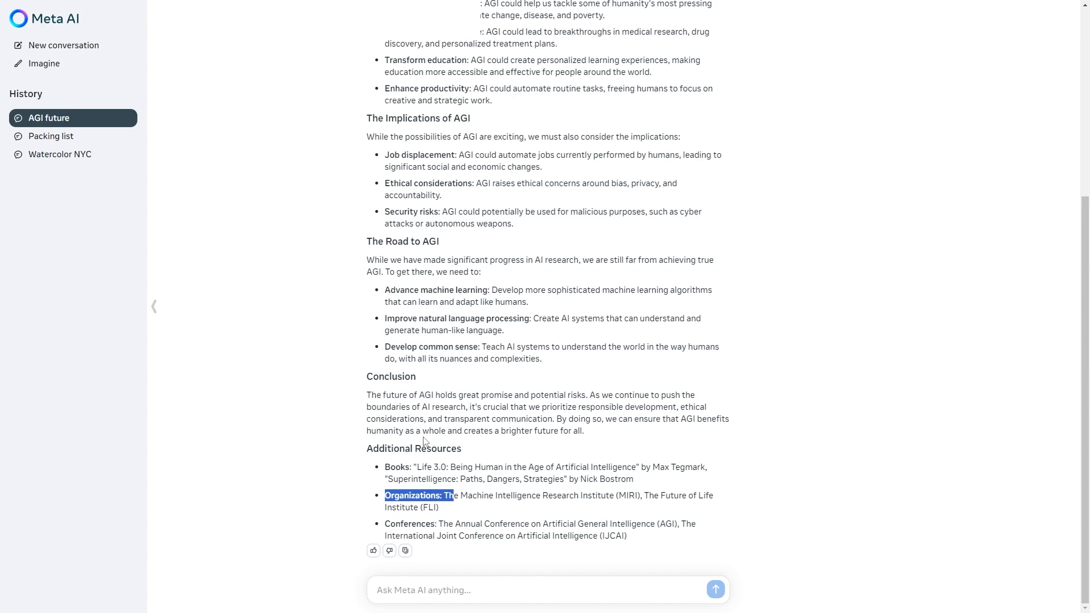
pyautogui.moveTo(398, 523)
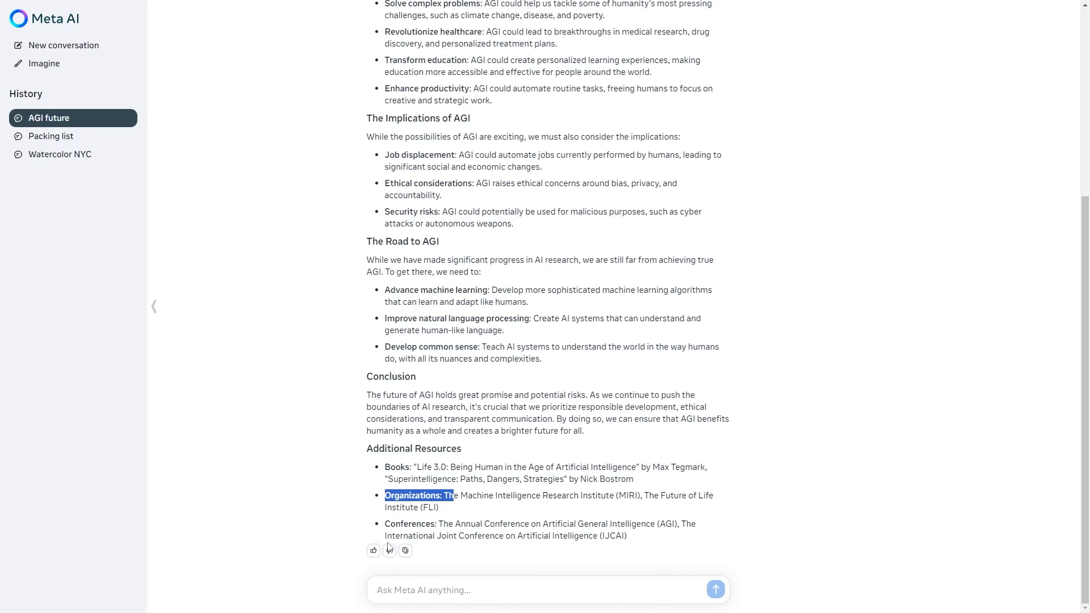
pyautogui.click(374, 549)
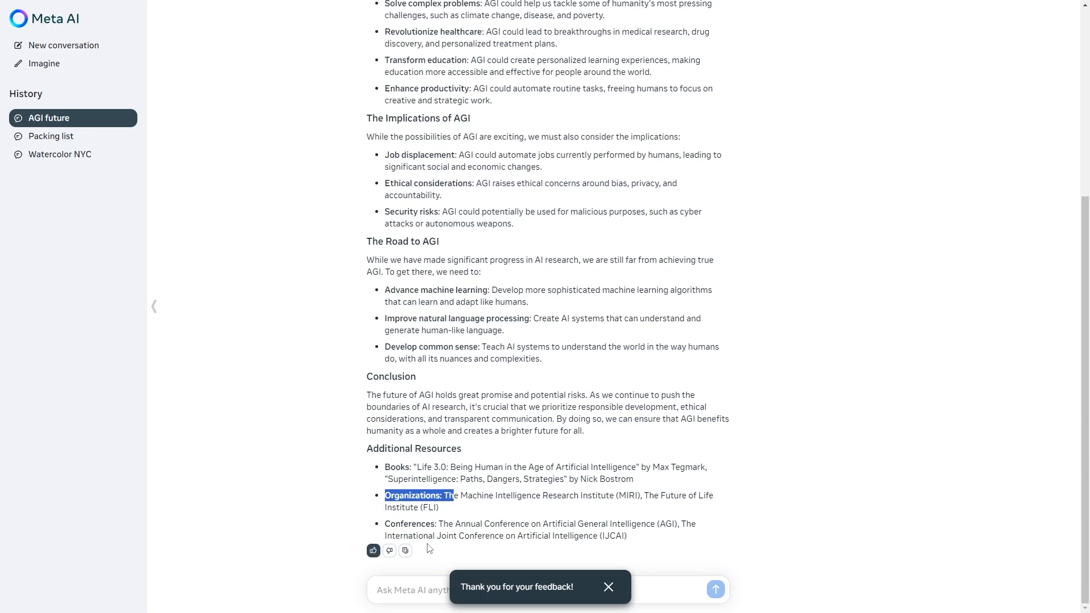
pyautogui.moveTo(434, 518)
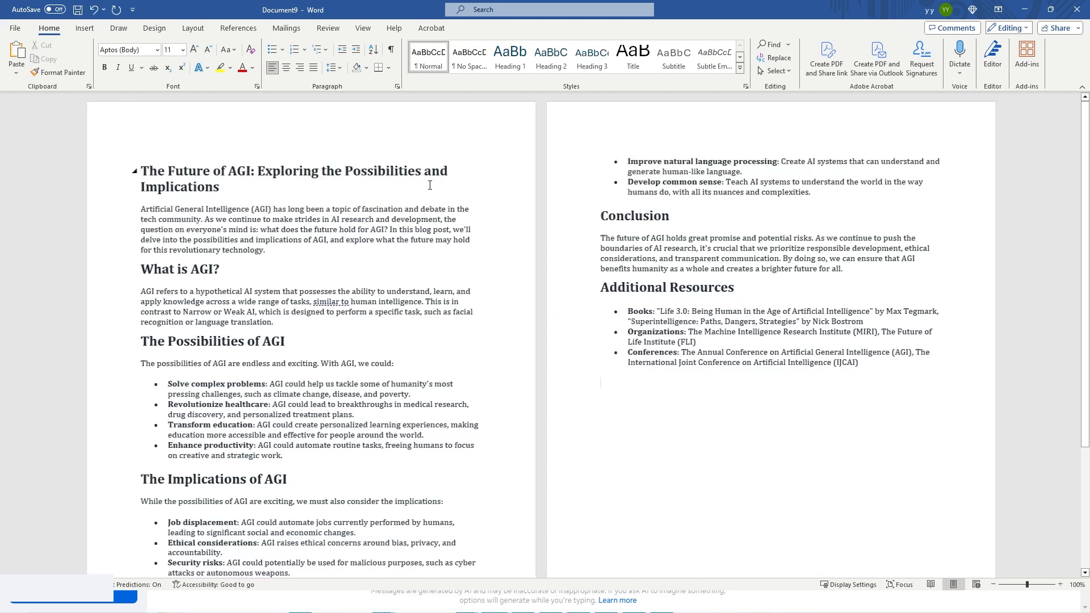
# Paste the AGI blog post into Word with Keep Source Formatting via the Paste Options menu.
pyautogui.scroll(-3)
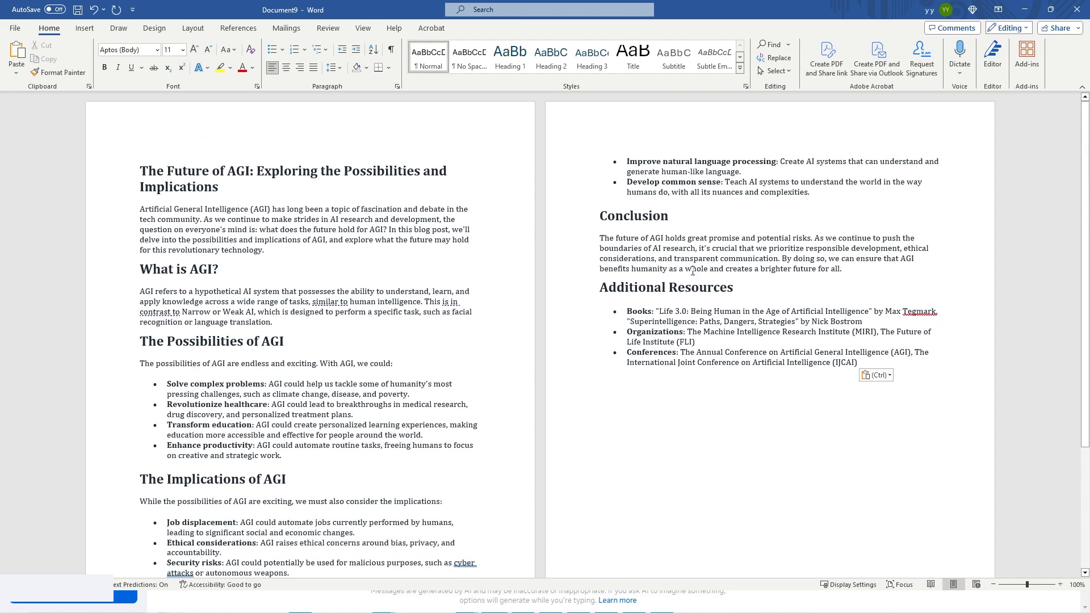
pyautogui.click(872, 374)
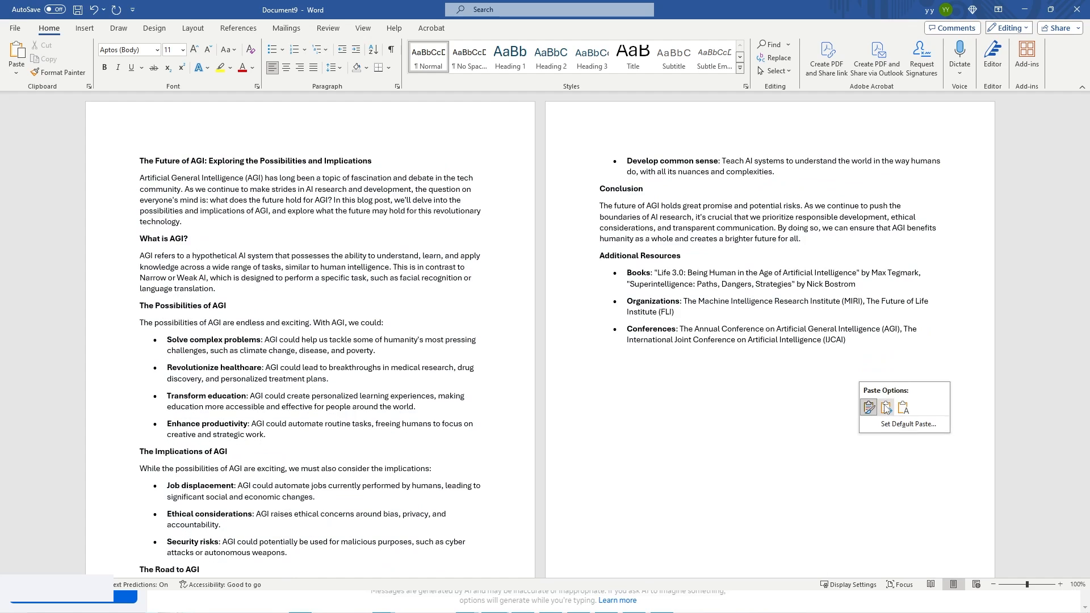
pyautogui.click(902, 407)
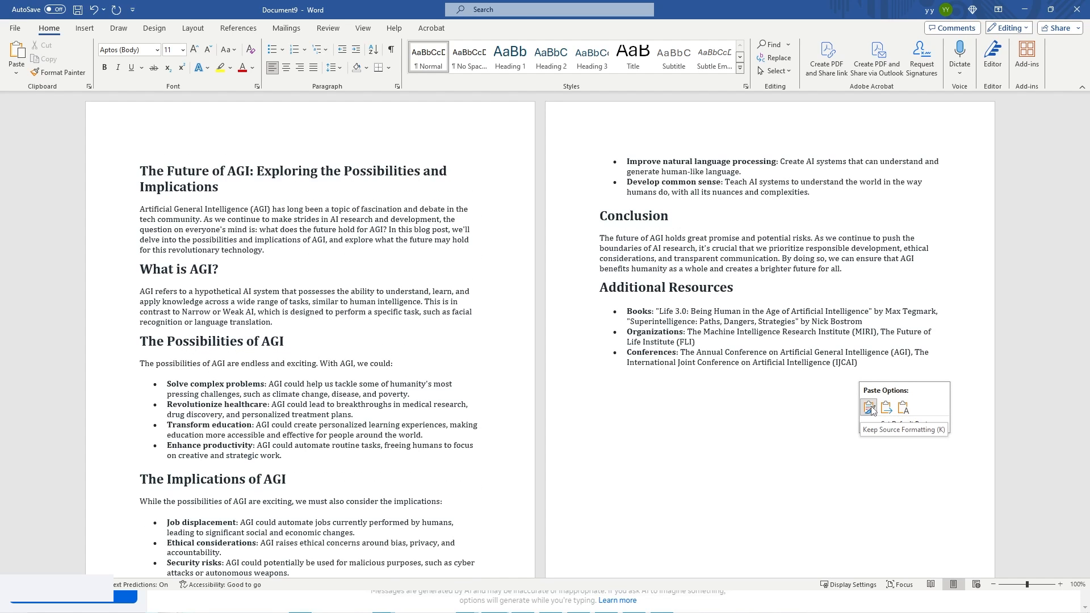
pyautogui.scroll(-3)
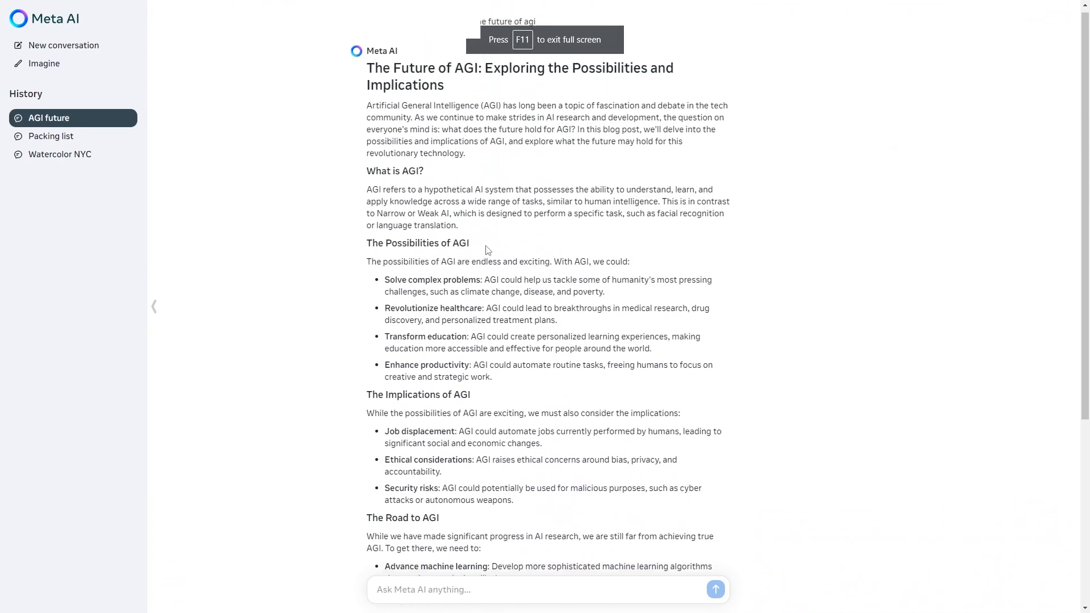
# Start typing a follow-up in the AGI future chat asking for this week's AGI news.
pyautogui.scroll(-3)
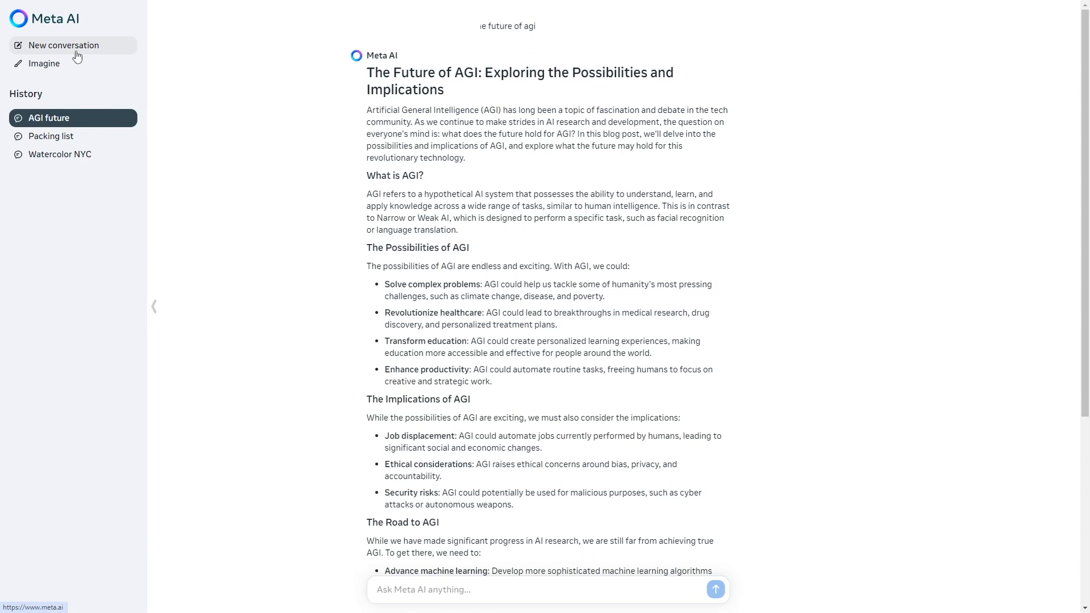
pyautogui.scroll(-3)
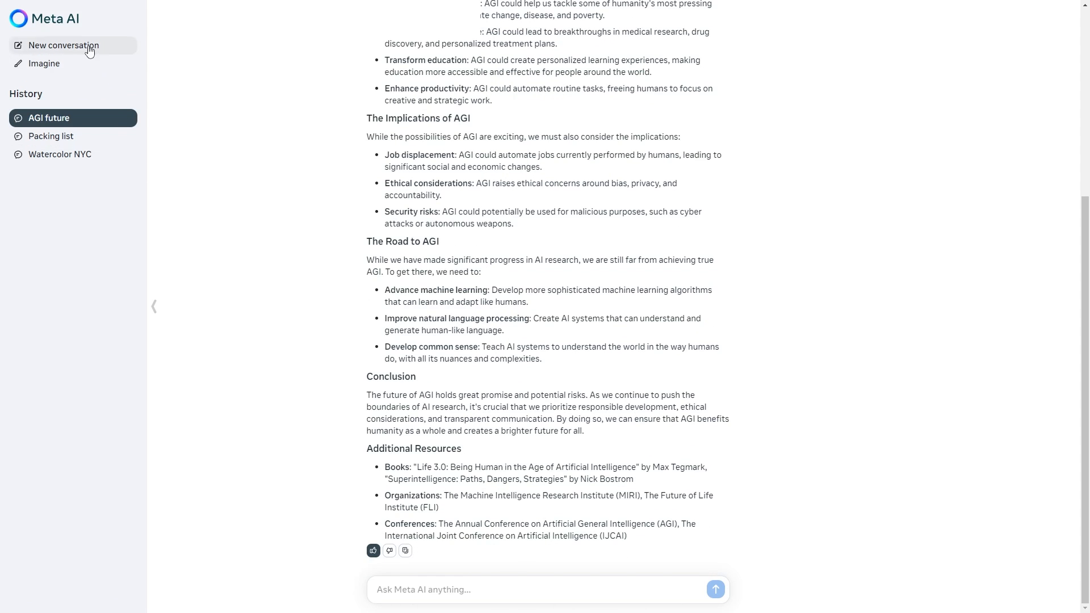
pyautogui.click(64, 46)
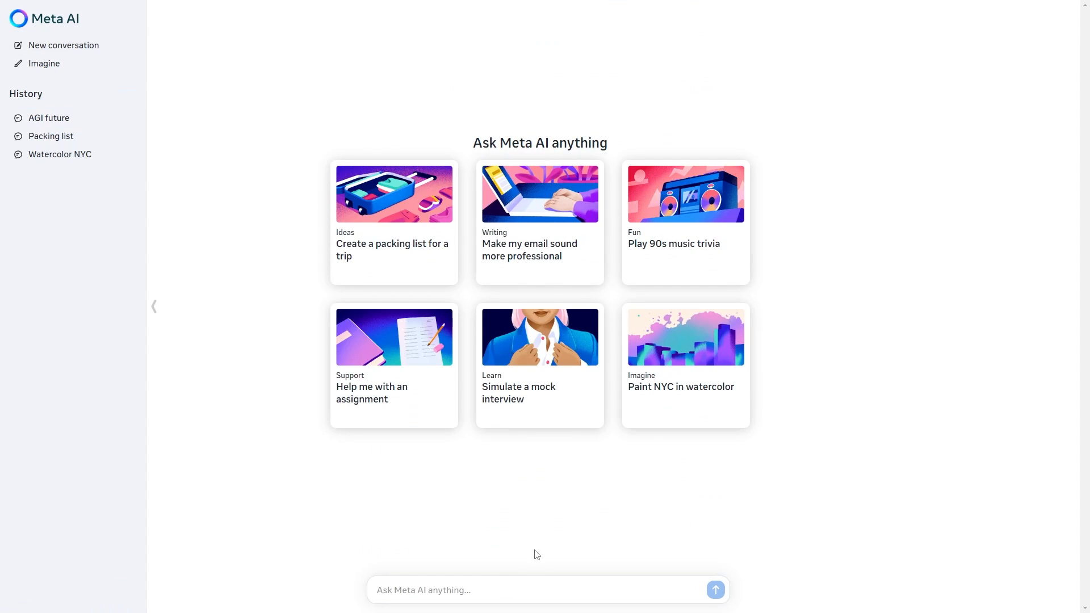
pyautogui.moveTo(544, 451)
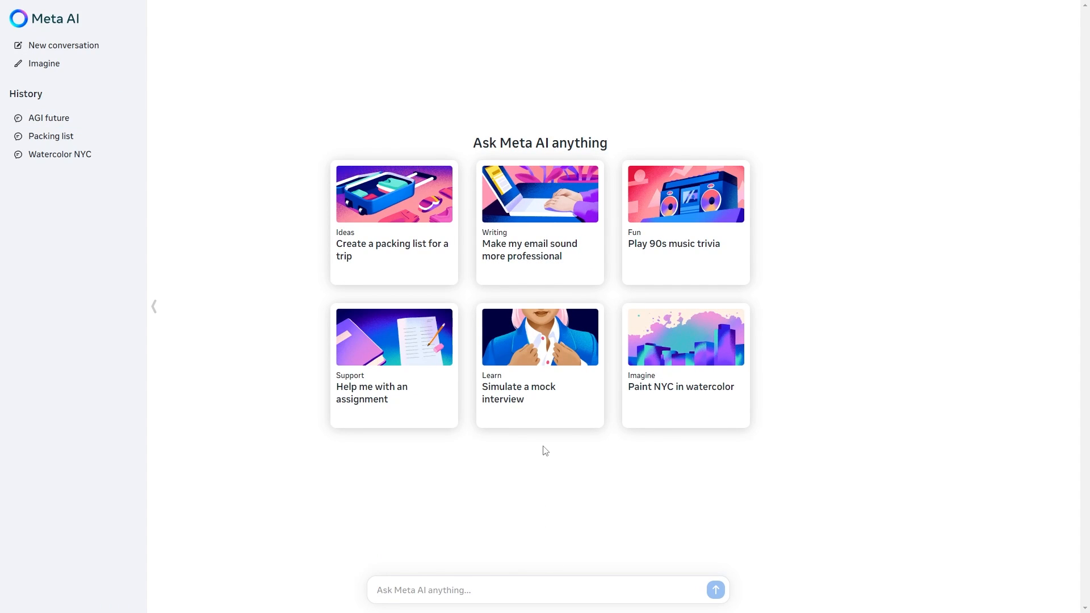
pyautogui.write('G')
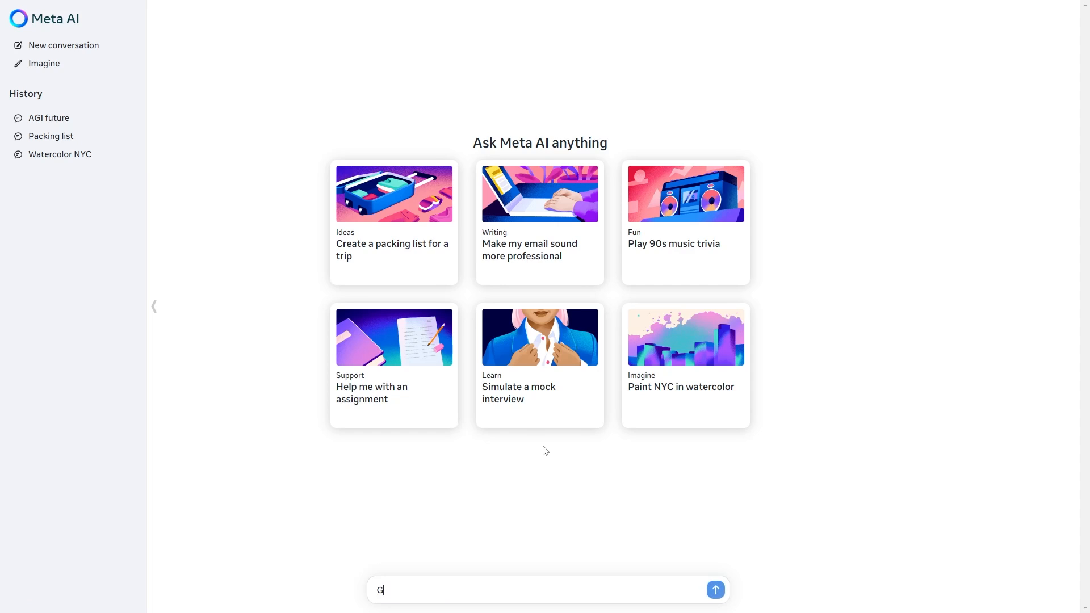
pyautogui.write('ive me all the news or any news a')
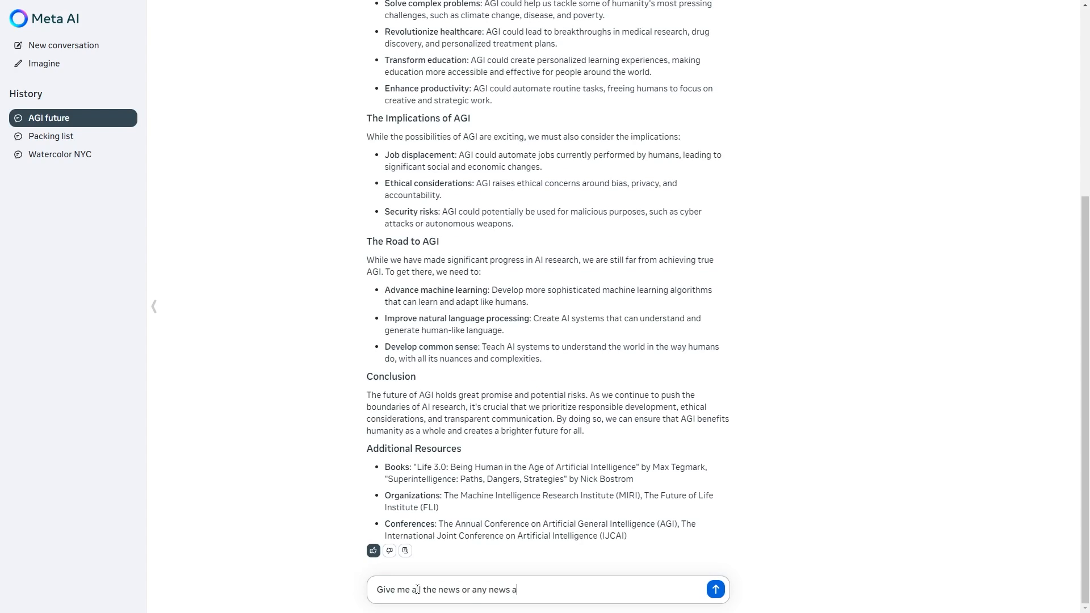
# Finish and send the question asking for all news about AGI this week.
pyautogui.write('bout agi this we')
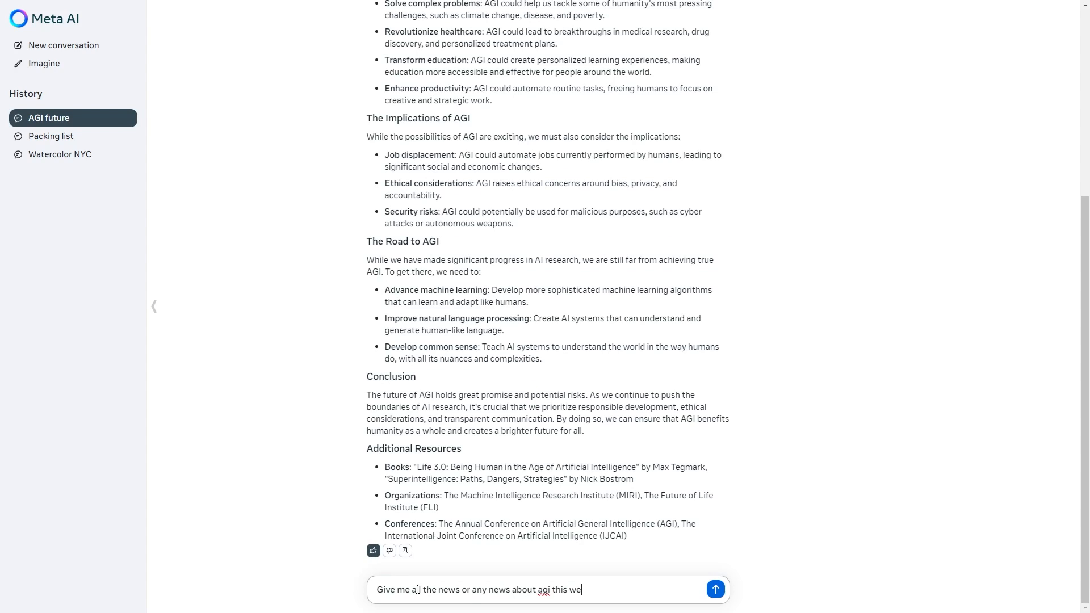
pyautogui.click(714, 589)
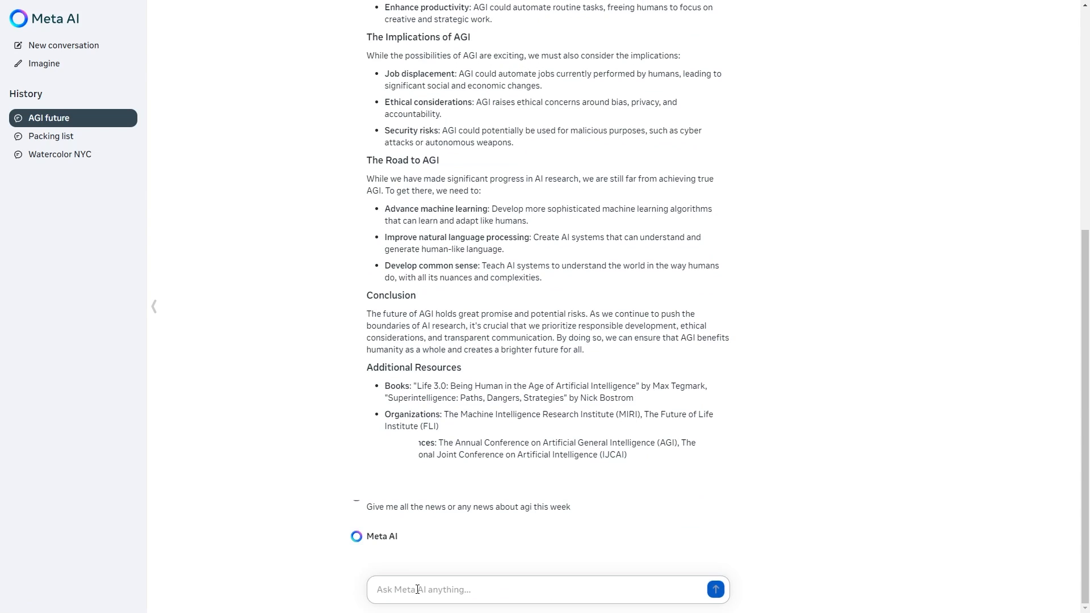
pyautogui.click(714, 589)
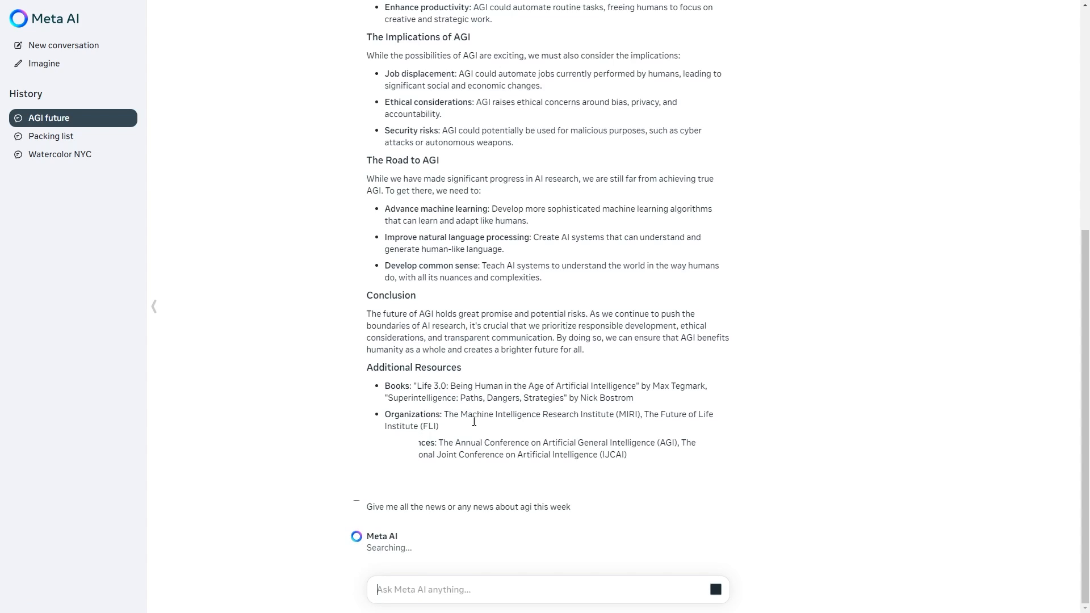
pyautogui.moveTo(436, 560)
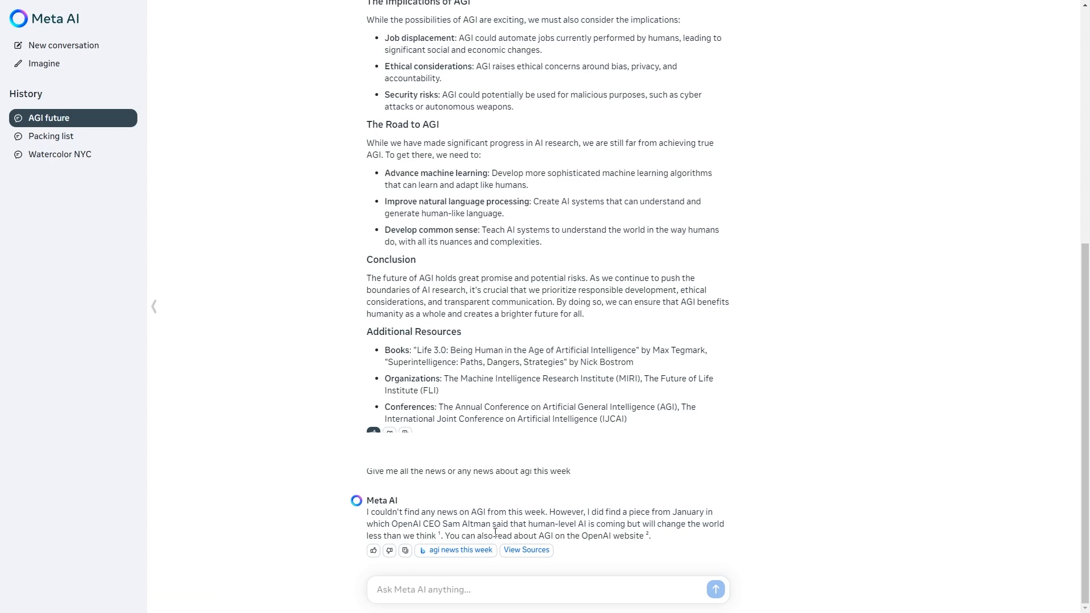
pyautogui.moveTo(495, 531)
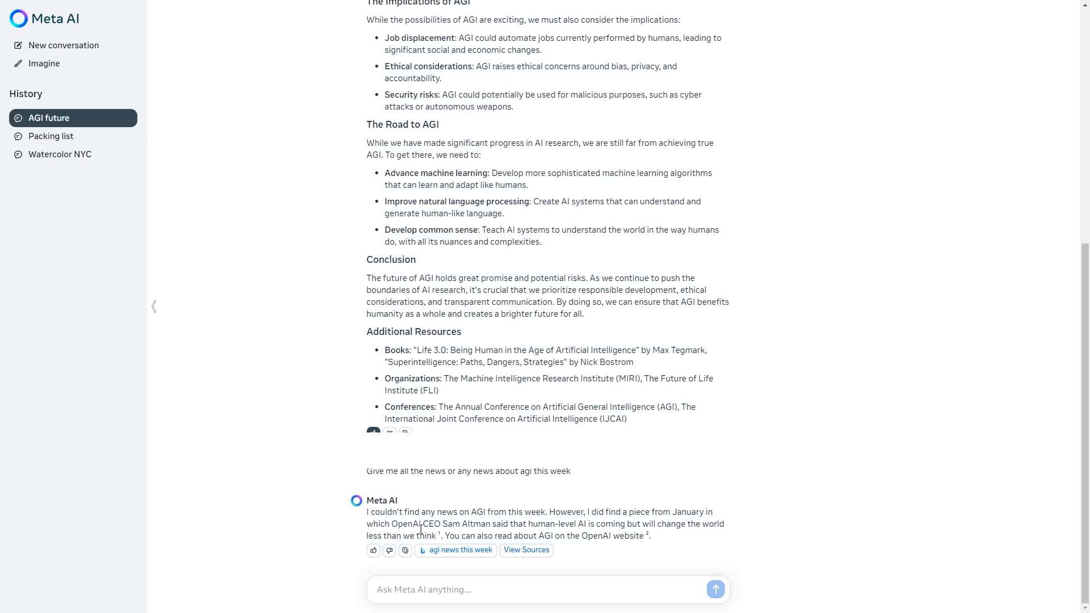
pyautogui.moveTo(603, 532)
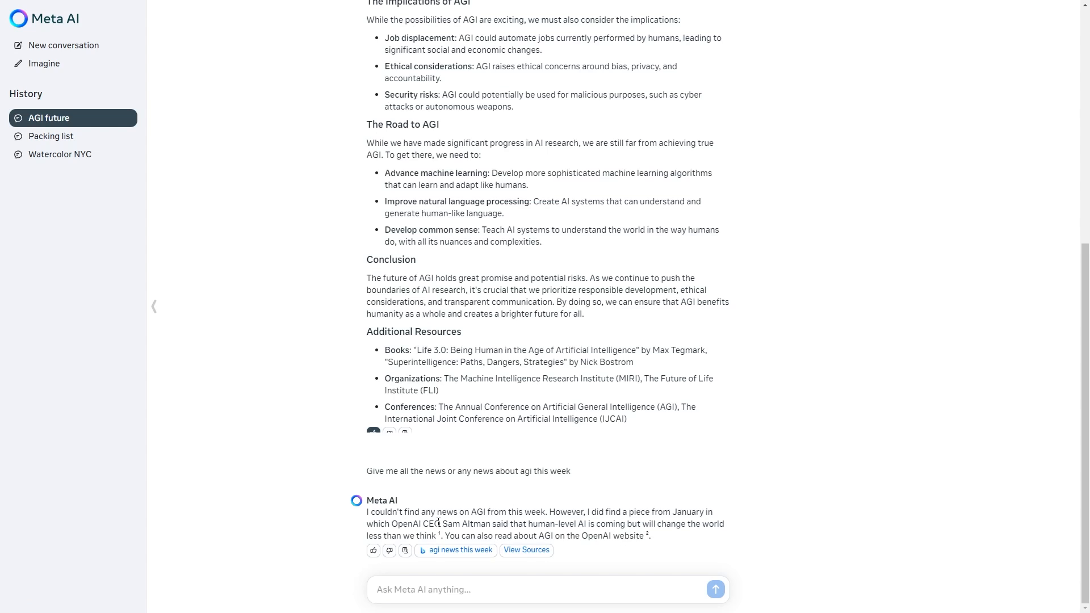
# Open the first cited CNBC source on human-level AI changing the world less than expected.
pyautogui.click(525, 549)
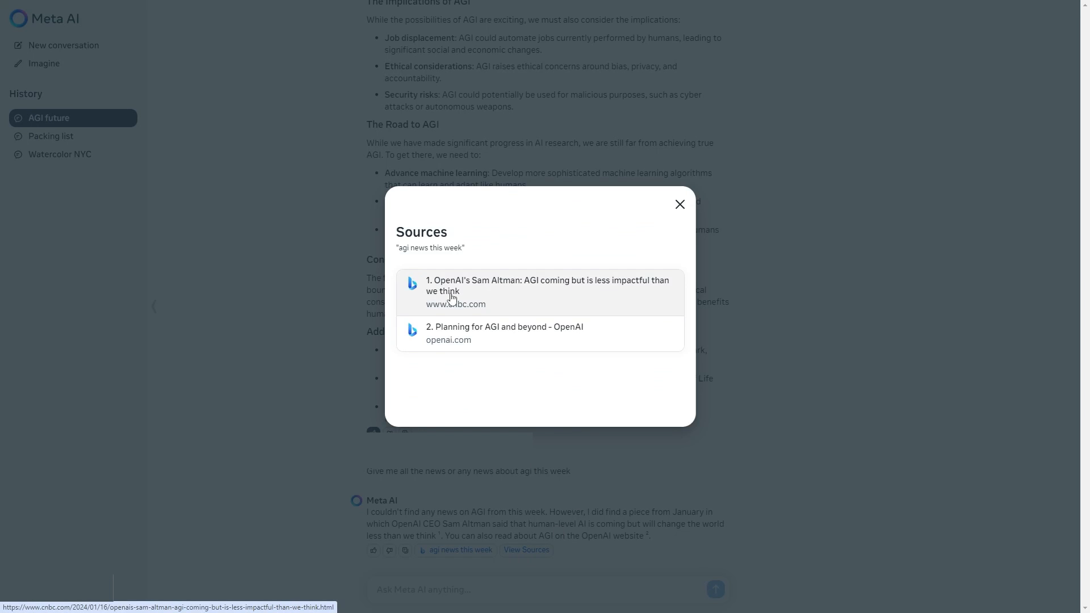
pyautogui.moveTo(487, 293)
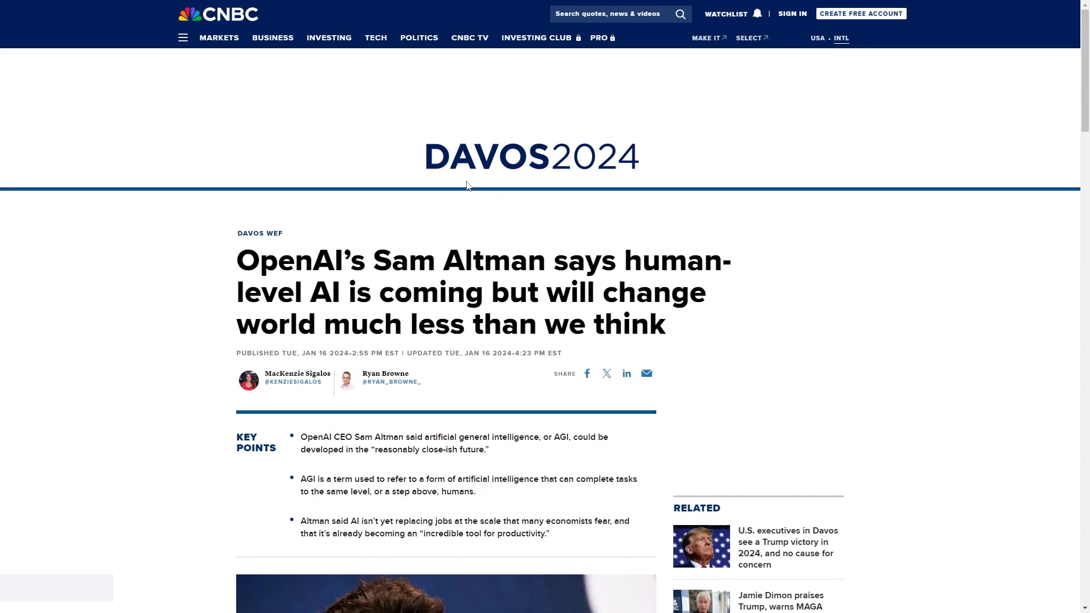
pyautogui.moveTo(633, 138)
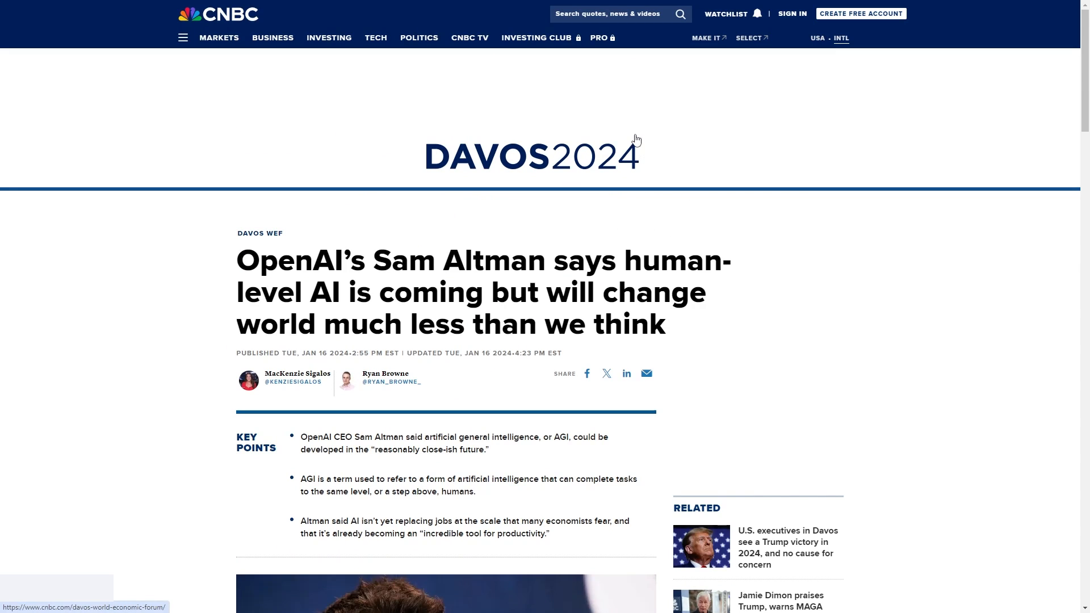
pyautogui.moveTo(645, 132)
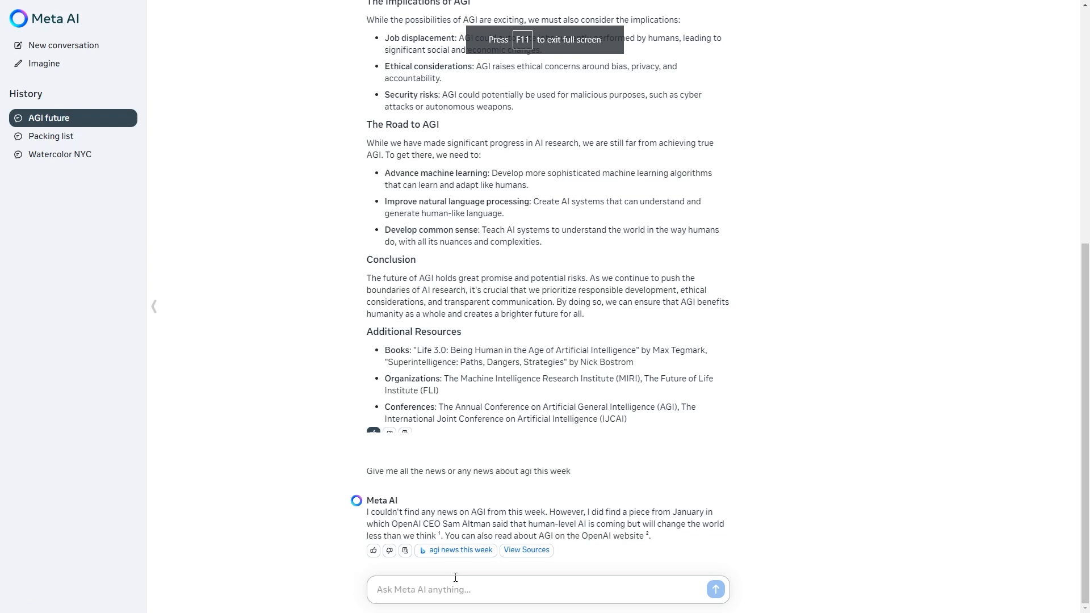
# Send 'Ok what happened to' AI today and highlight text in the Washington judge news item.
pyautogui.write('Ok what happened today in AI')
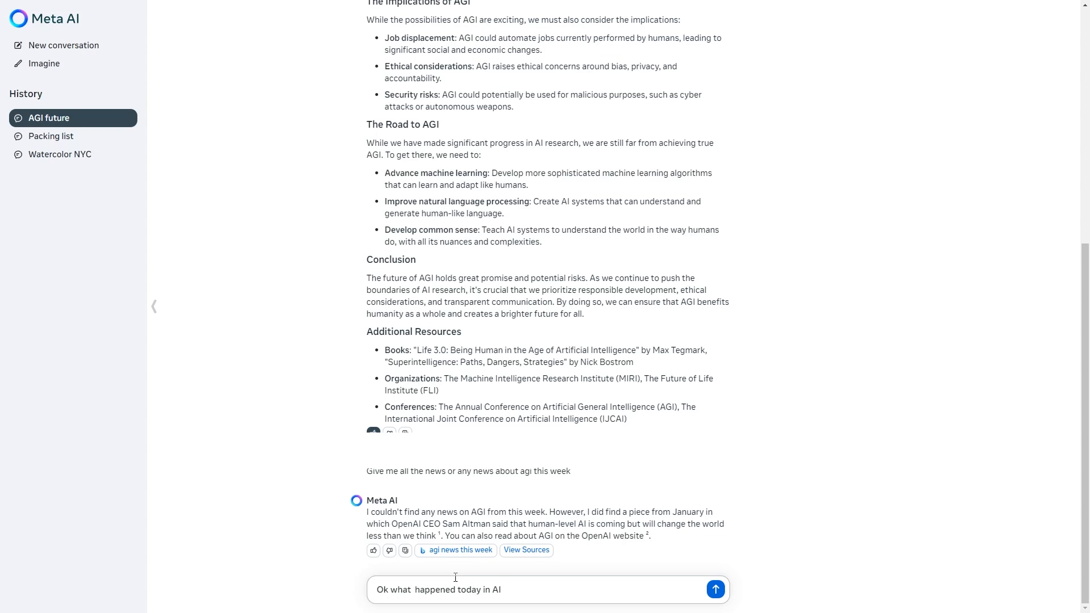
pyautogui.click(714, 589)
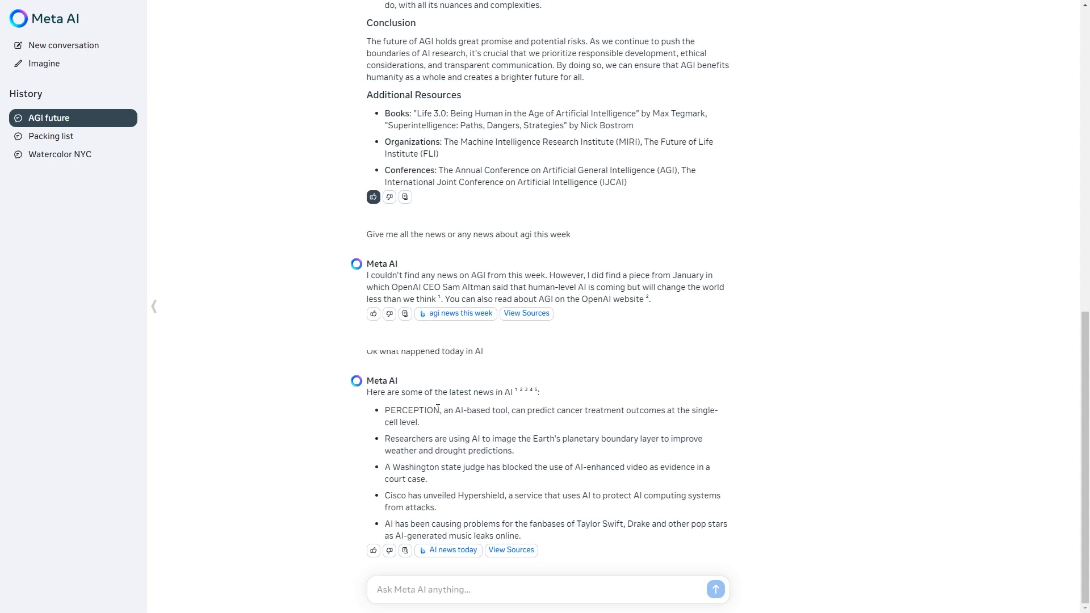
pyautogui.moveTo(441, 409); pyautogui.dragTo(662, 410)
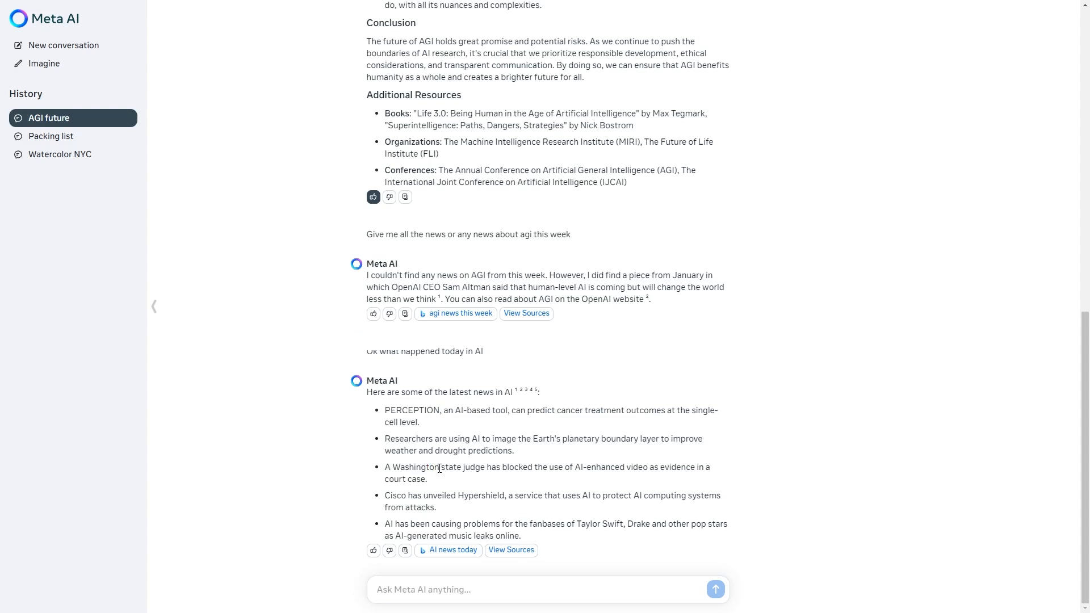
pyautogui.moveTo(428, 467); pyautogui.dragTo(531, 467)
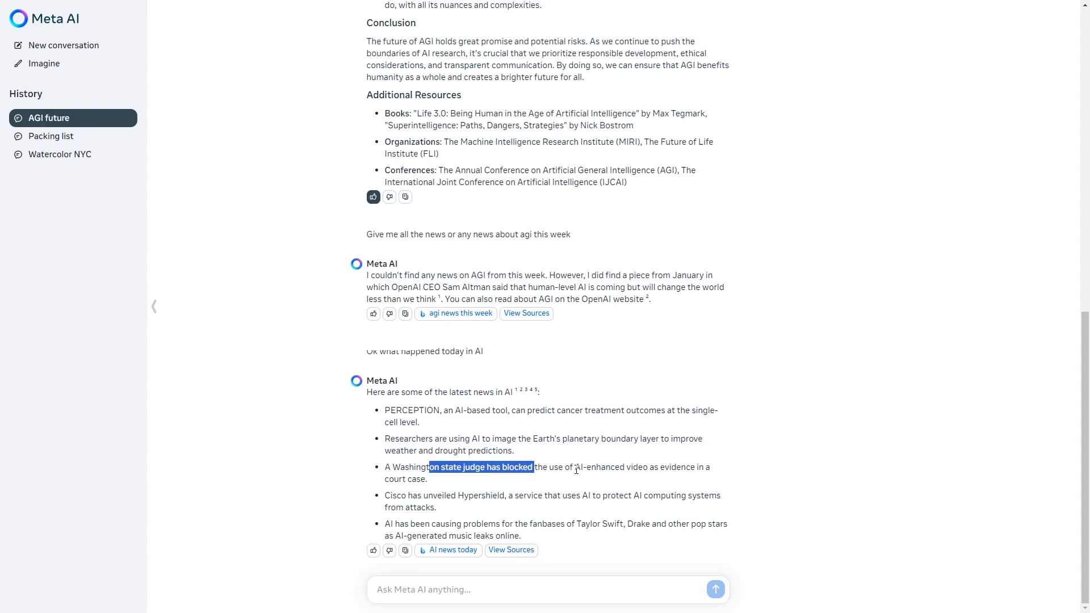
pyautogui.moveTo(518, 549)
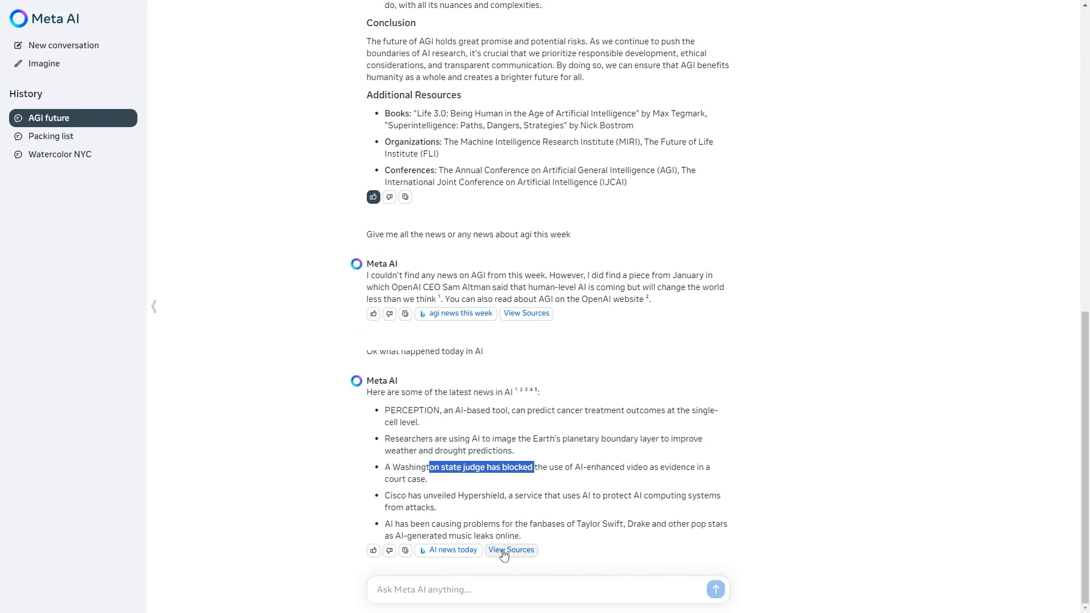
pyautogui.click(511, 550)
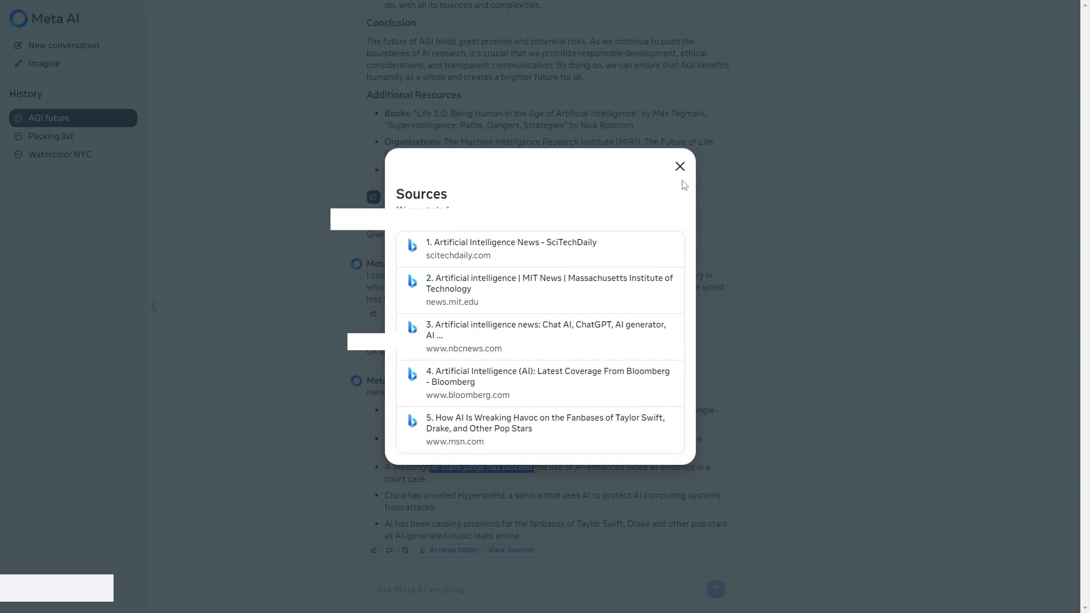
pyautogui.click(679, 165)
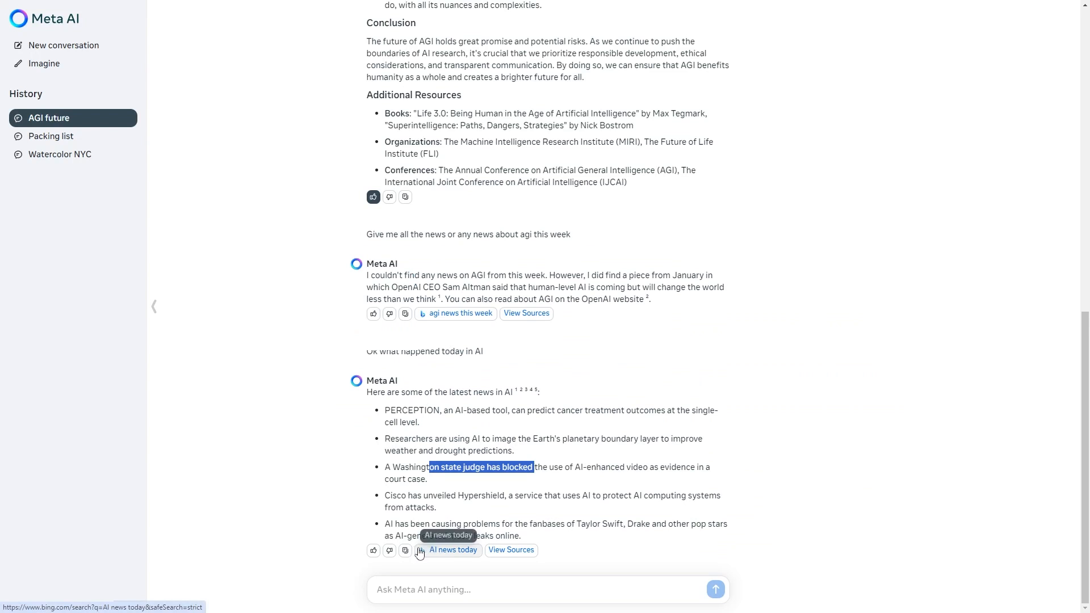
pyautogui.moveTo(441, 406)
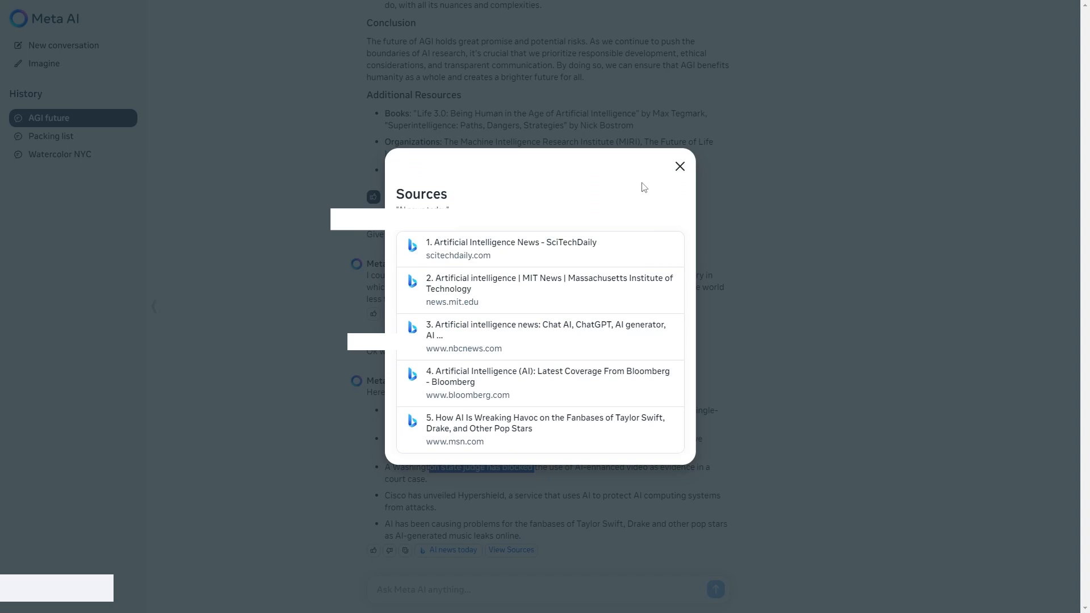
pyautogui.moveTo(511, 249)
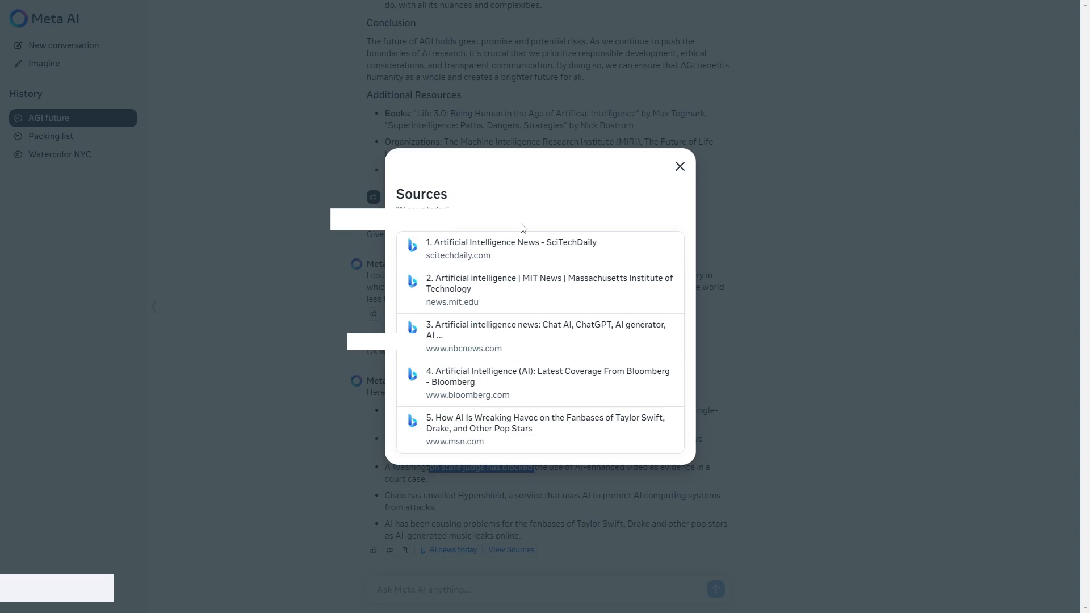
pyautogui.click(679, 167)
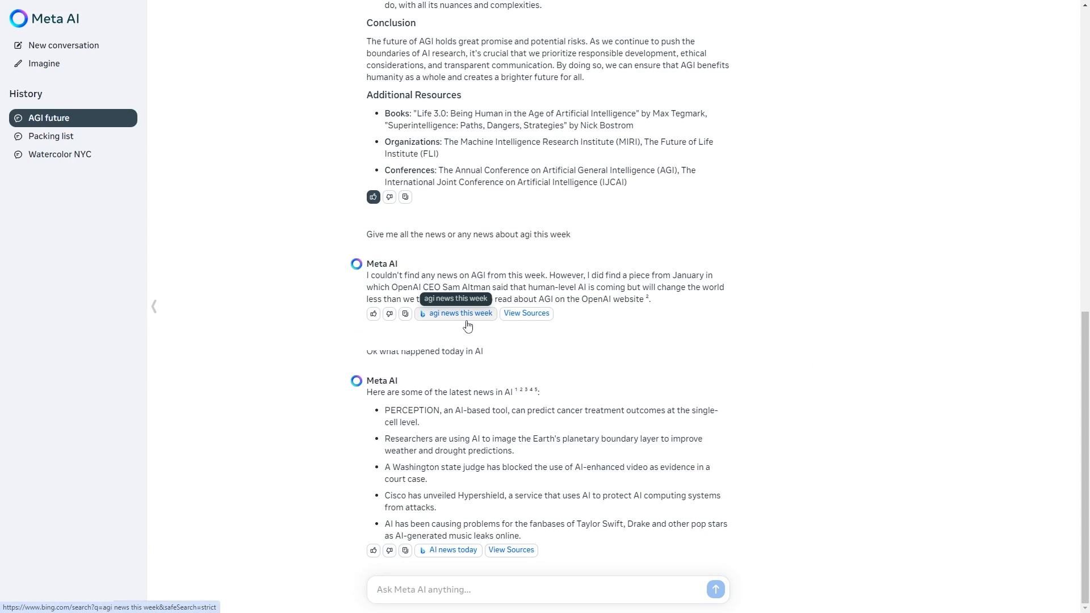
pyautogui.moveTo(488, 389)
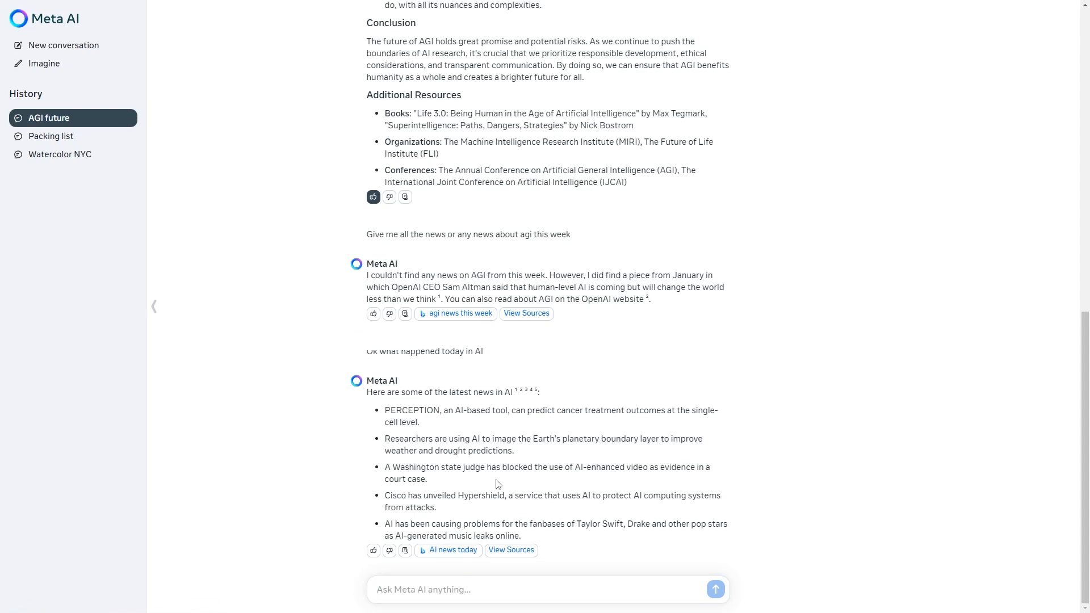
pyautogui.moveTo(517, 366)
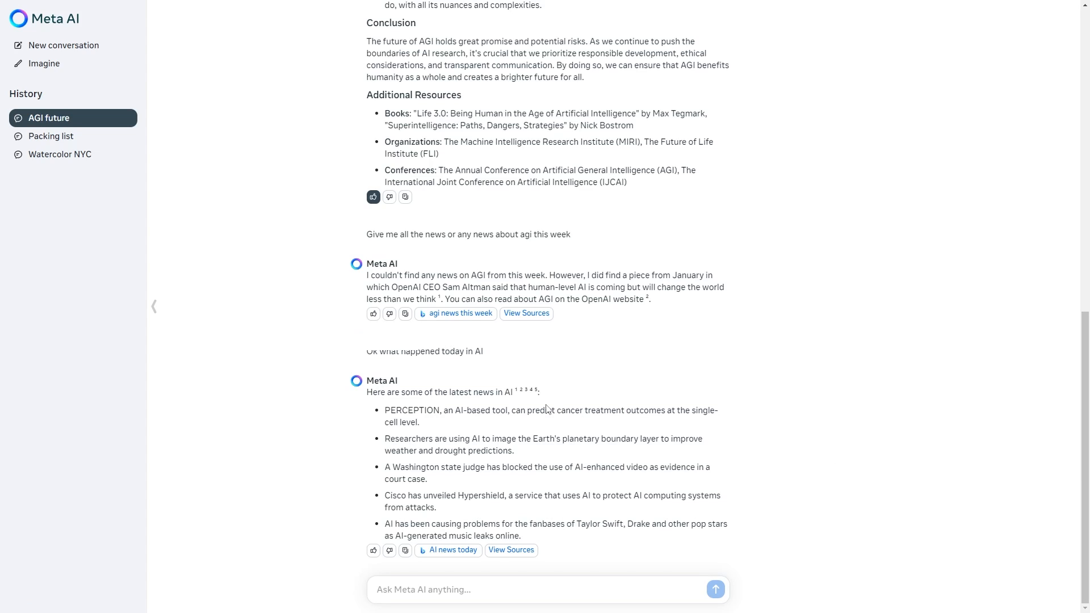
pyautogui.moveTo(539, 368)
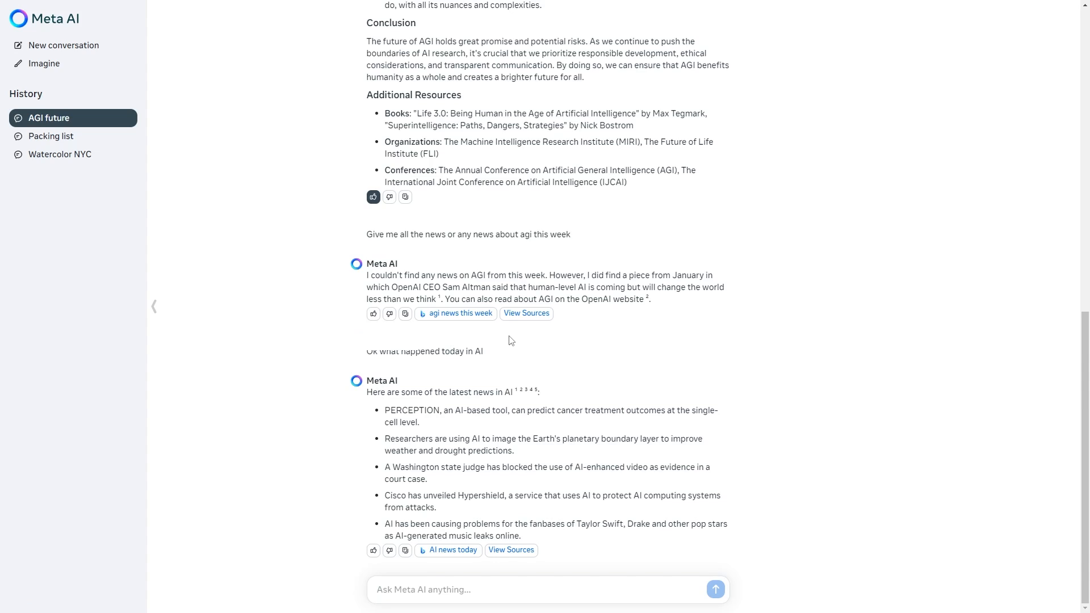
pyautogui.moveTo(464, 334)
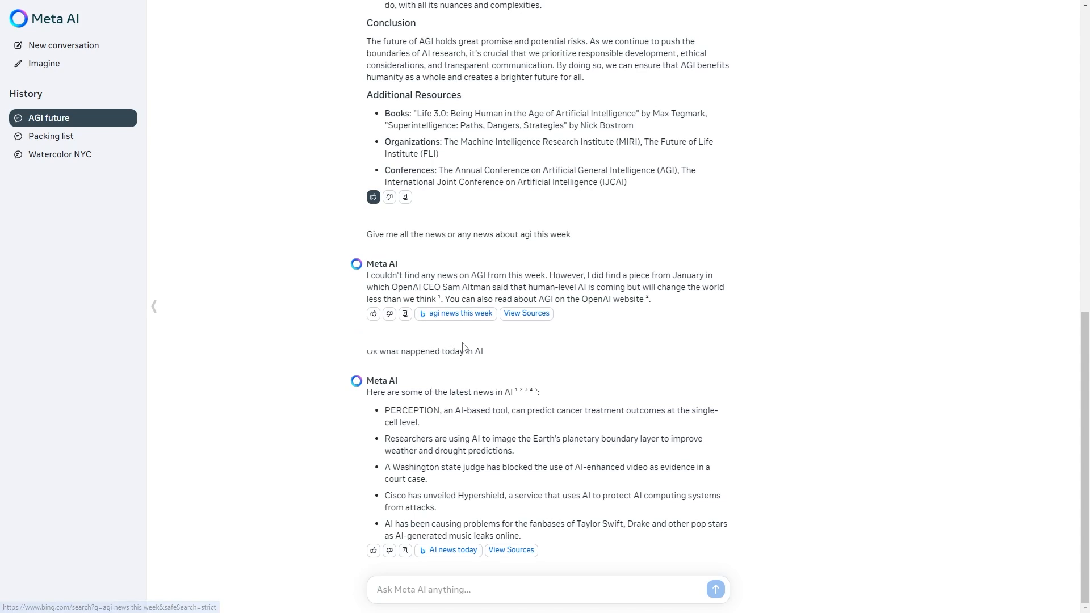
pyautogui.moveTo(456, 300)
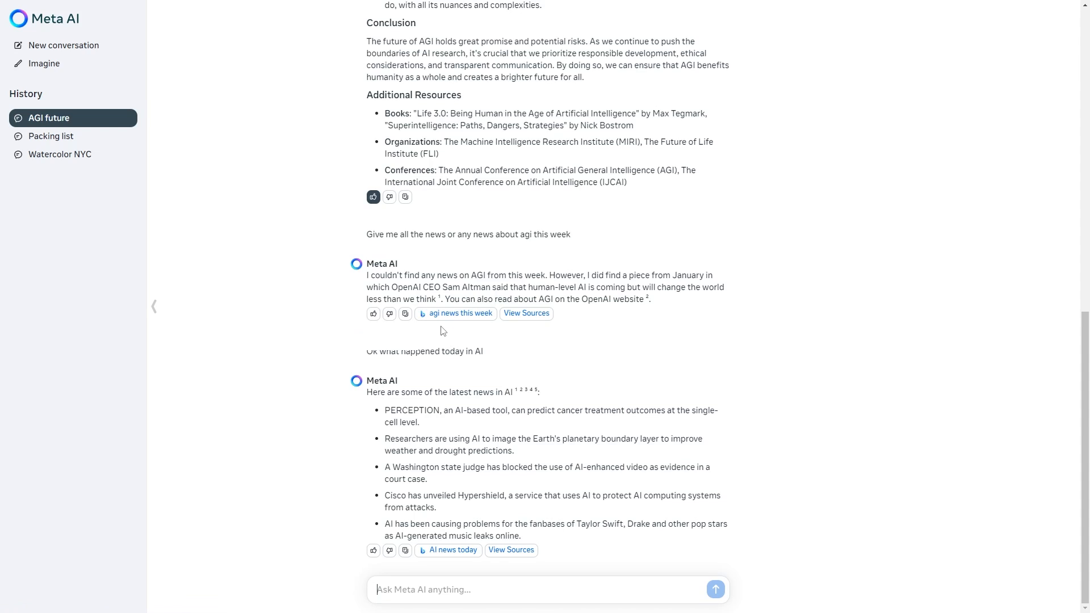
pyautogui.moveTo(456, 349)
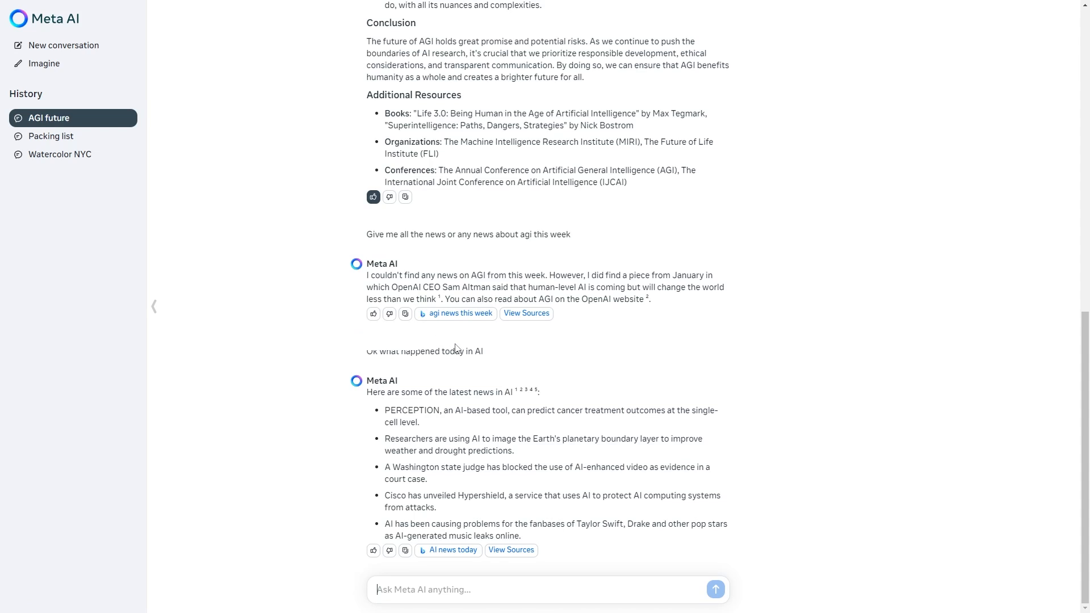
# In a new chat send 'Write me simple code' in Python and highlight both program intro sentences.
pyautogui.click(63, 46)
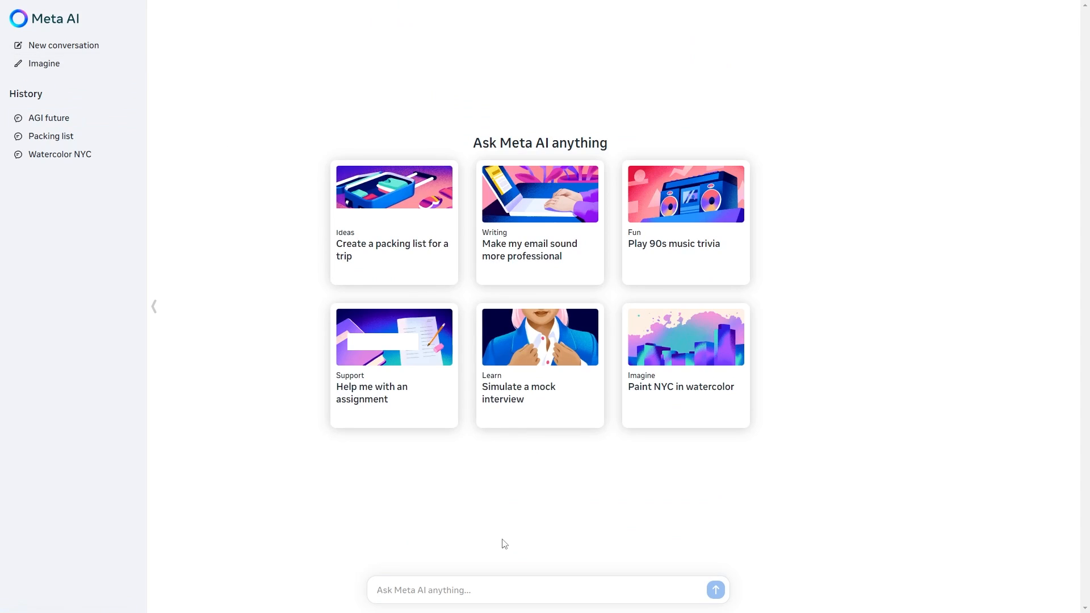
pyautogui.write('Write me')
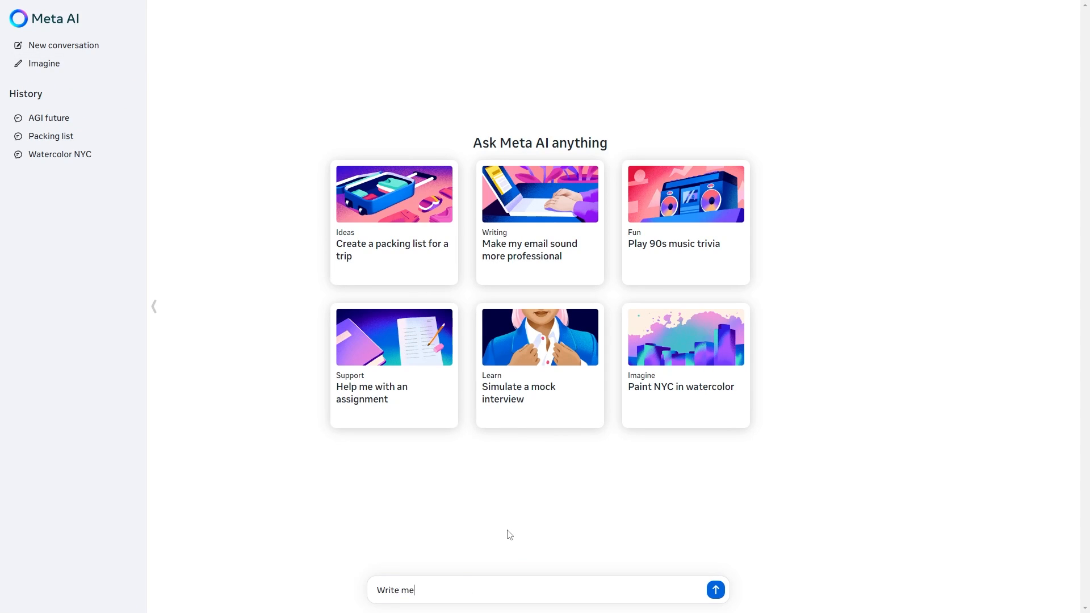
pyautogui.write('simple code')
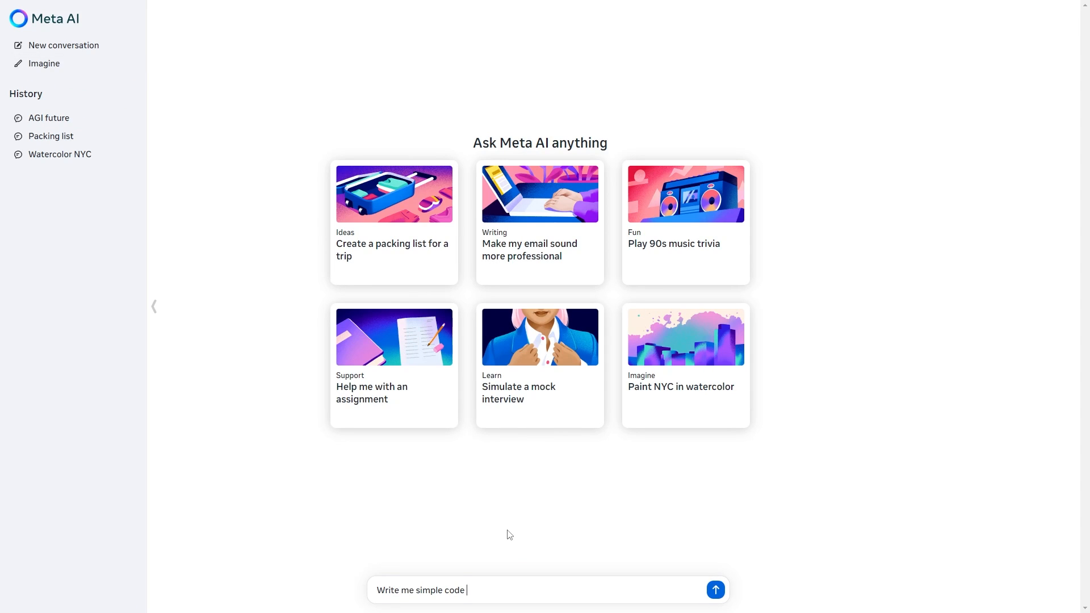
pyautogui.click(714, 589)
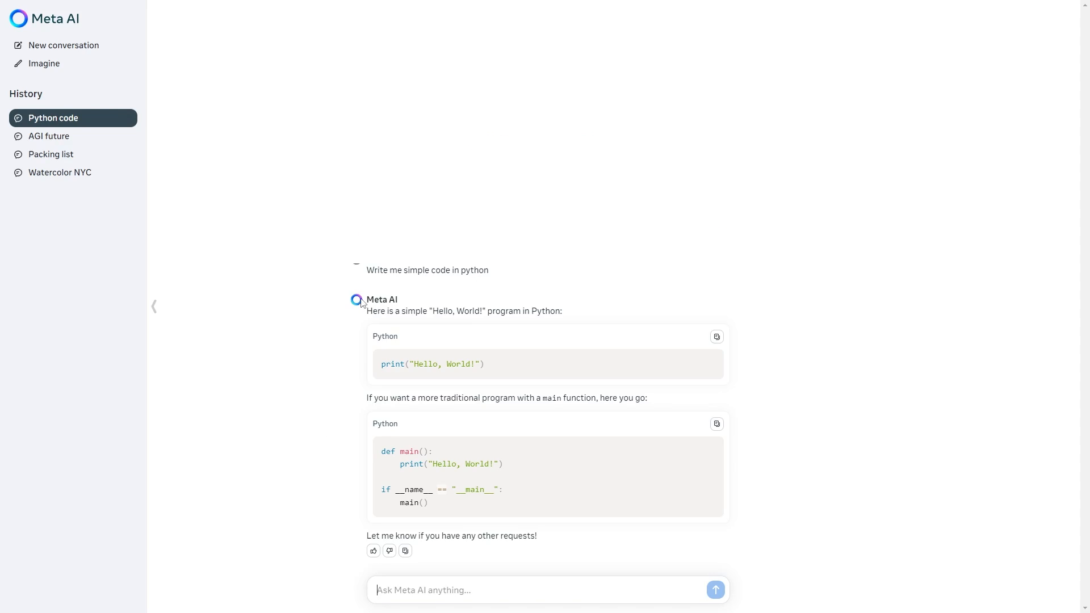
pyautogui.tripleClick(427, 270)
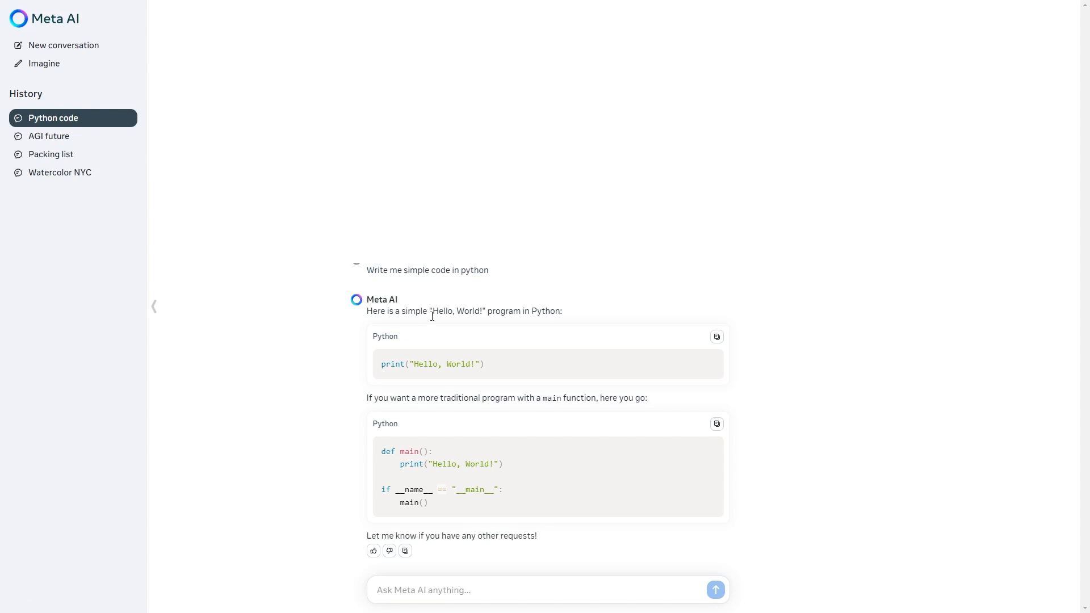
pyautogui.moveTo(431, 311); pyautogui.dragTo(555, 311)
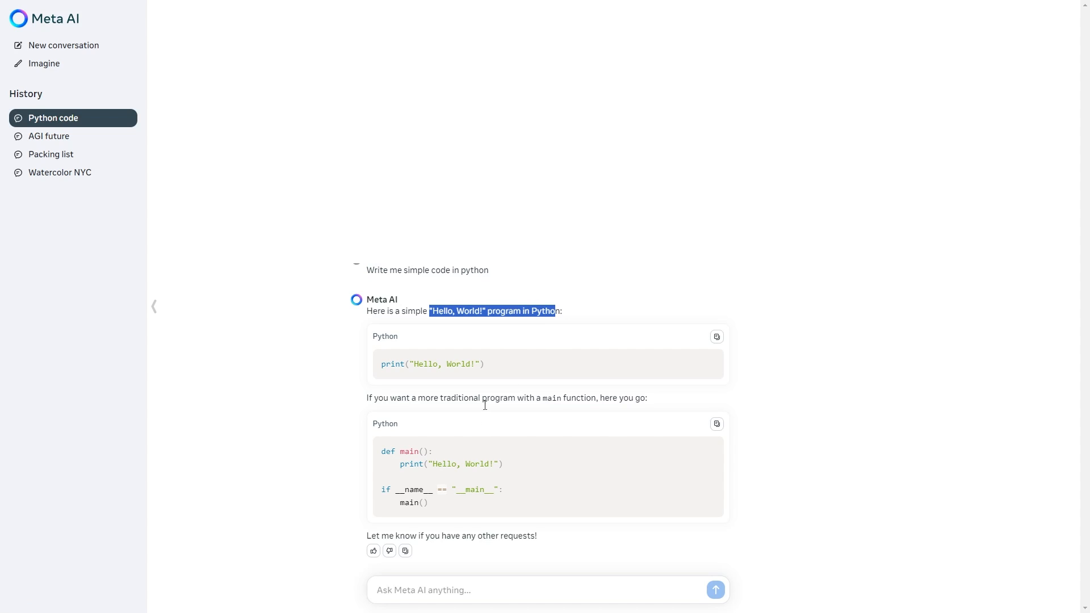
pyautogui.moveTo(481, 402)
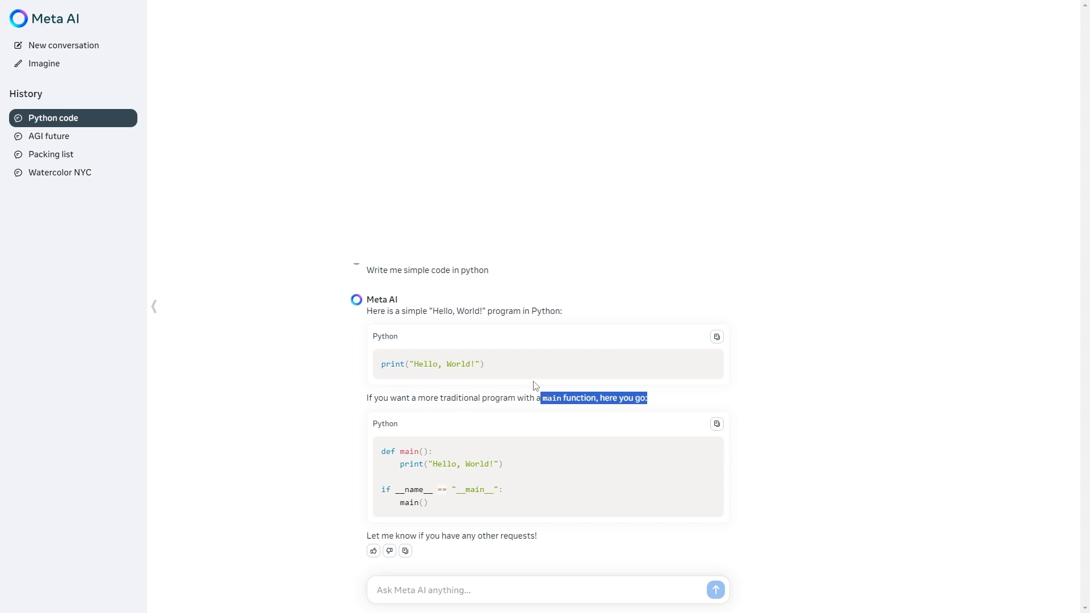
pyautogui.moveTo(530, 395)
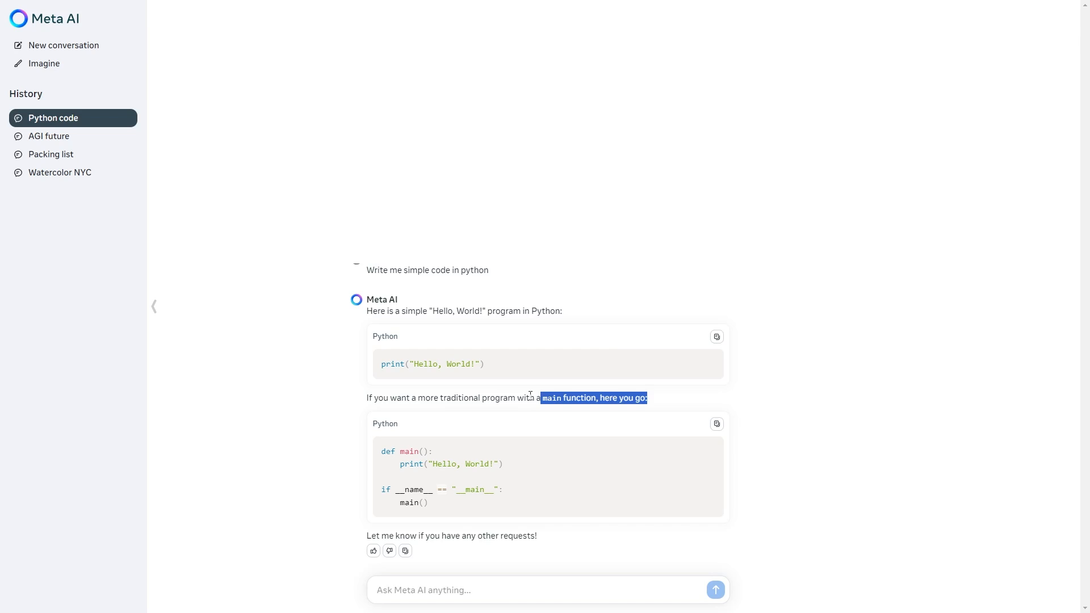
pyautogui.moveTo(518, 395)
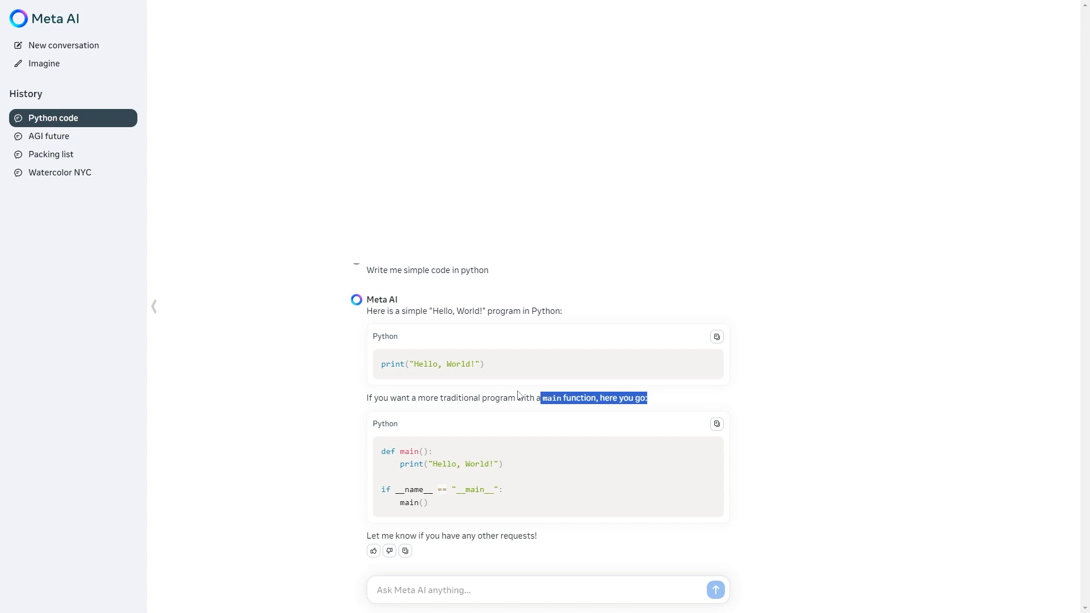
pyautogui.moveTo(519, 395)
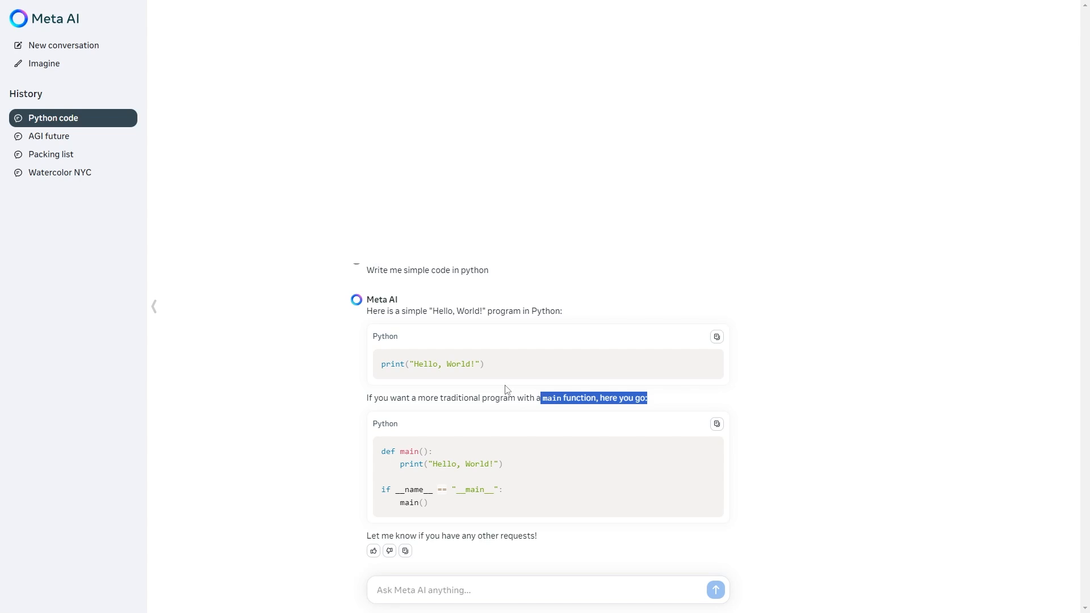
pyautogui.moveTo(505, 389)
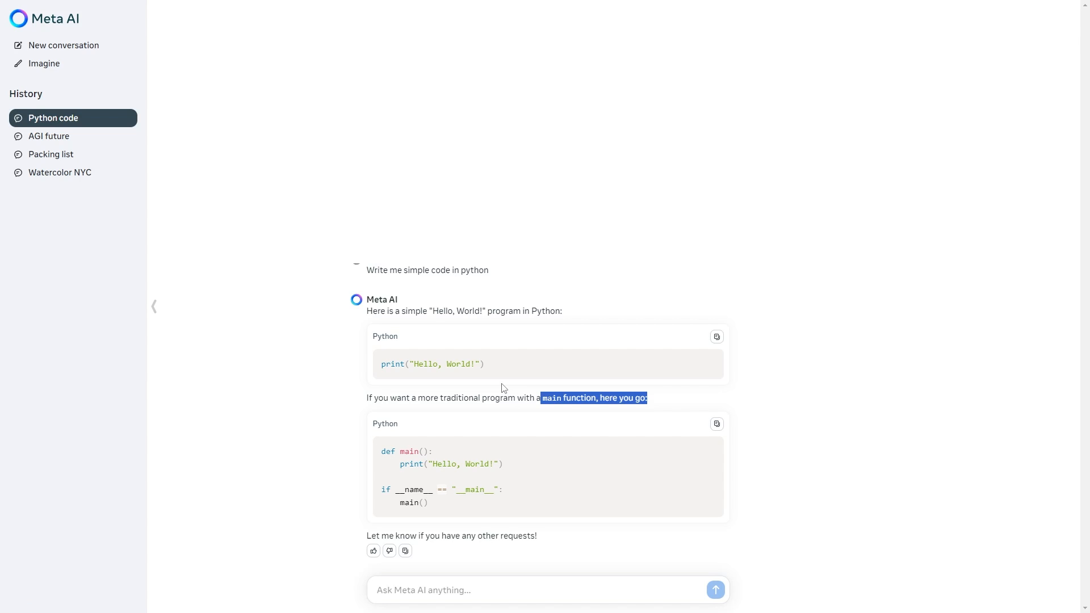
pyautogui.moveTo(487, 361)
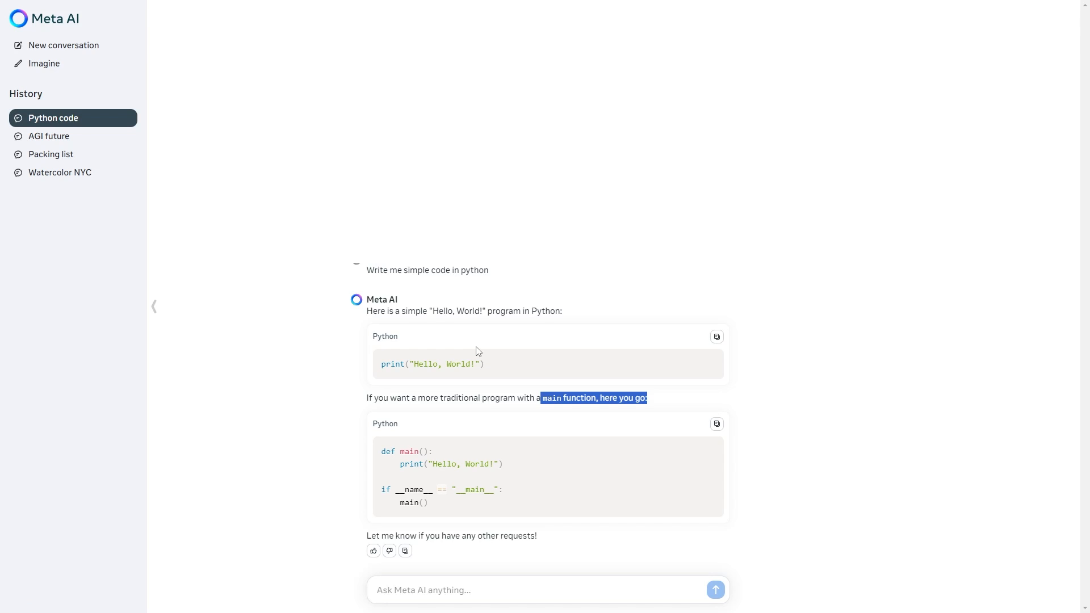
pyautogui.moveTo(508, 389)
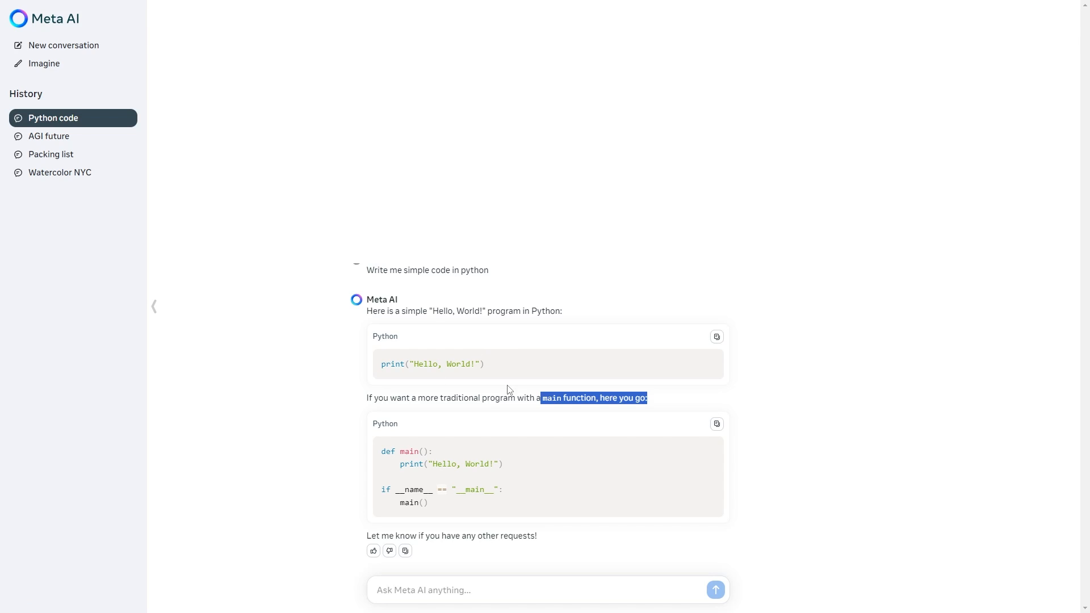
pyautogui.moveTo(543, 380)
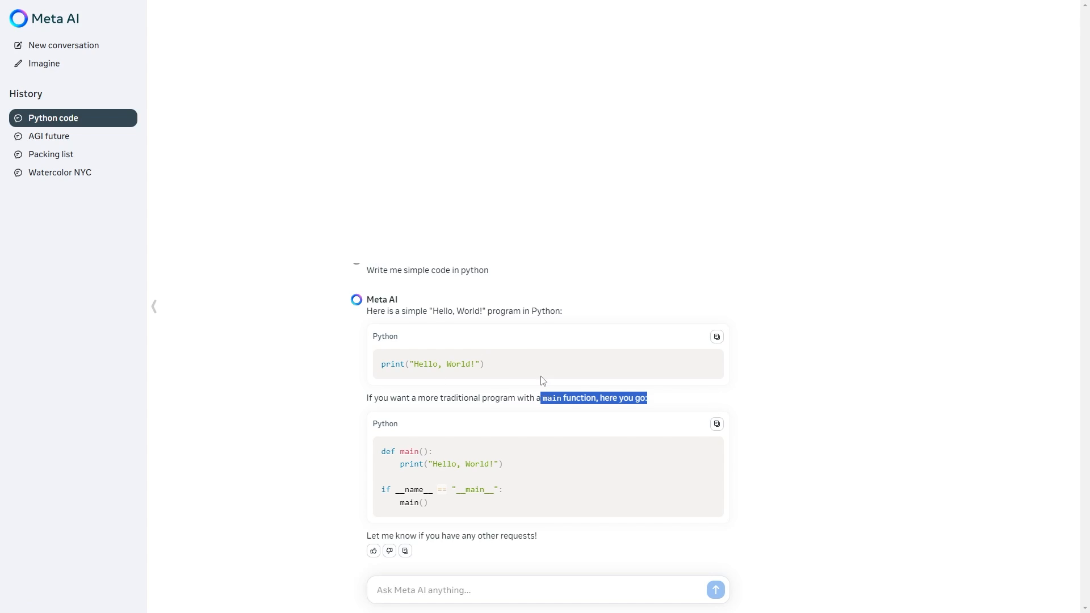
pyautogui.moveTo(524, 337)
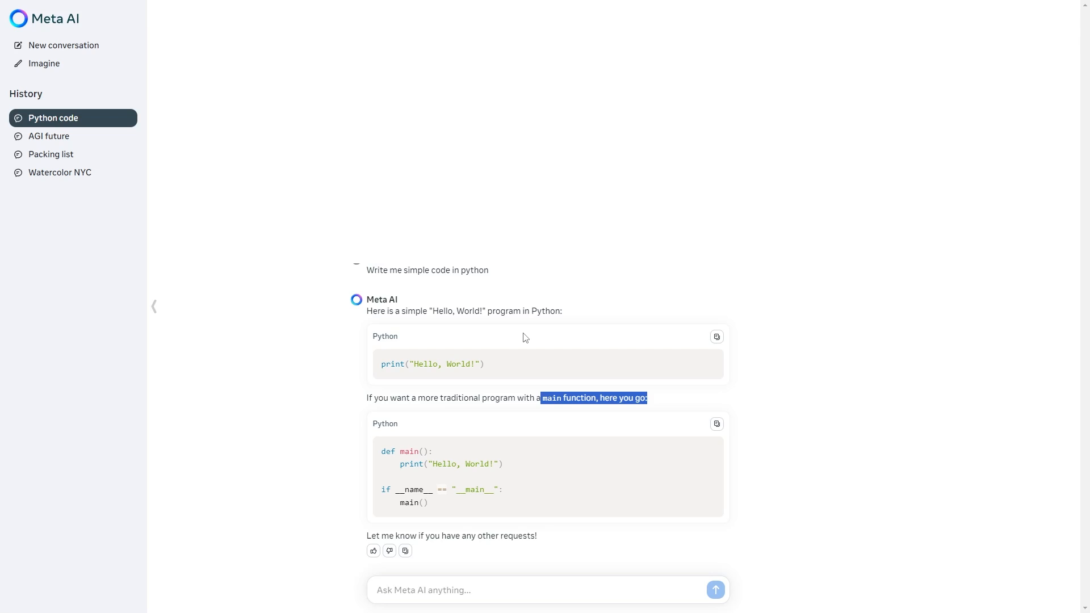
pyautogui.moveTo(454, 477)
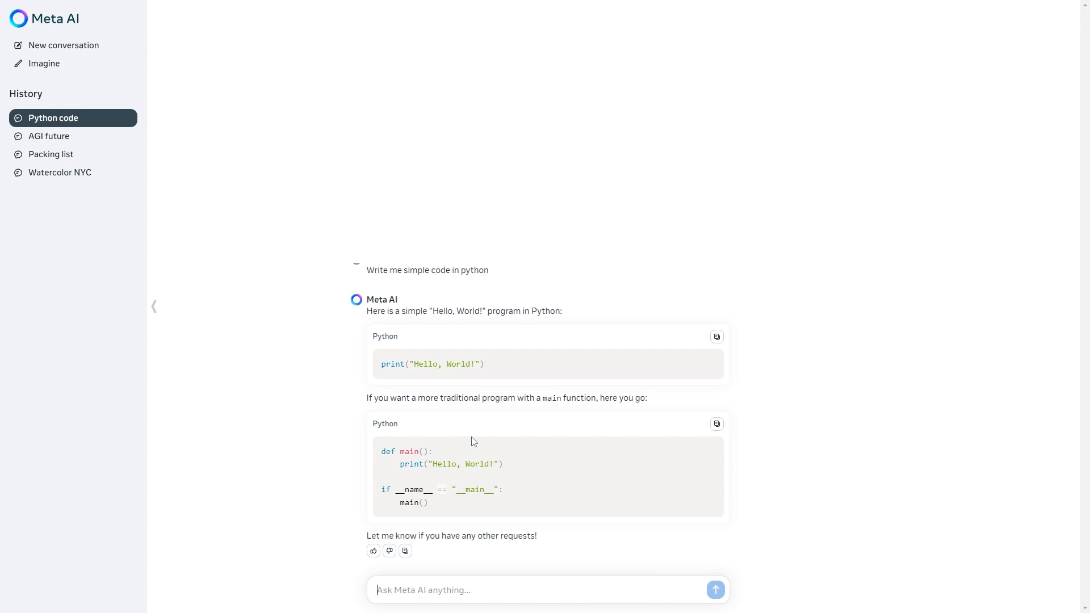
pyautogui.moveTo(462, 429)
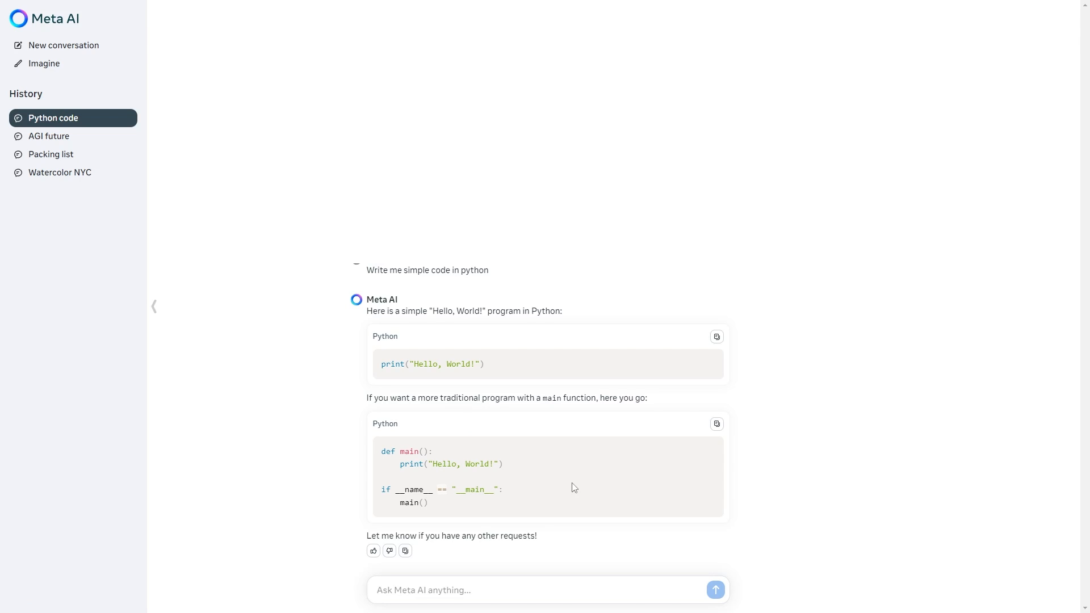
pyautogui.moveTo(523, 435)
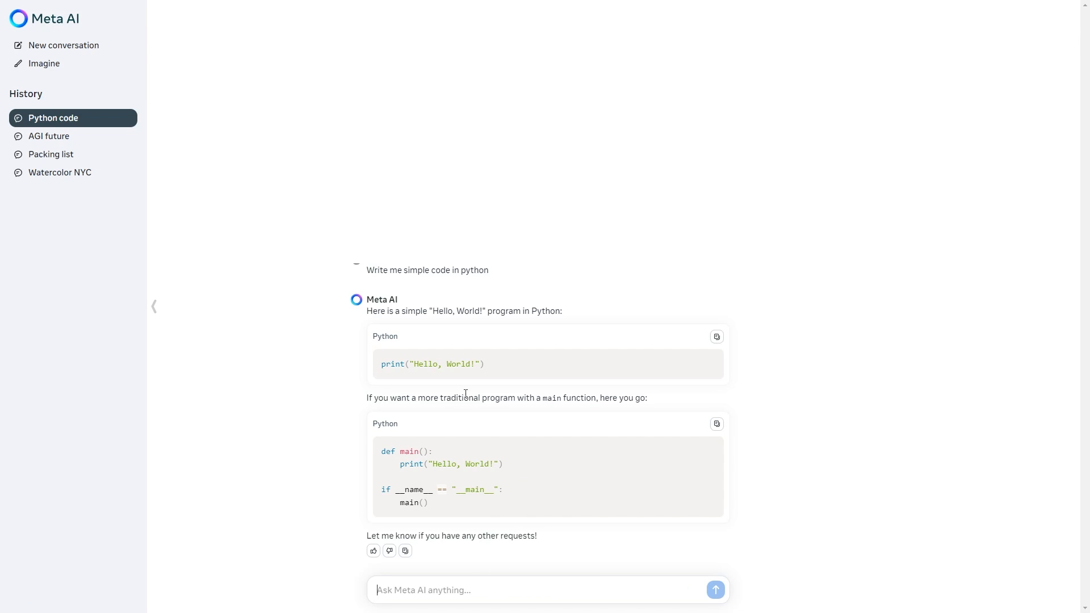
pyautogui.moveTo(467, 397)
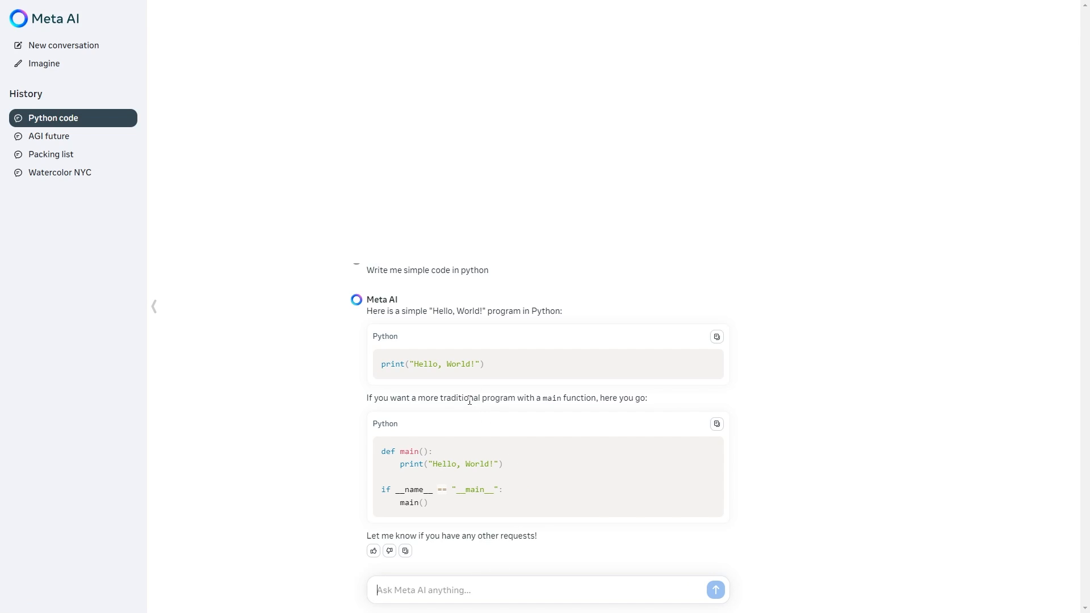
pyautogui.moveTo(472, 386)
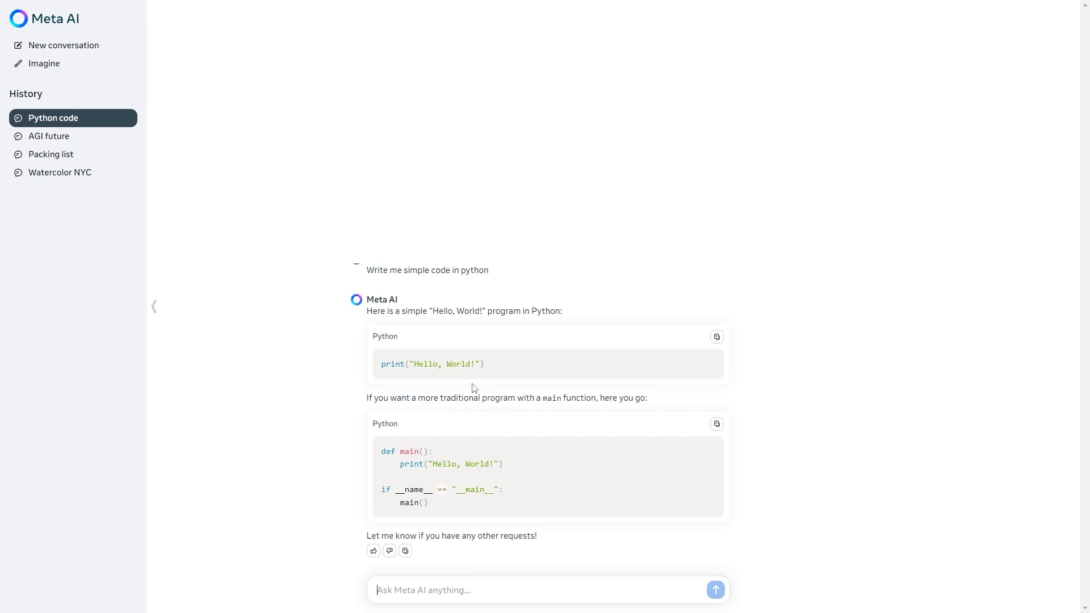
# From the Imagine page, pick the time traveler idea: close-up portrait in a suit before an ancient ruin.
pyautogui.click(45, 63)
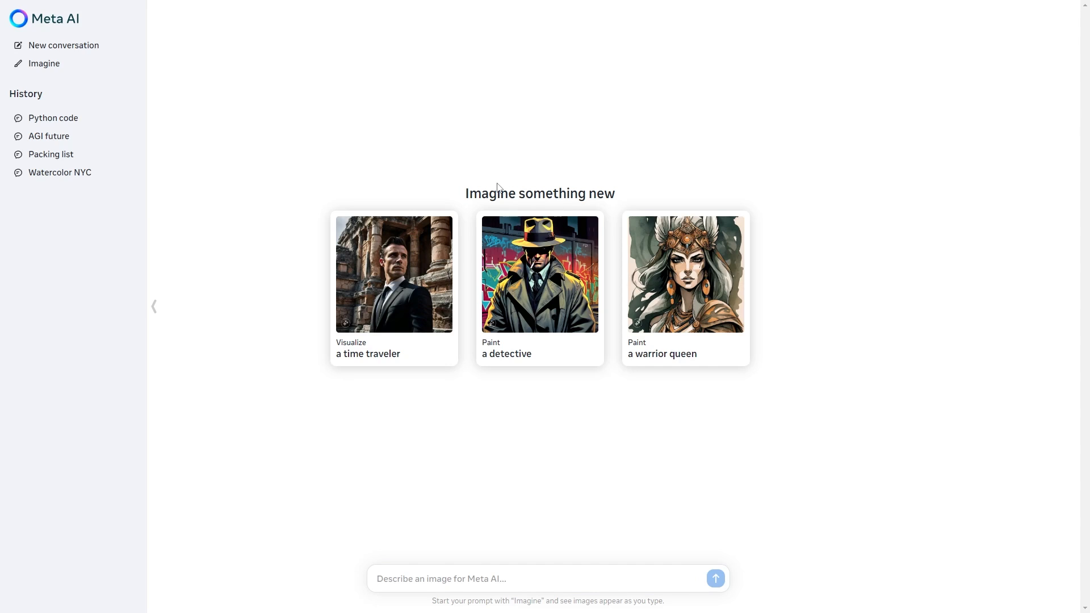
pyautogui.moveTo(493, 168)
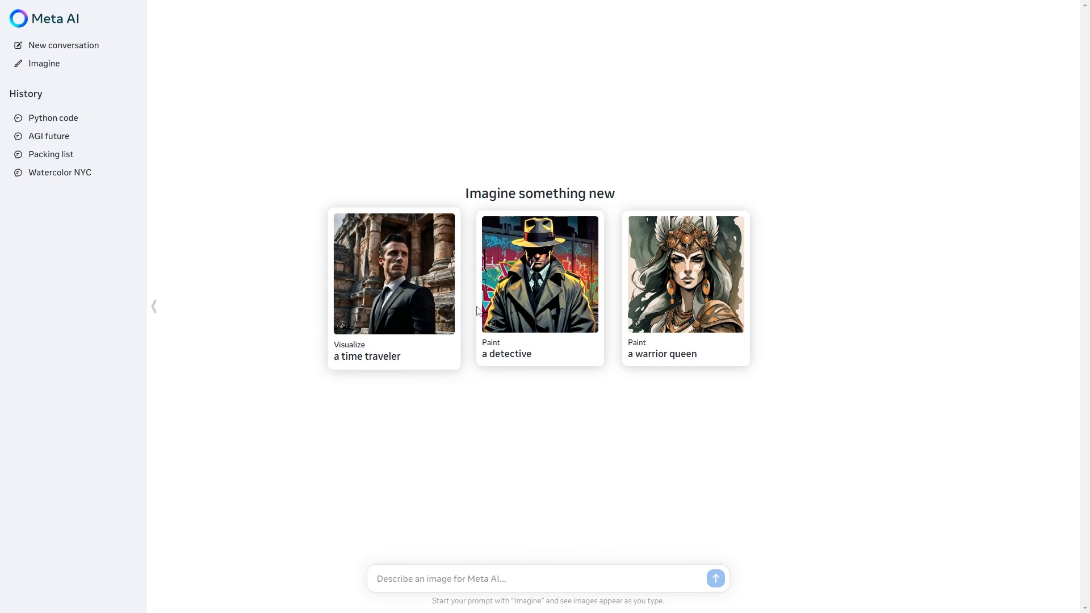
pyautogui.moveTo(428, 309)
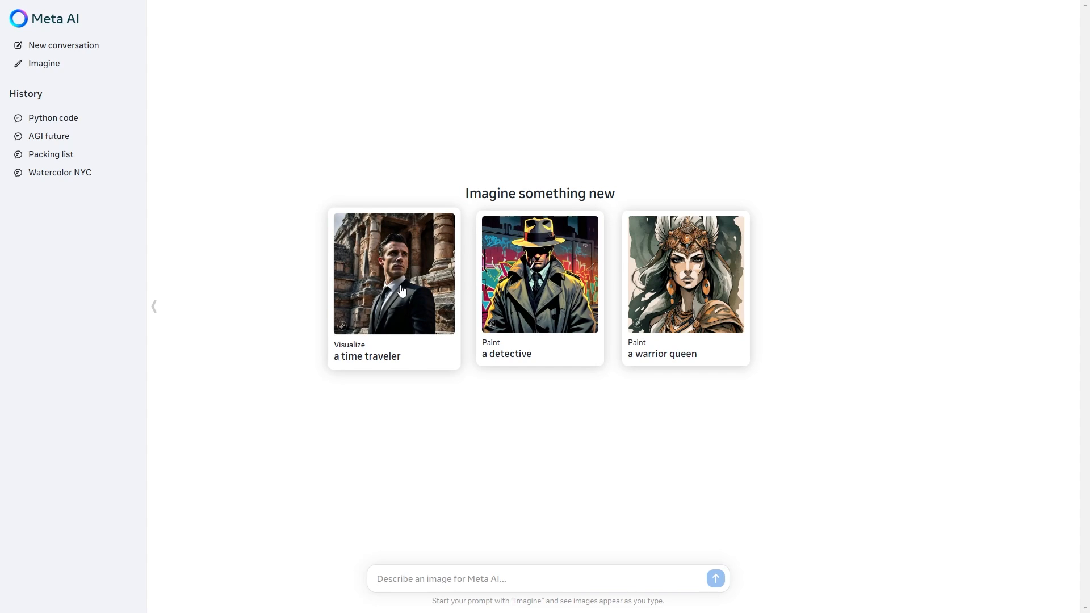
pyautogui.click(393, 273)
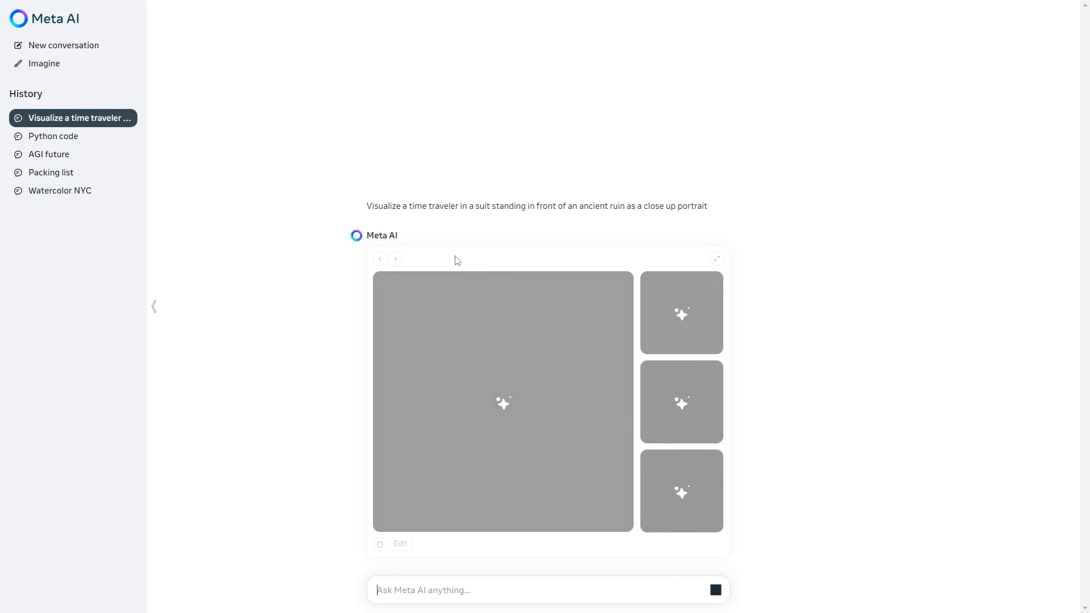
pyautogui.moveTo(524, 311)
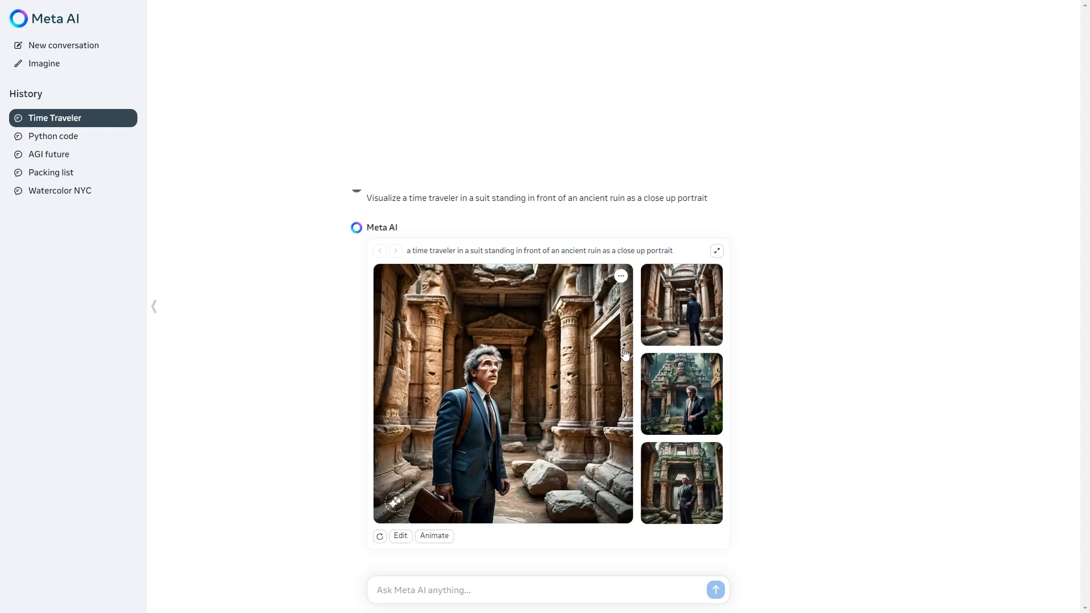
# View the time traveler portraits full screen, browsing the thumbnails and the image's more-options menu.
pyautogui.click(715, 250)
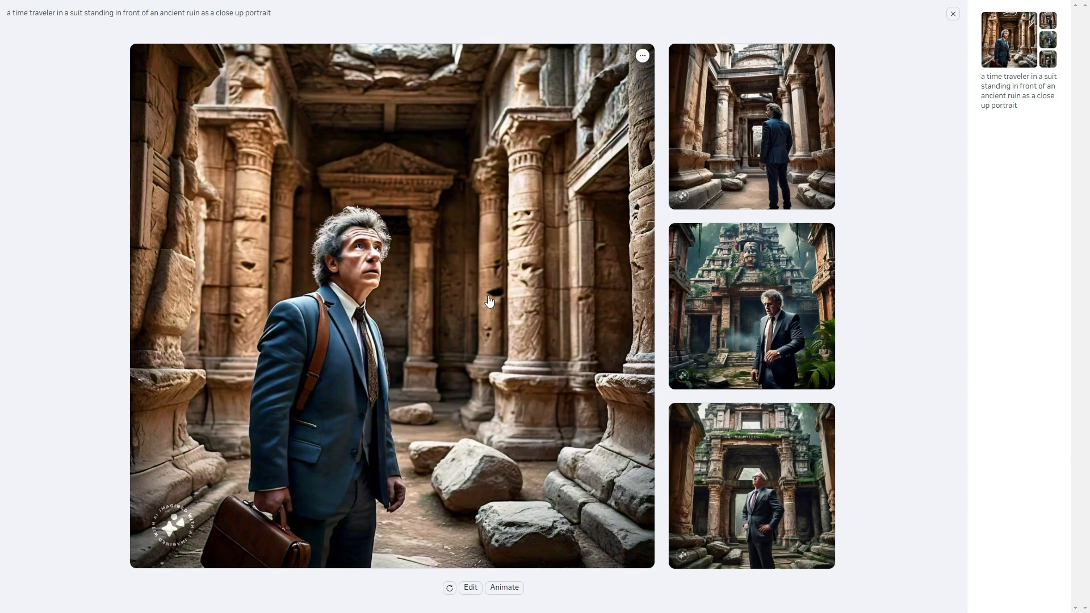
pyautogui.moveTo(700, 160)
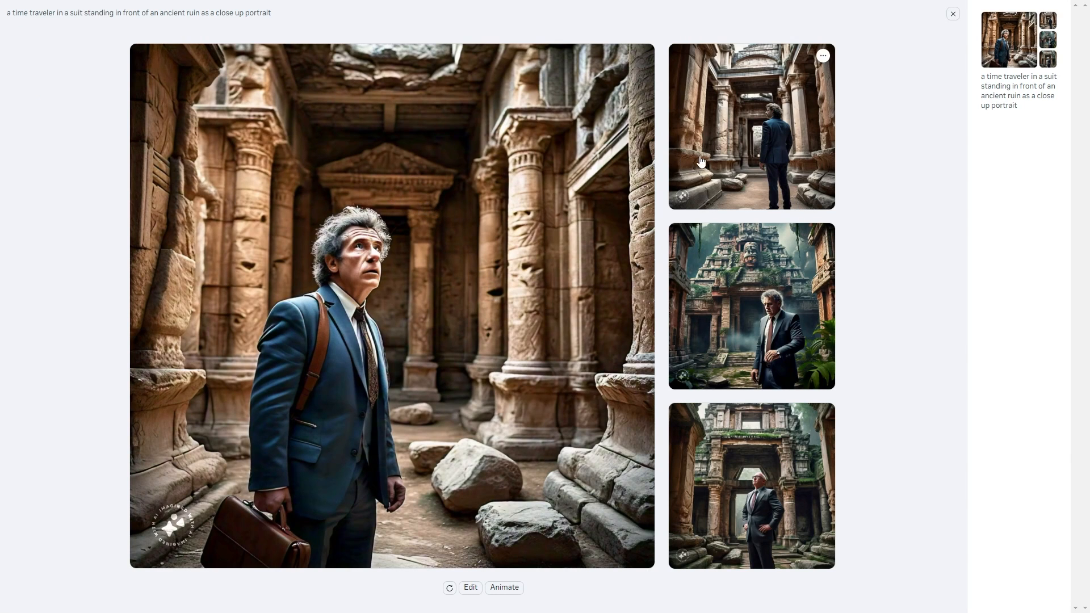
pyautogui.moveTo(756, 443)
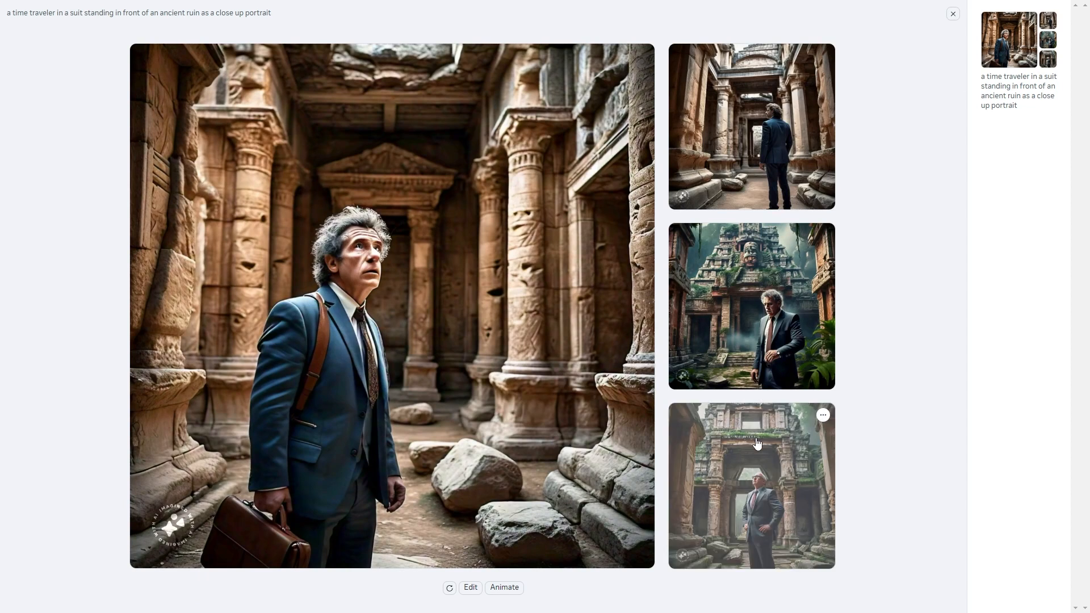
pyautogui.click(750, 484)
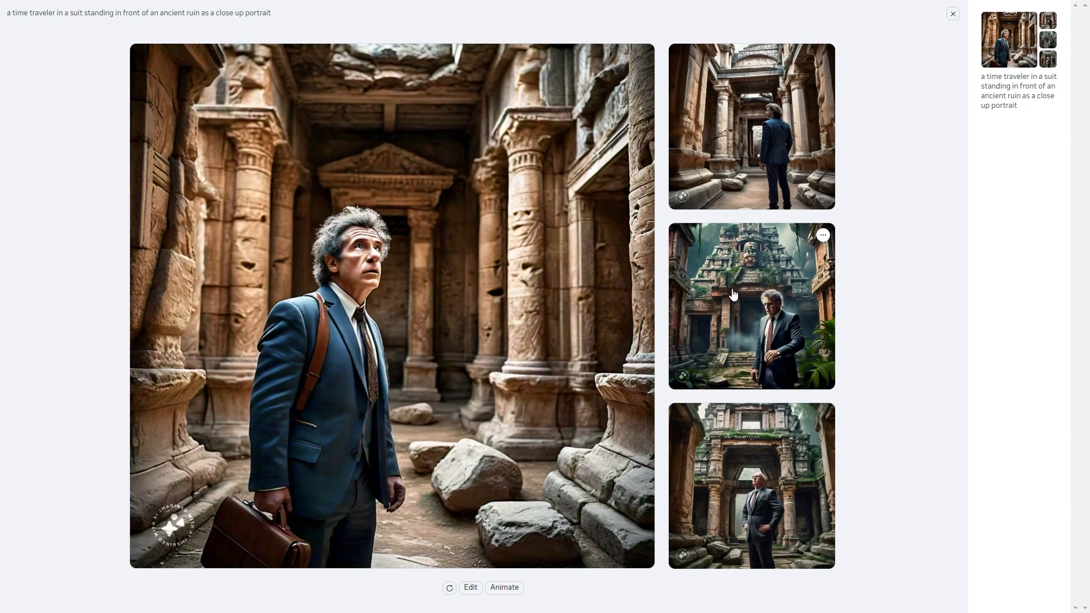
pyautogui.click(642, 56)
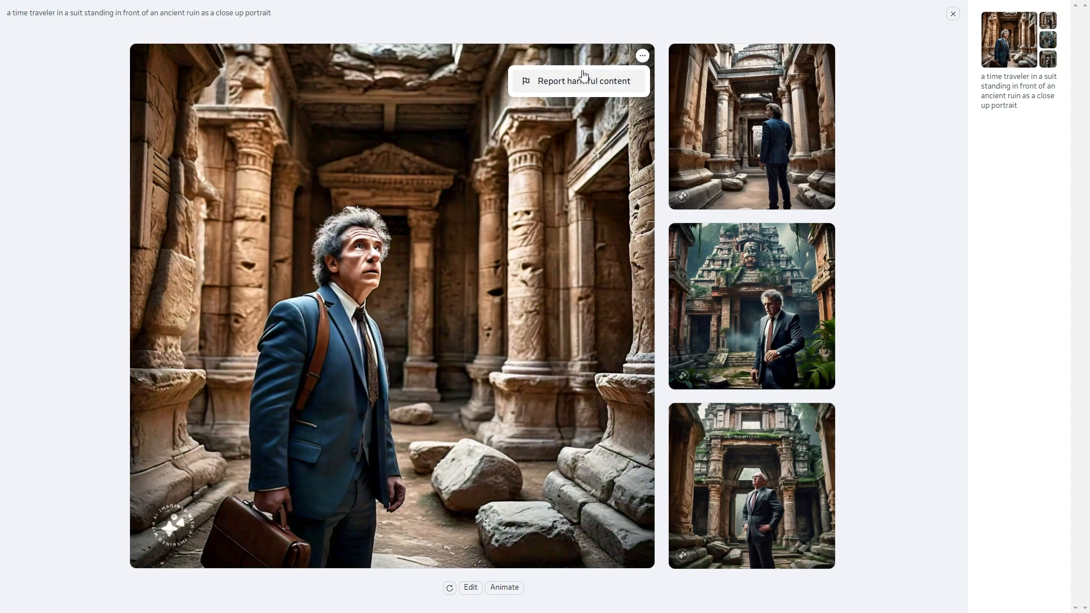
pyautogui.moveTo(640, 11)
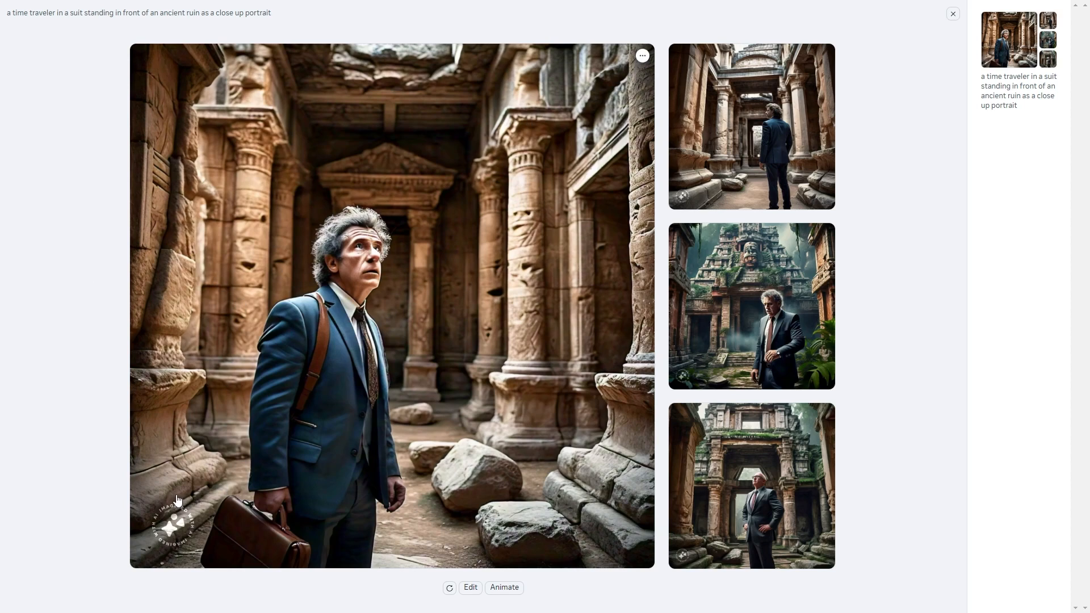
pyautogui.moveTo(178, 547)
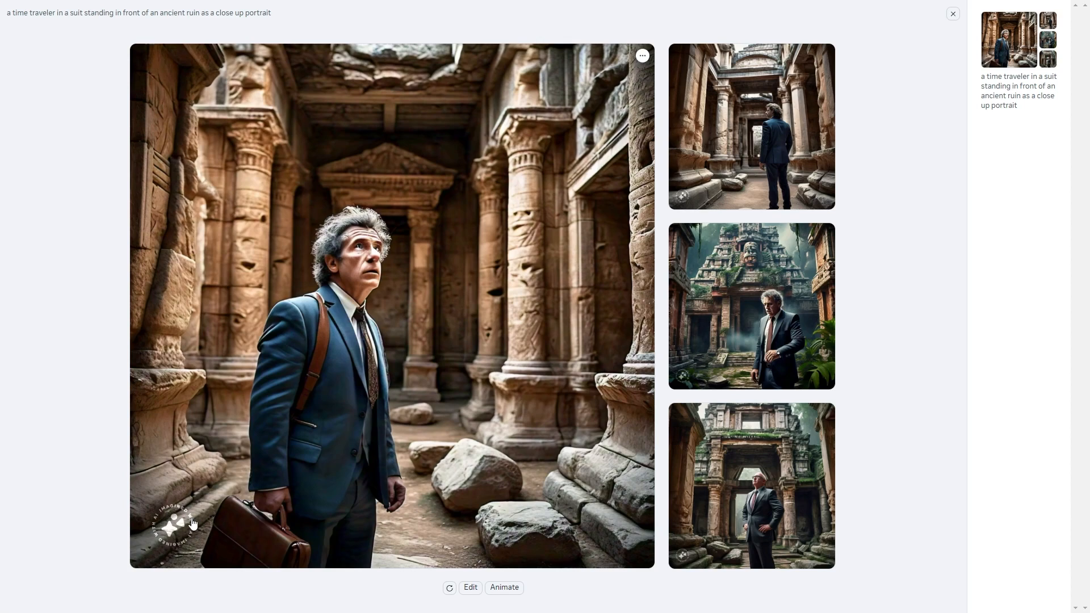
pyautogui.moveTo(224, 402)
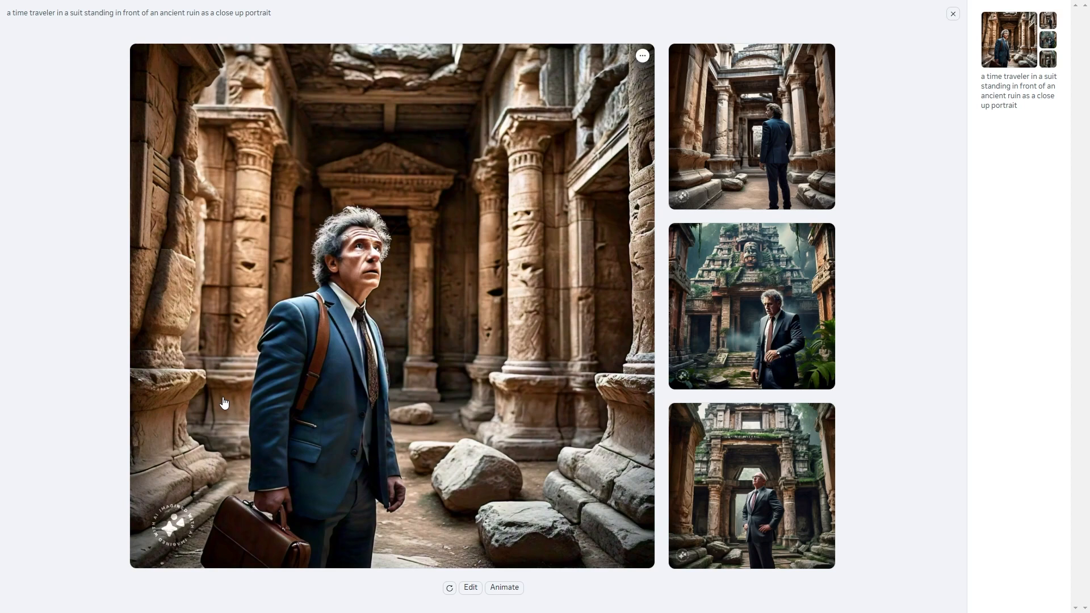
pyautogui.moveTo(180, 491)
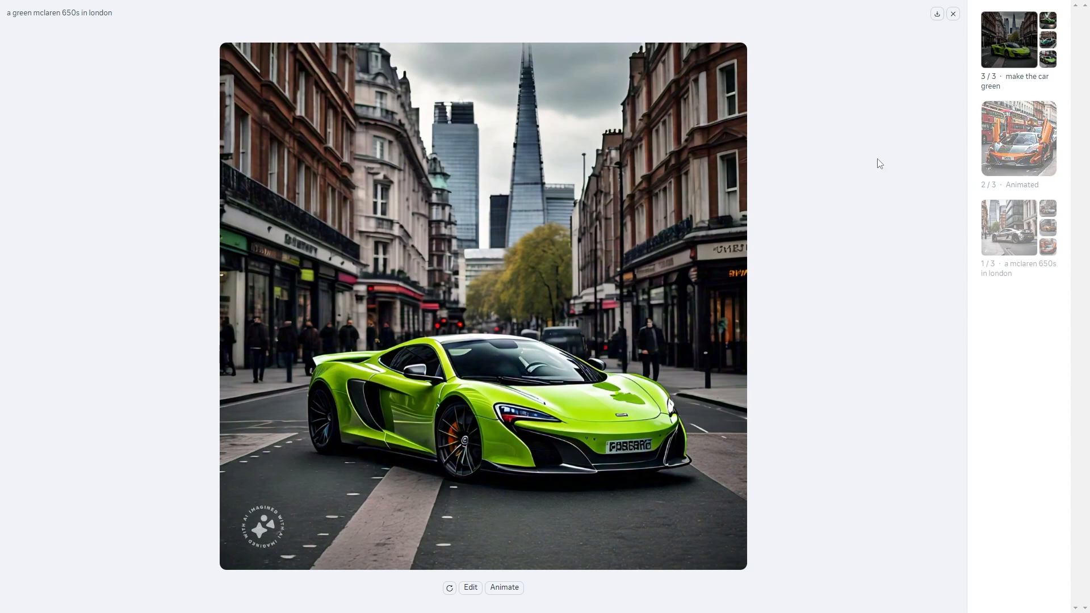
# Show the McLaren chat's image set and focus the 3/3 'make the car green' McLaren 650S.
pyautogui.click(1008, 39)
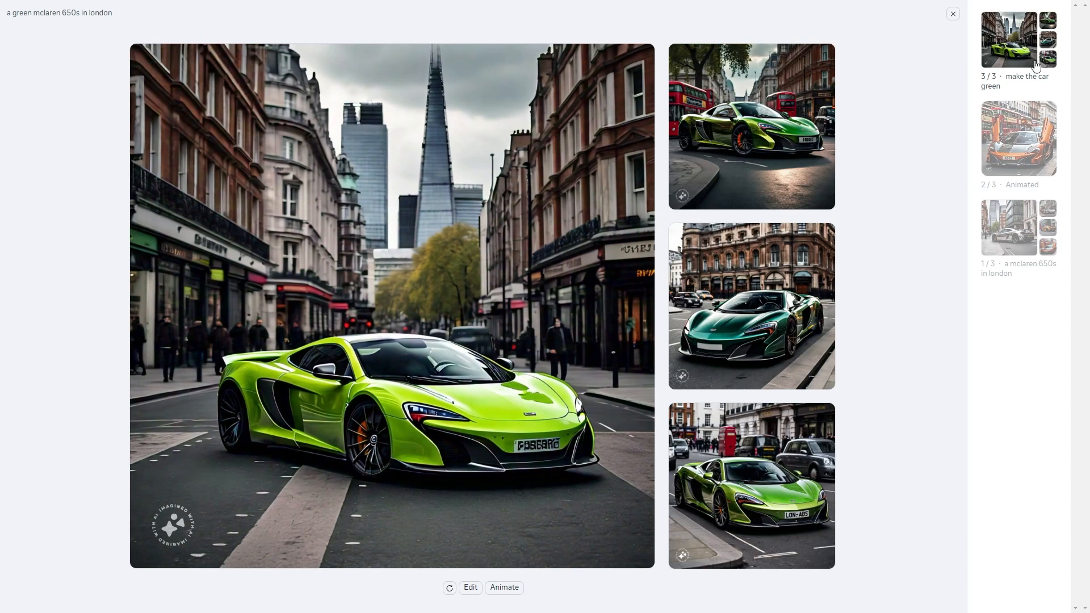
pyautogui.click(751, 305)
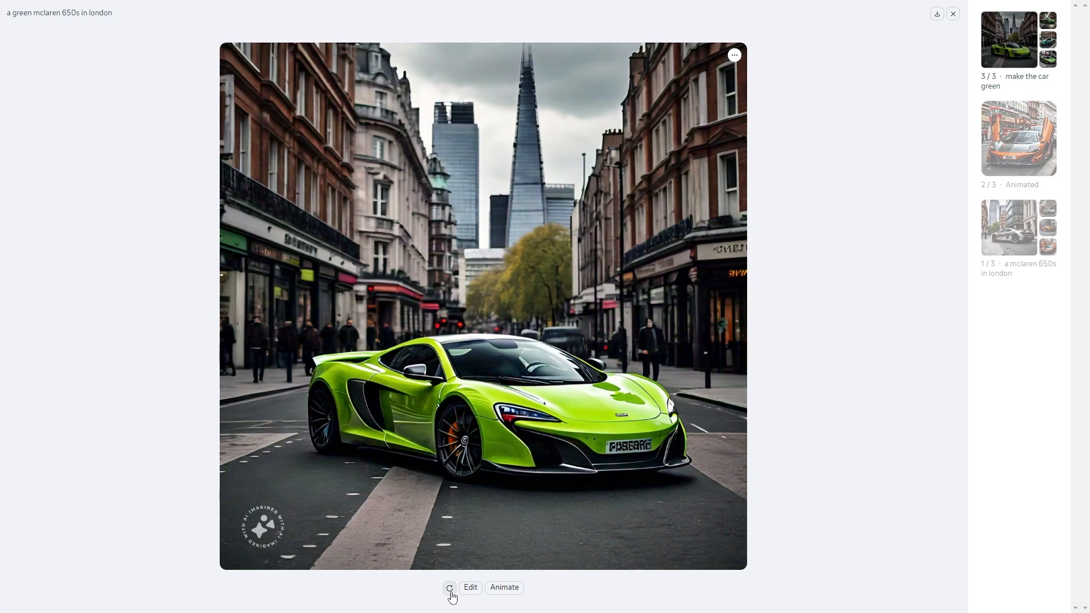
pyautogui.moveTo(470, 587)
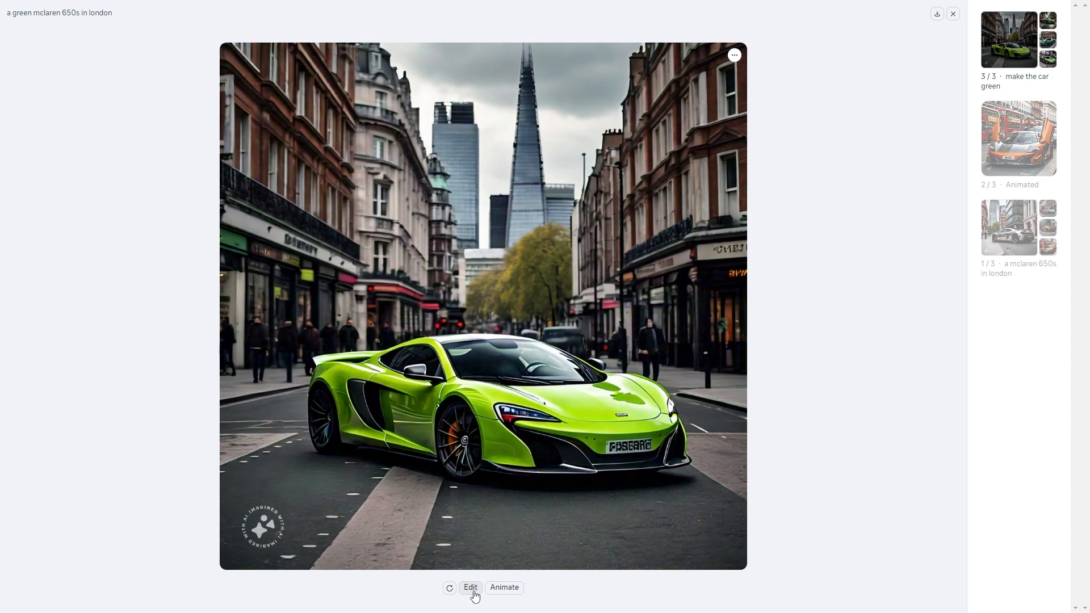
# Edit the green McLaren with 'Make this car yellow', creating a fourth, yellow version.
pyautogui.click(470, 586)
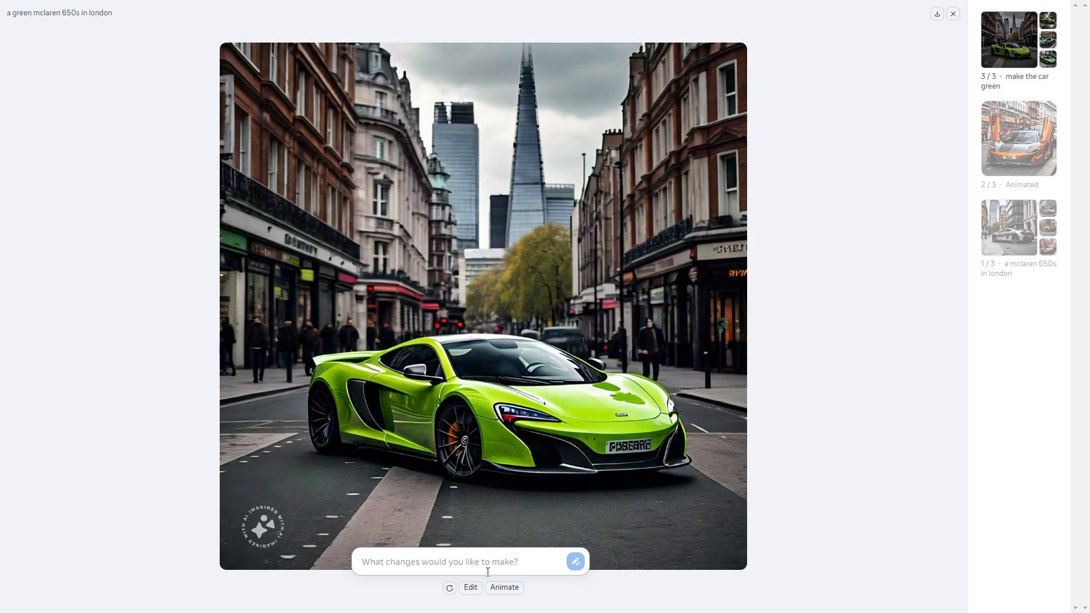
pyautogui.write('Make this car')
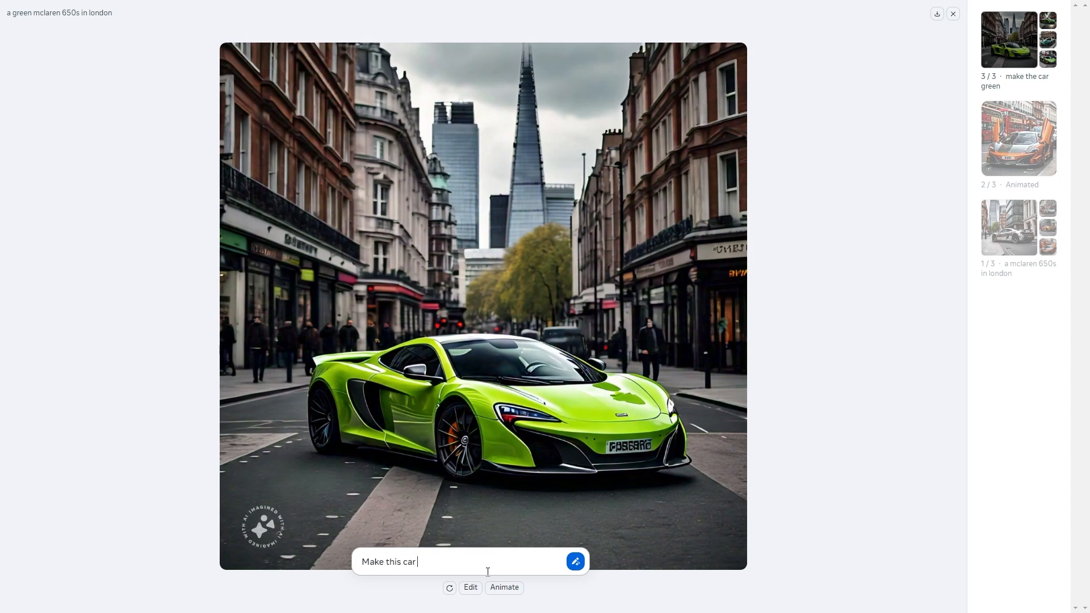
pyautogui.write('yellow')
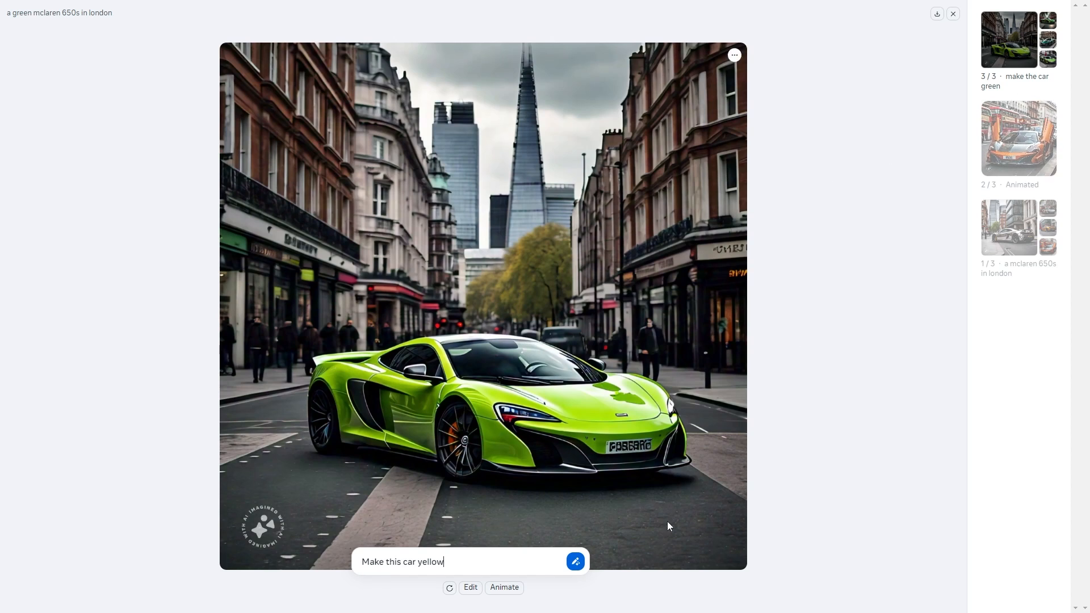
pyautogui.click(575, 561)
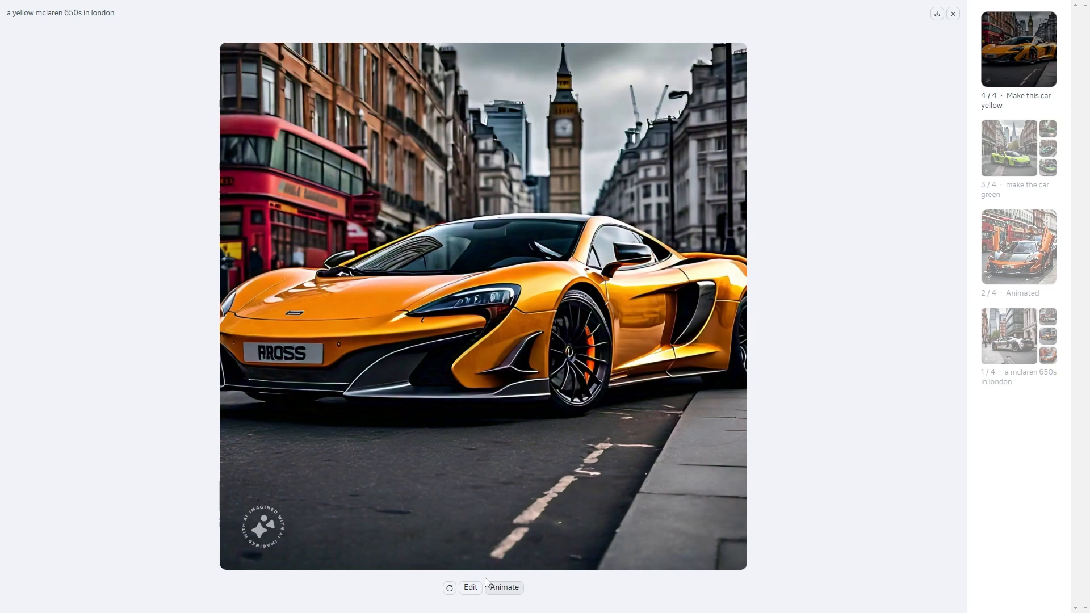
pyautogui.moveTo(450, 587)
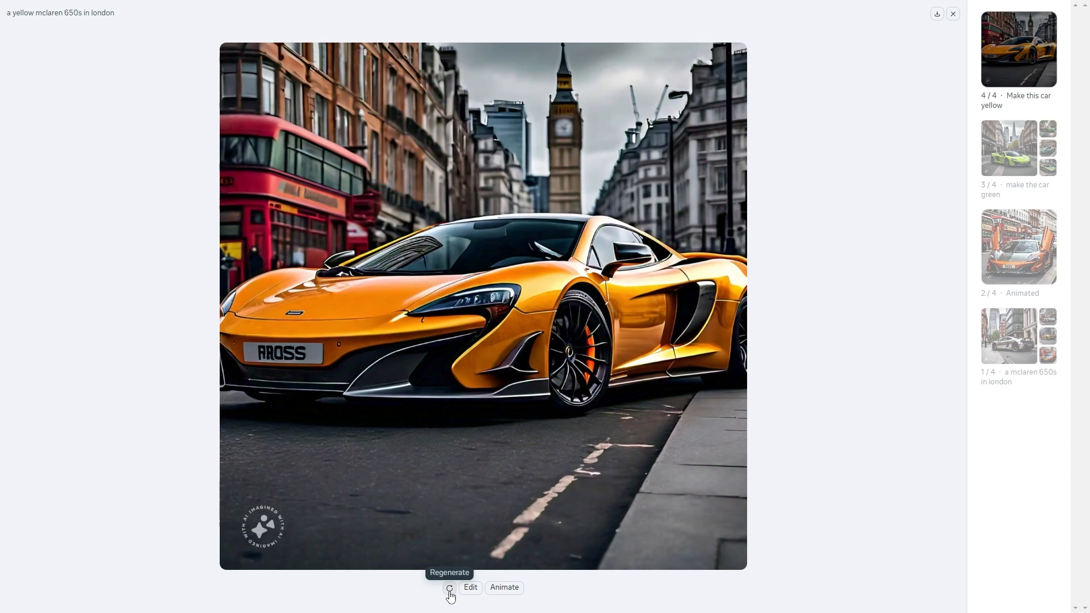
# Regenerate the yellow McLaren as a fifth version, comparing history entries 3/5 and 5/5.
pyautogui.click(449, 587)
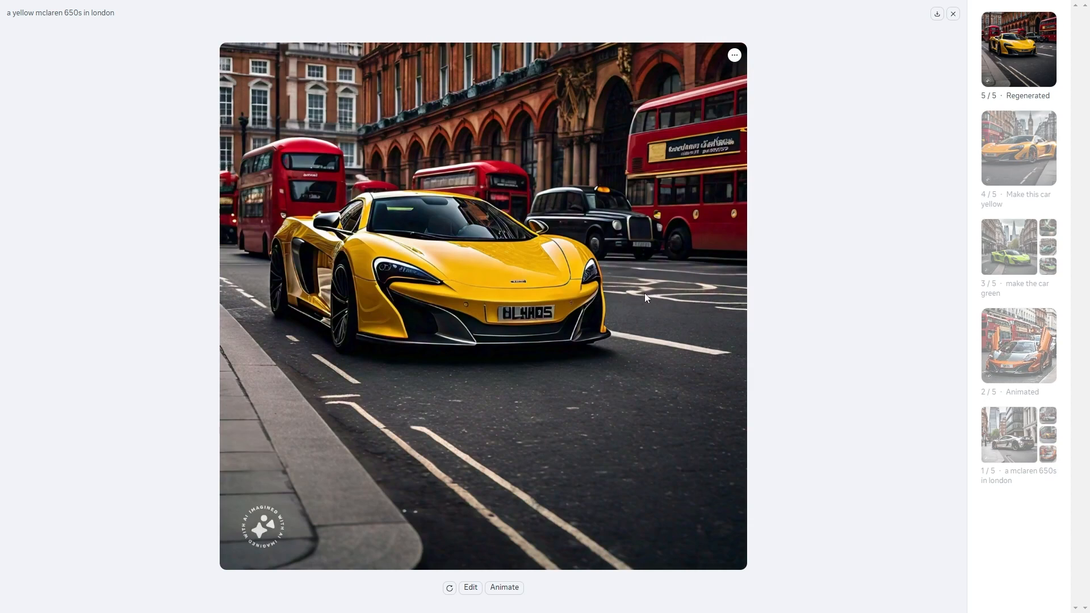
pyautogui.moveTo(450, 300)
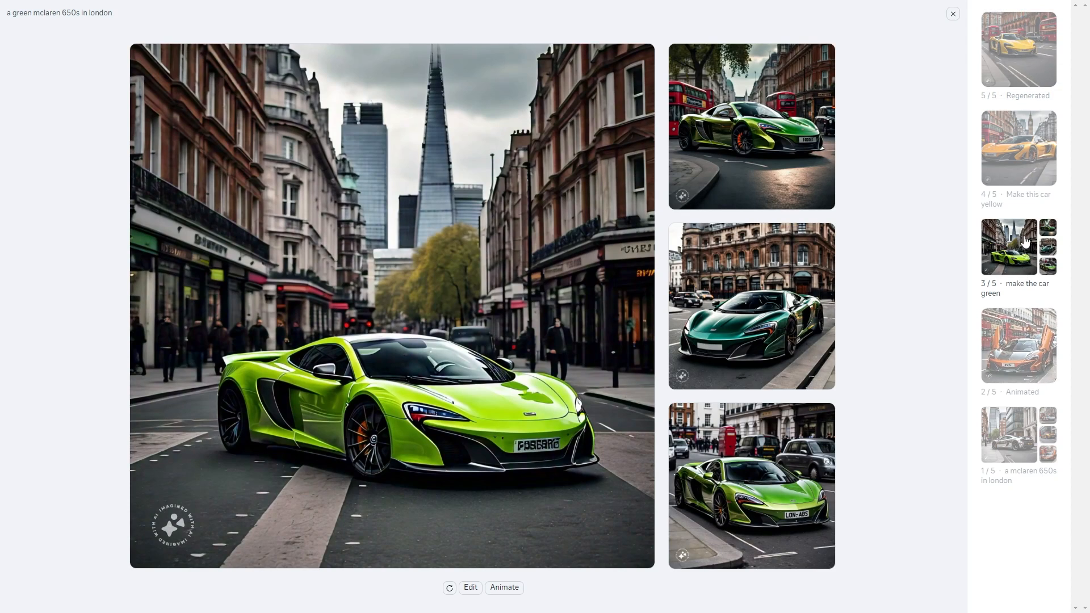
pyautogui.click(1017, 47)
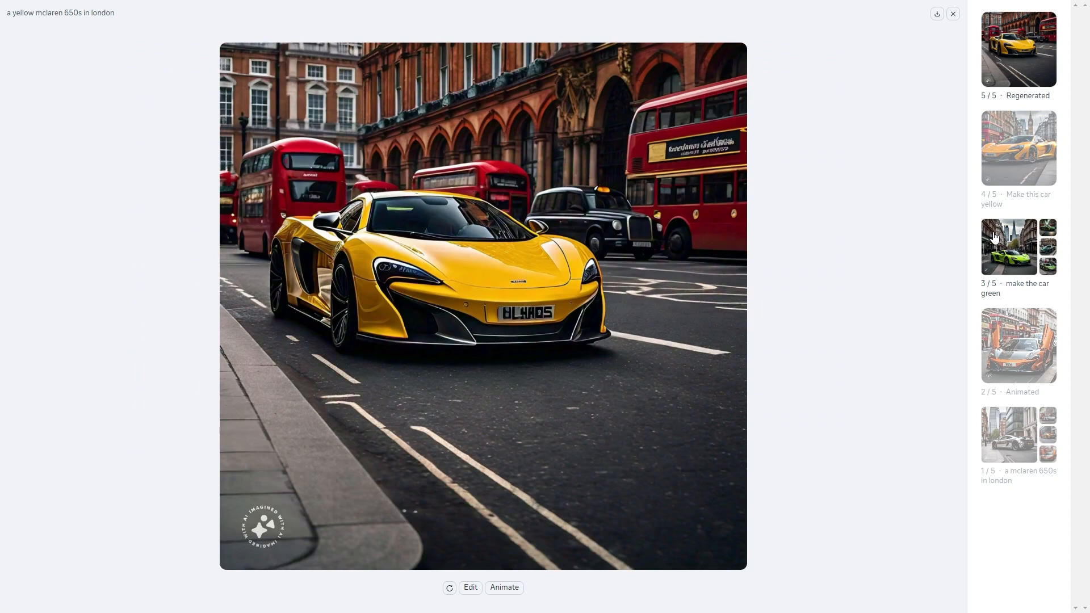
pyautogui.click(1007, 246)
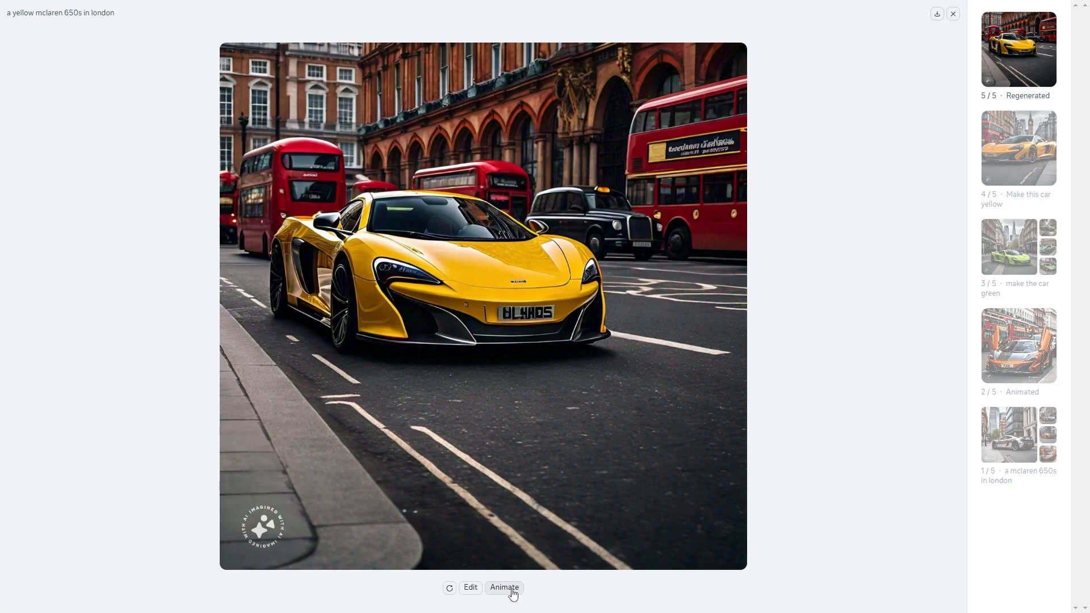
# Animate the regenerated yellow McLaren into a sixth version and play the clip full screen.
pyautogui.click(504, 587)
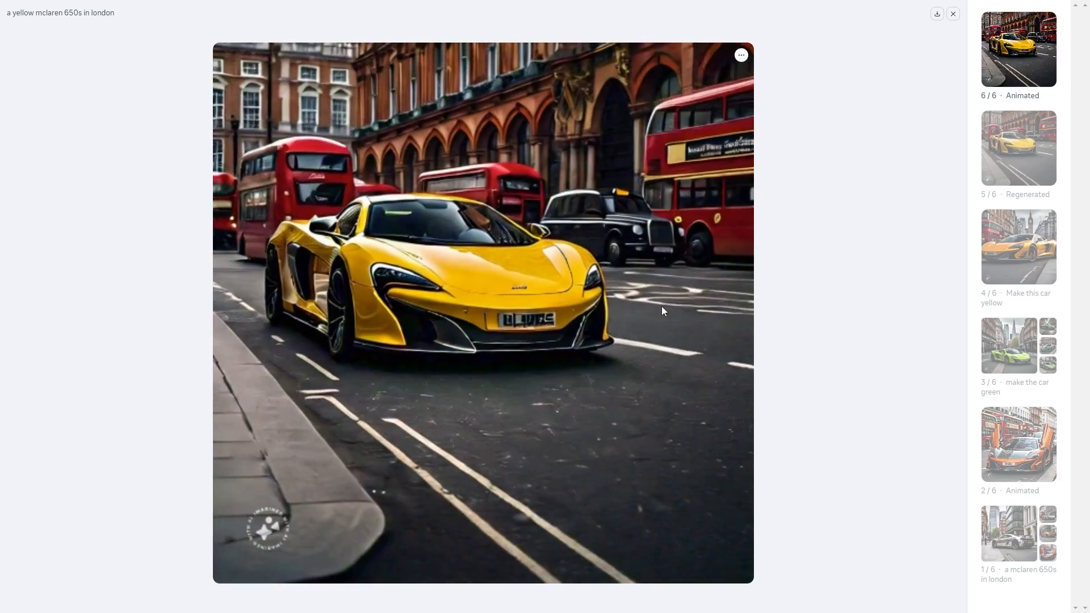
pyautogui.press('f11')
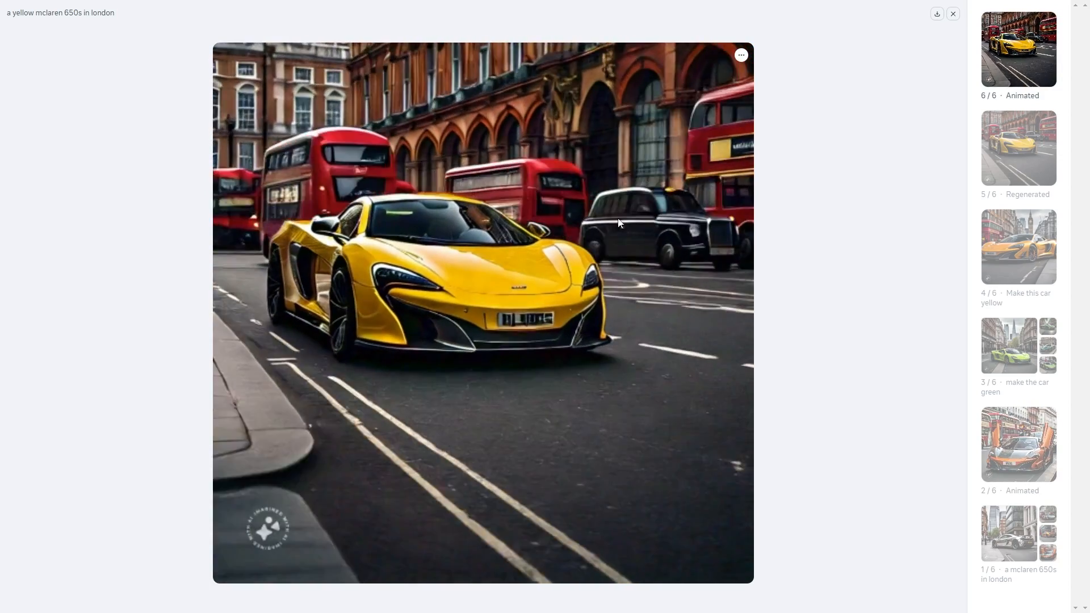
pyautogui.rightClick(619, 223)
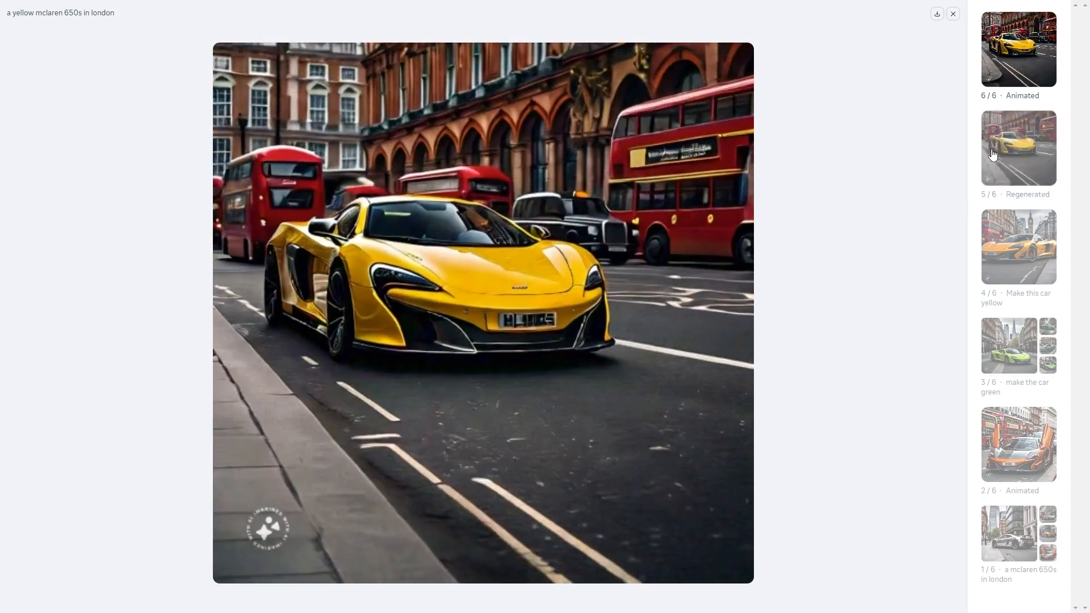
pyautogui.click(1017, 47)
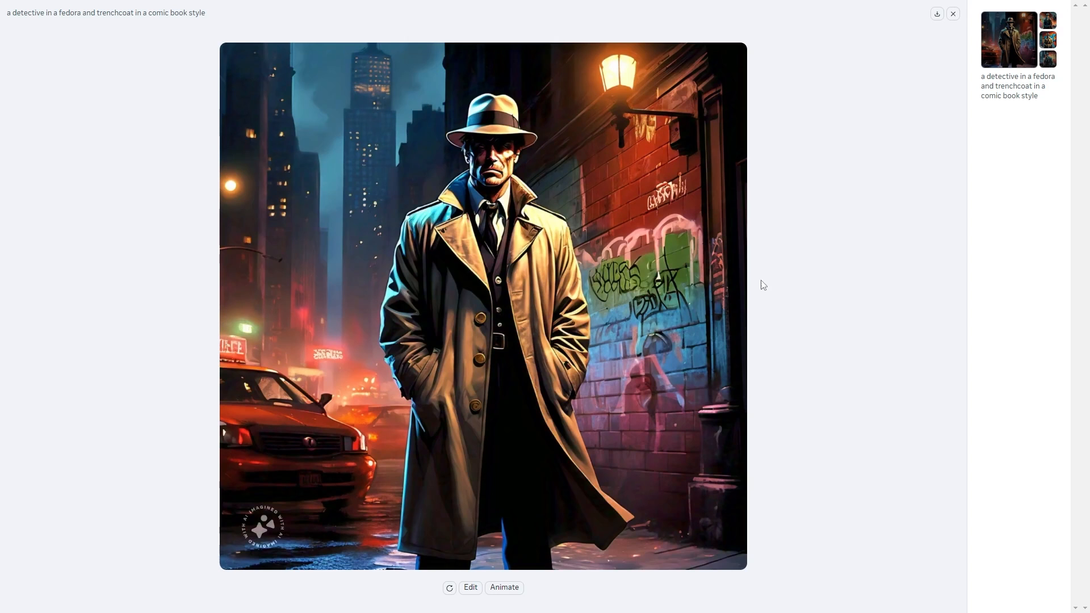
# Show the four comic-book detective variations and animate them as a second version.
pyautogui.click(1008, 39)
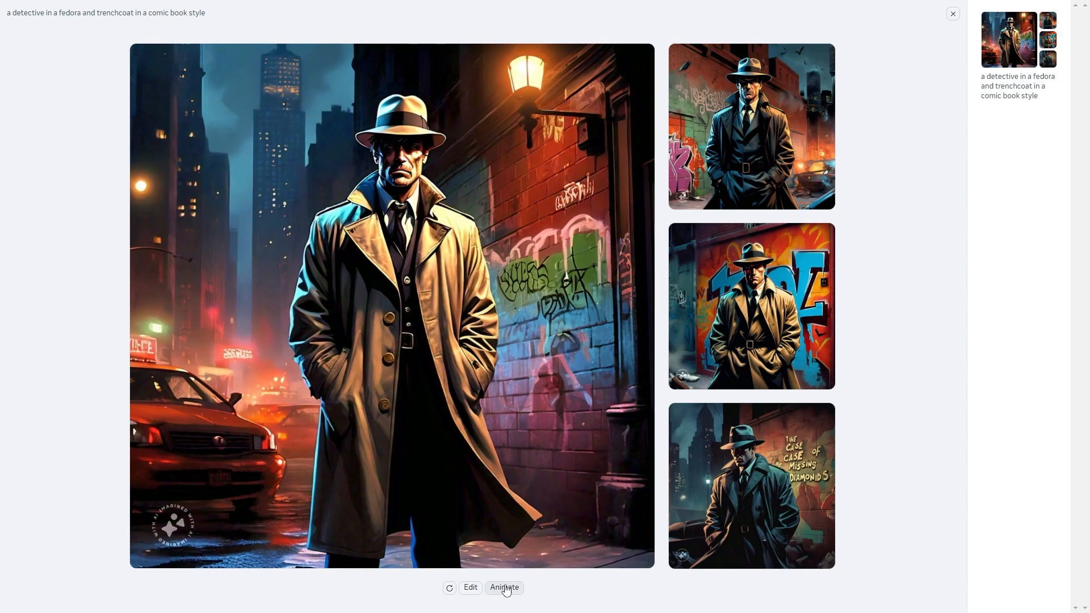
pyautogui.click(504, 587)
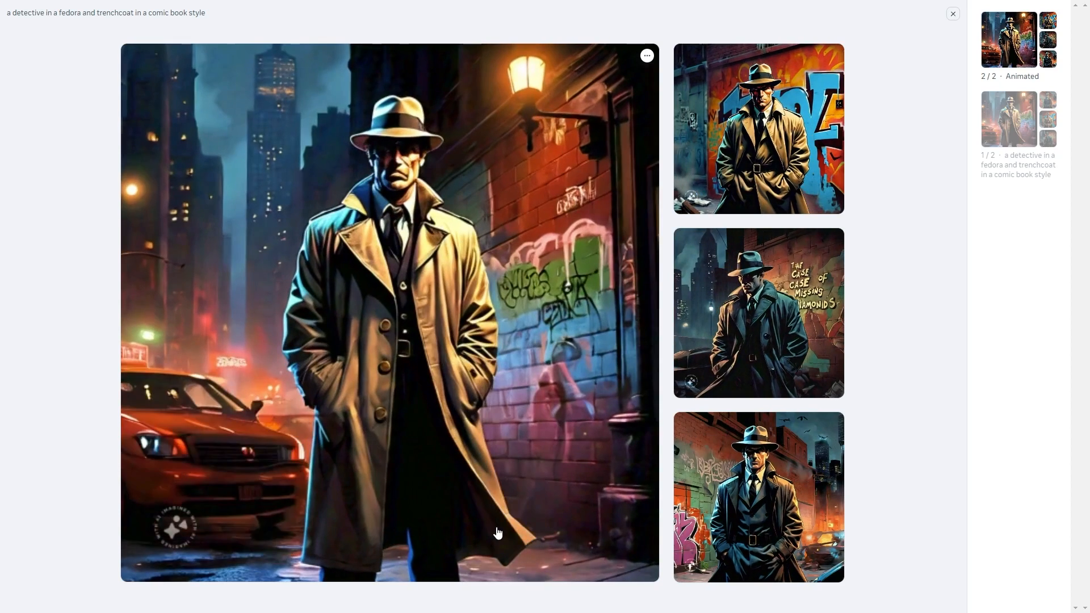